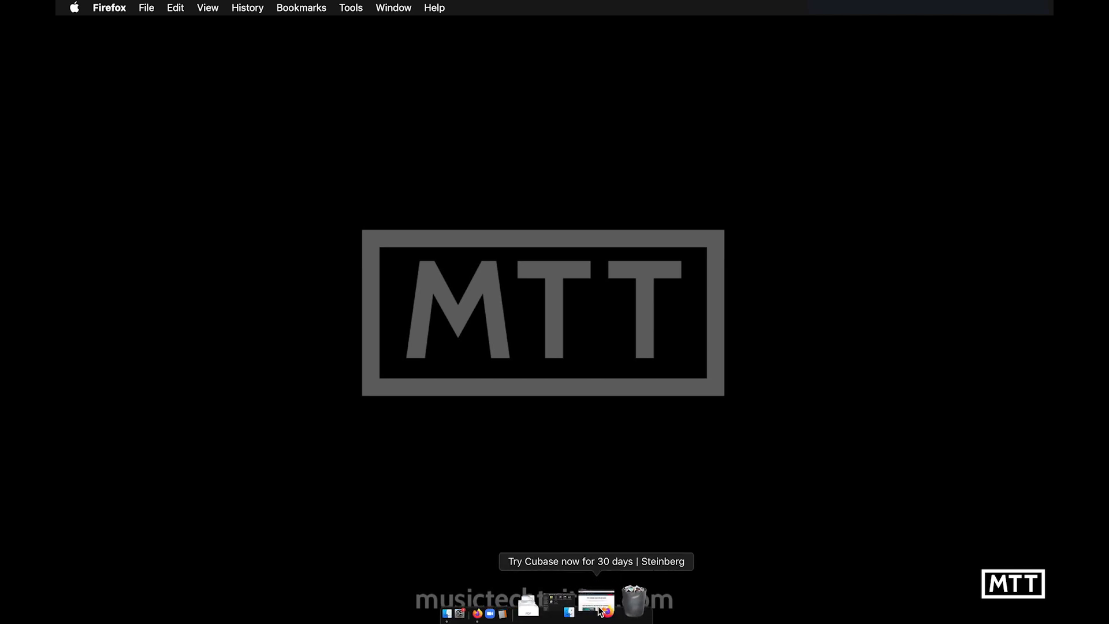
Bring up Firefox's Cubase 30-day trial page and scroll to the Cubase Elements 10.5 Trial section
{"action": "left_click", "coordinate": [595, 606]}
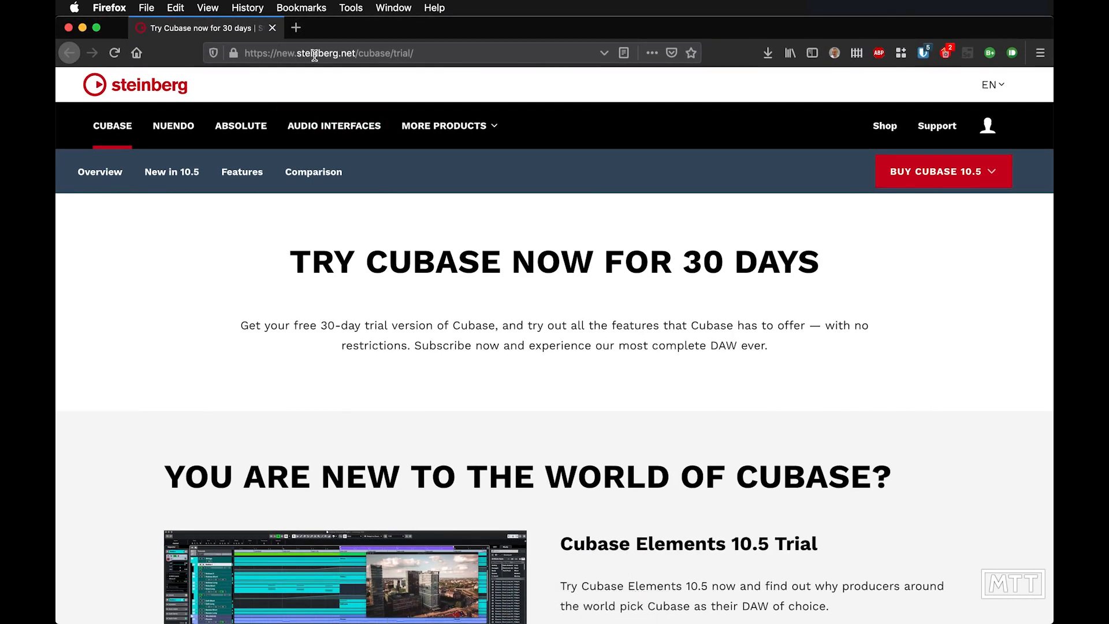
{"action": "mouse_move", "coordinate": [400, 53]}
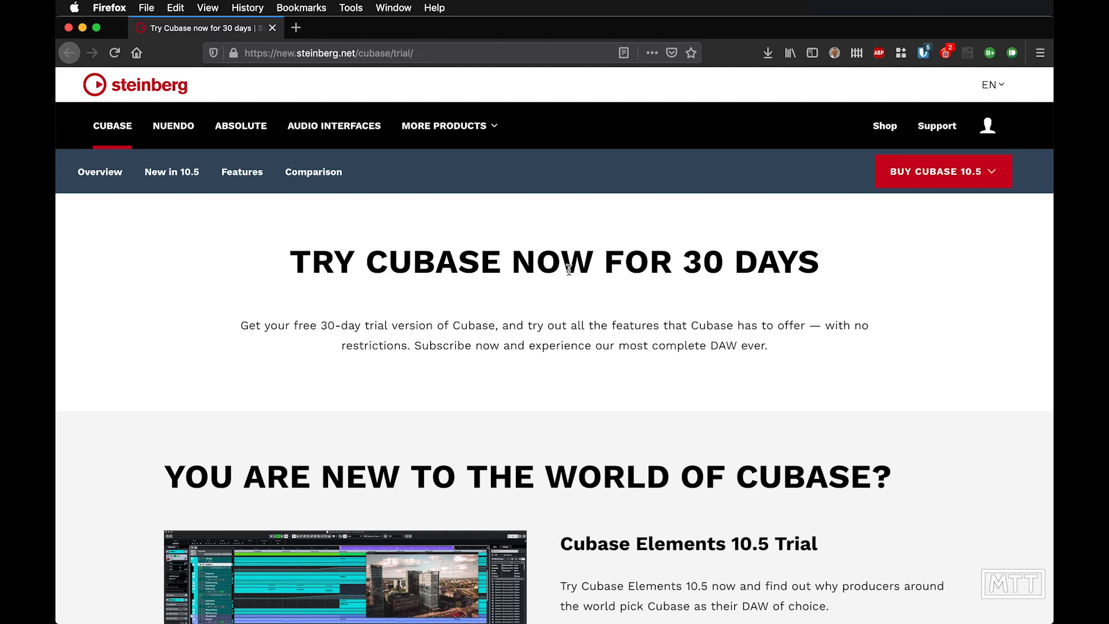
{"action": "scroll", "scroll_direction": "down", "scroll_amount": 3}
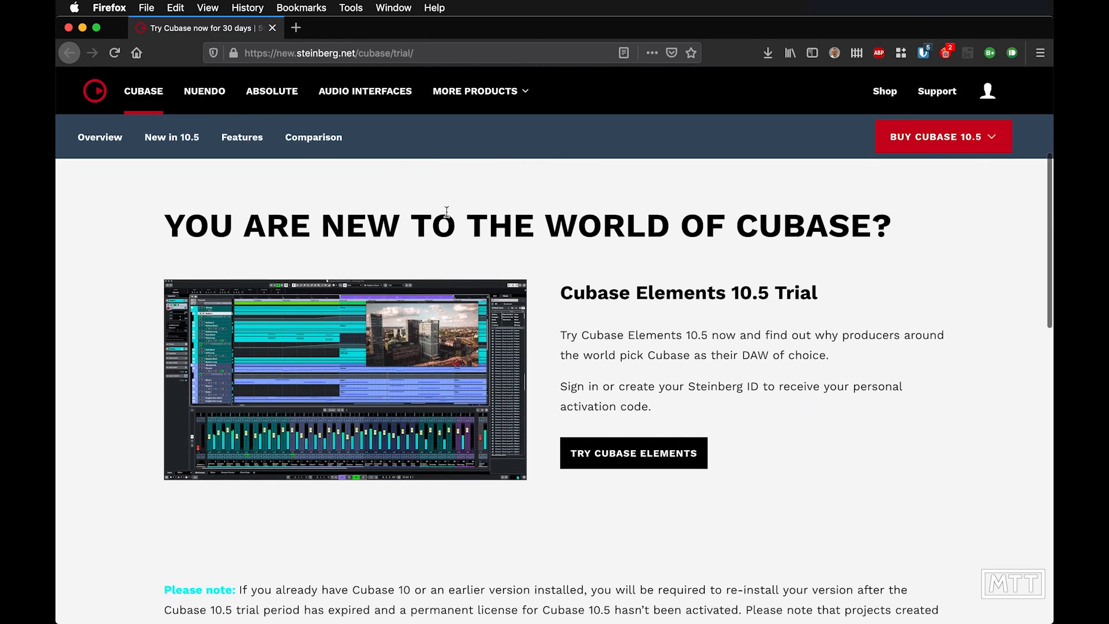
{"action": "mouse_move", "coordinate": [813, 237]}
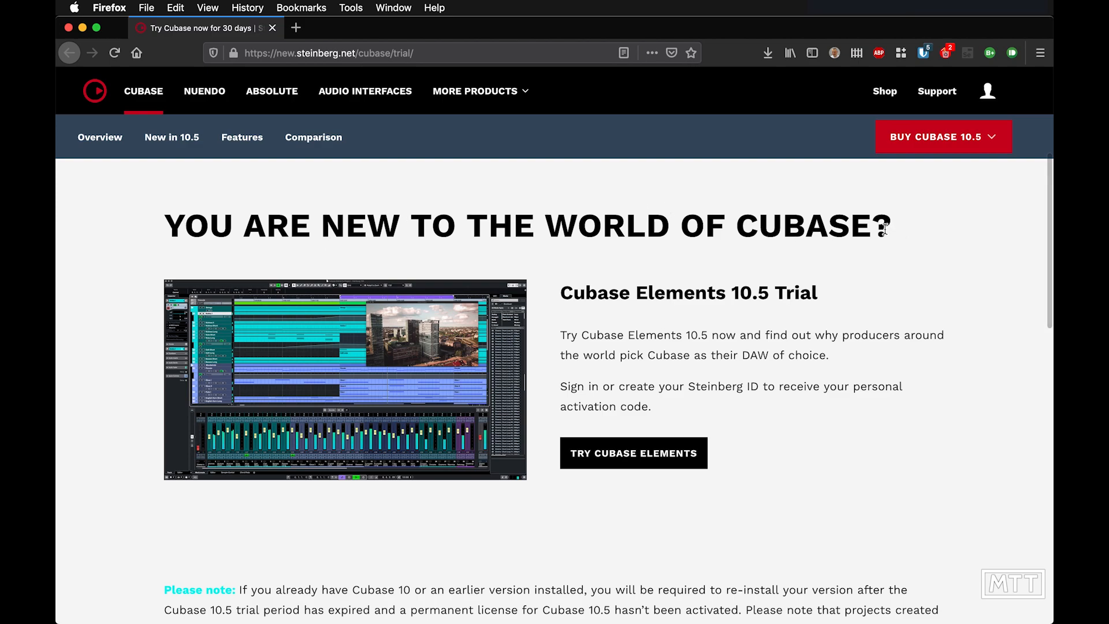
{"action": "mouse_move", "coordinate": [861, 248]}
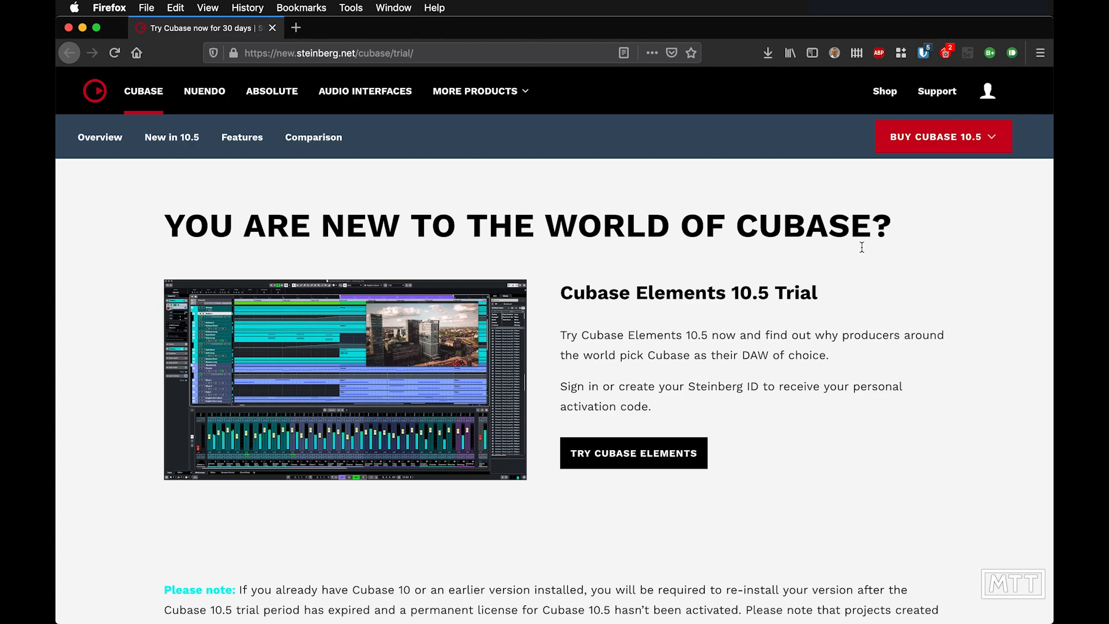
{"action": "mouse_move", "coordinate": [633, 452]}
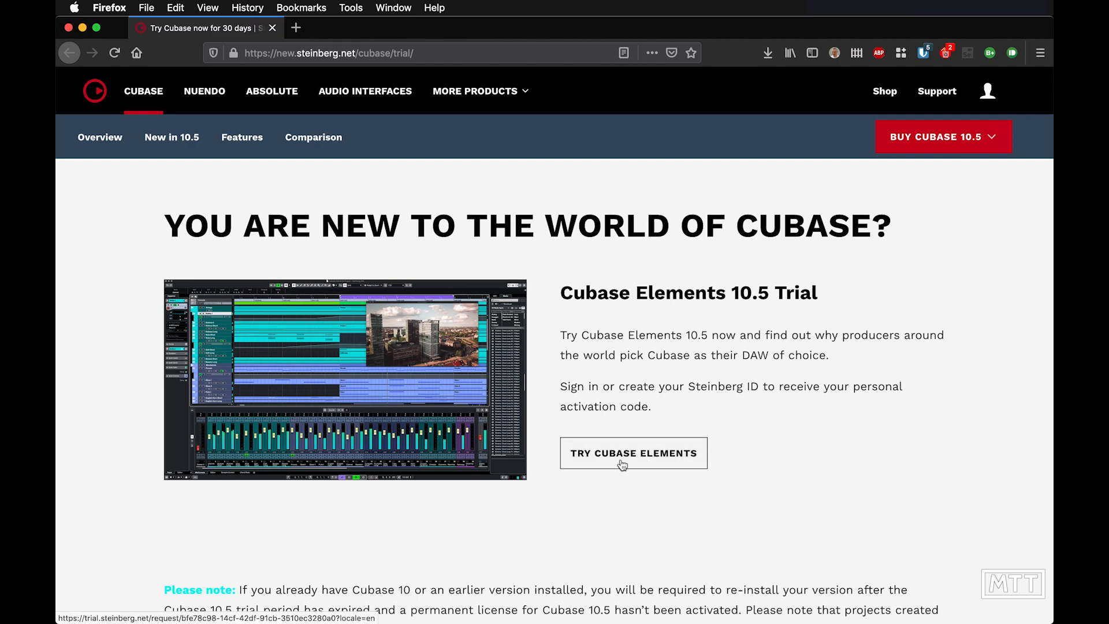
{"action": "mouse_move", "coordinate": [633, 453]}
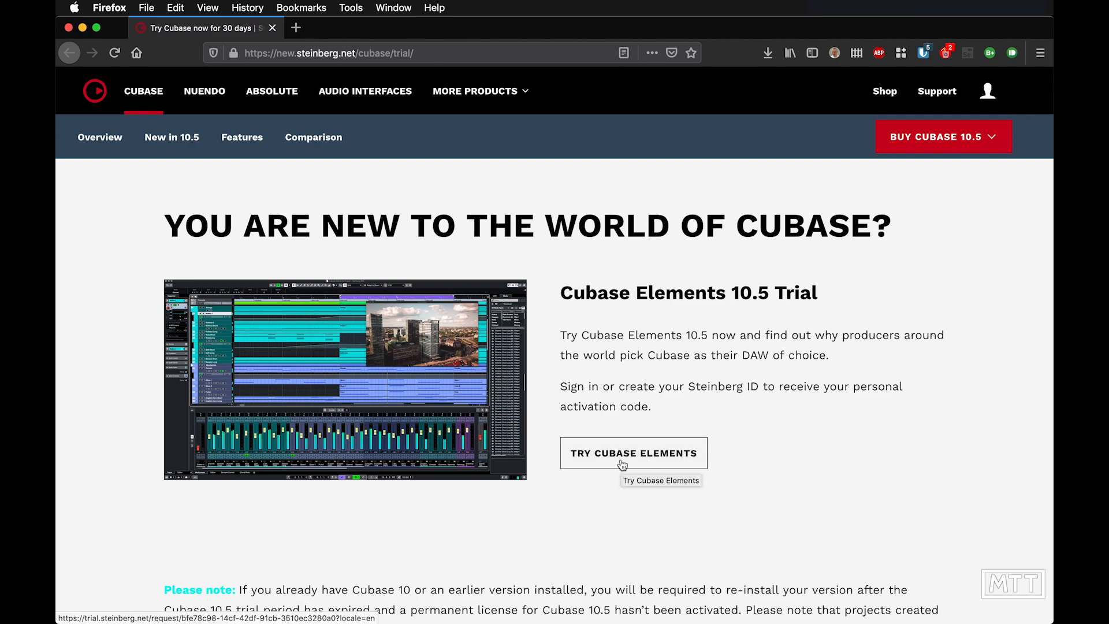
Request the Elements trial, register a Steinberg ID with email and password, and accept the Terms
{"action": "left_click", "coordinate": [632, 453]}
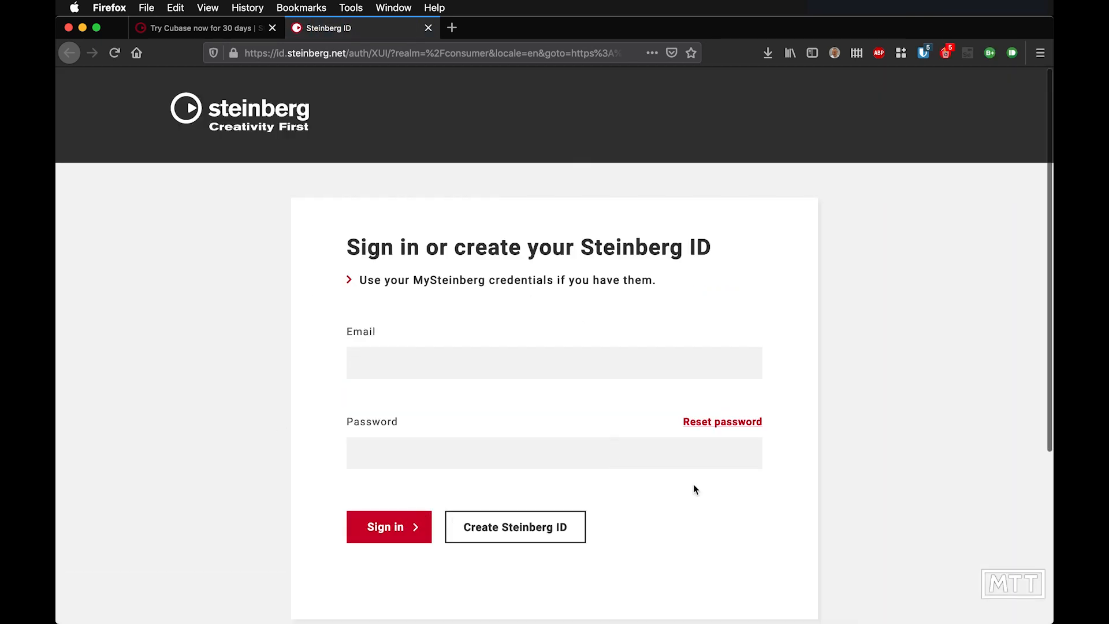
{"action": "left_click", "coordinate": [554, 363]}
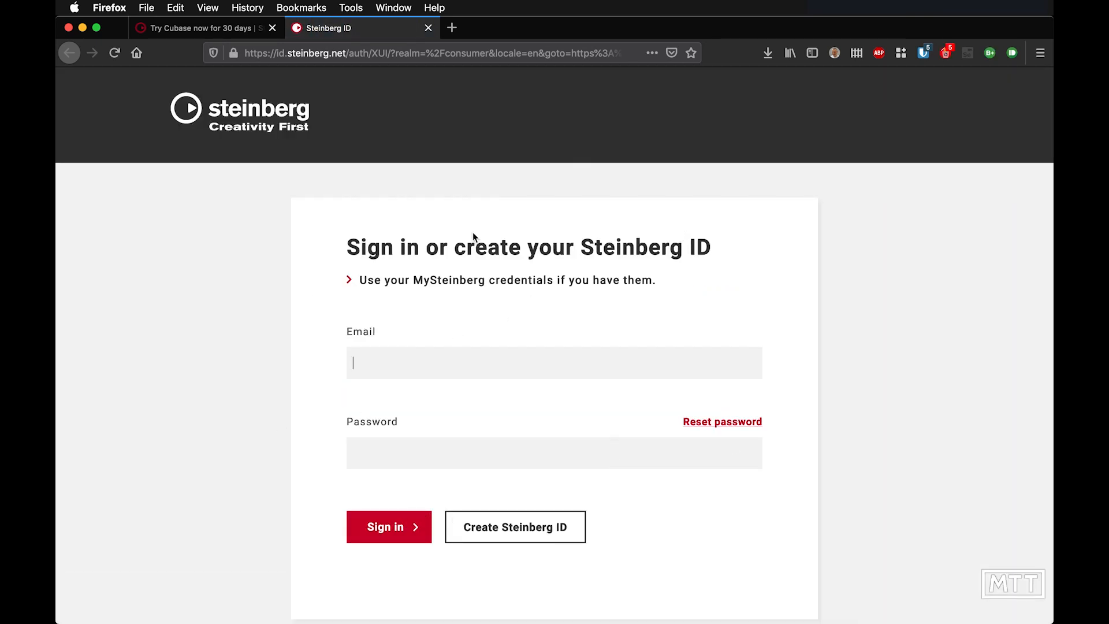
{"action": "mouse_move", "coordinate": [587, 375]}
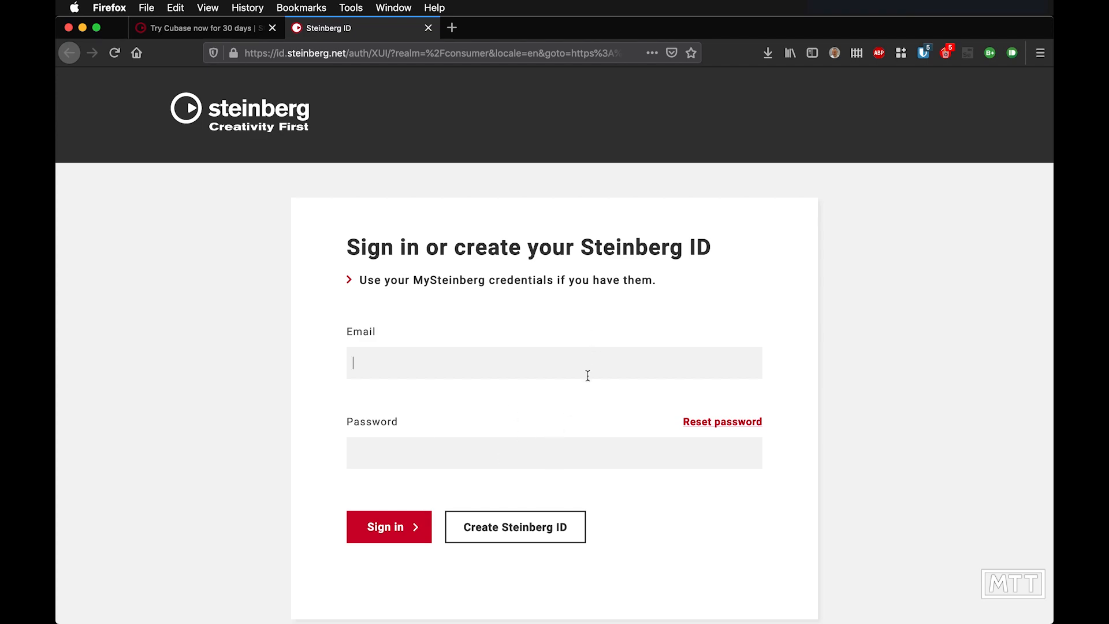
{"action": "mouse_move", "coordinate": [536, 526]}
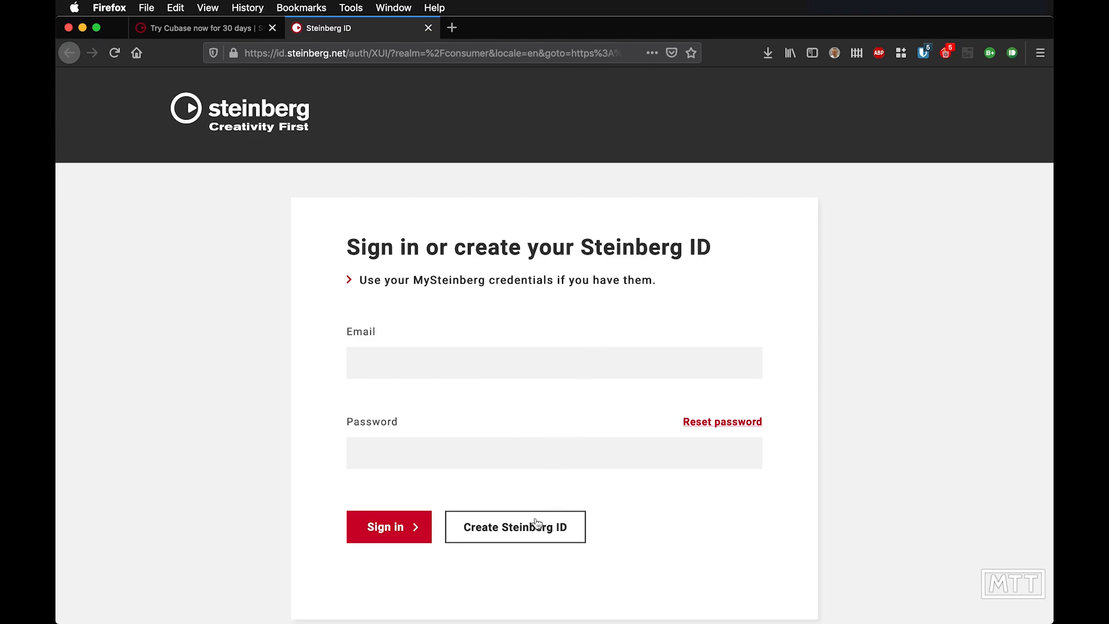
{"action": "mouse_move", "coordinate": [519, 531]}
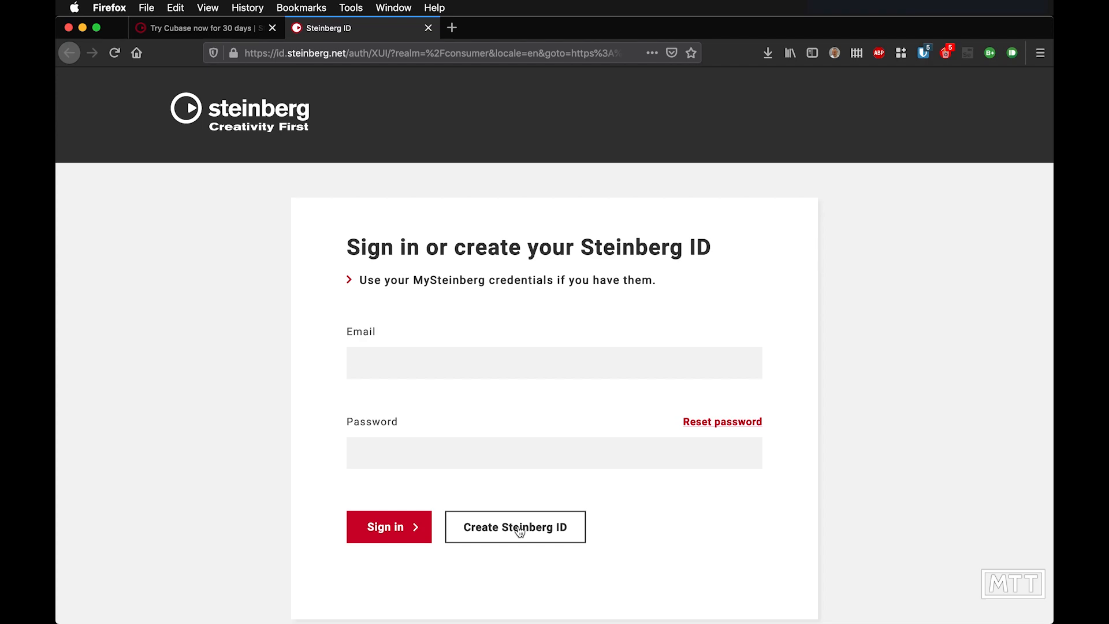
{"action": "left_click", "coordinate": [515, 526]}
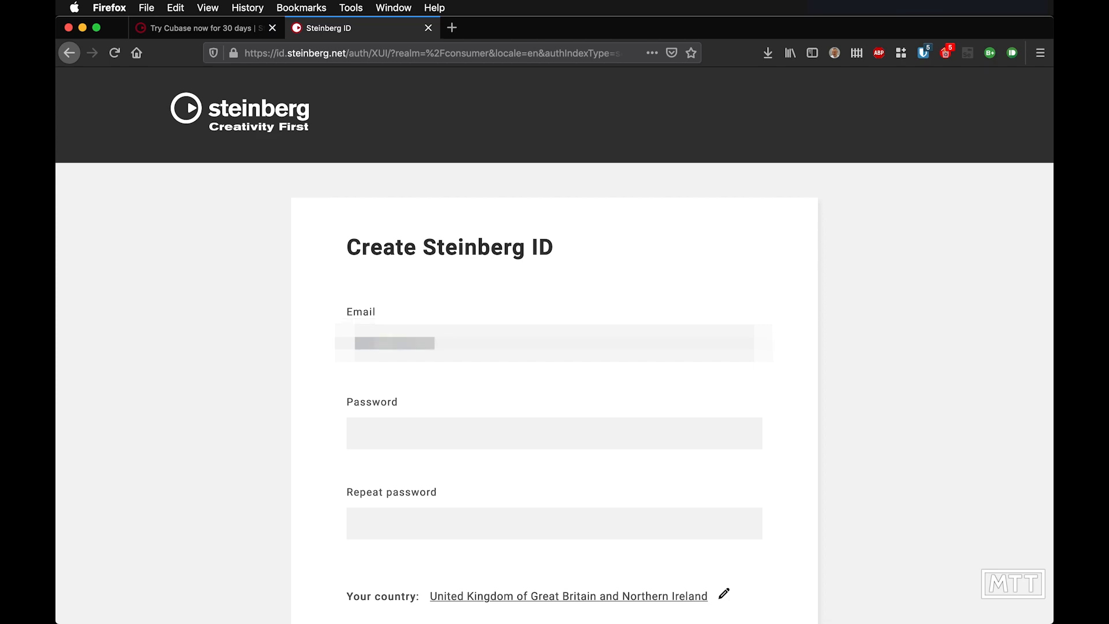
{"action": "type", "text": "password"}
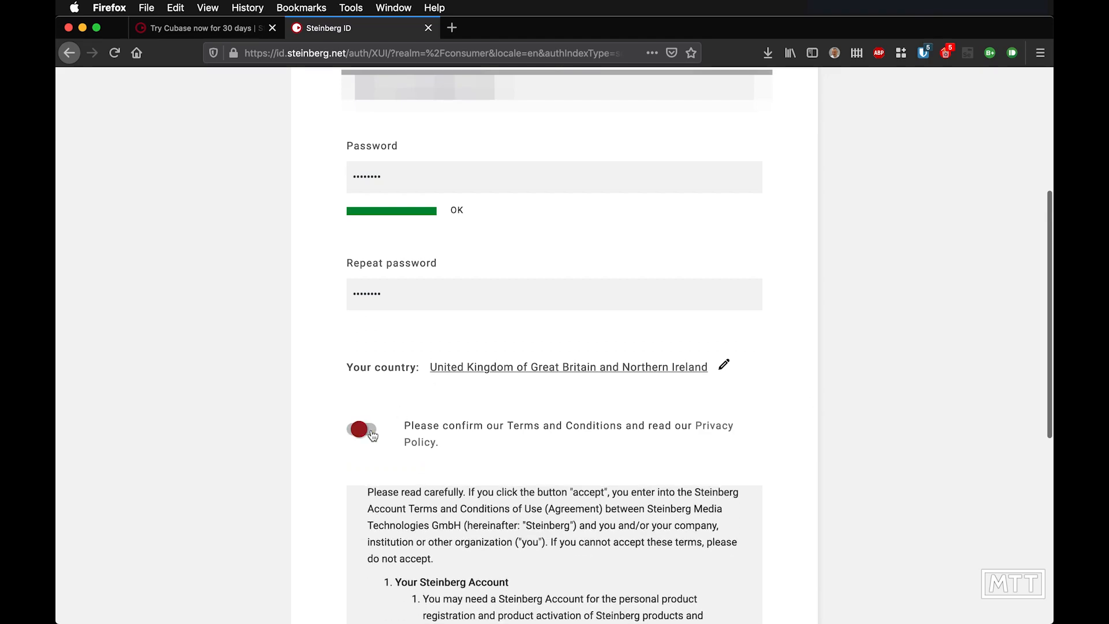
{"action": "left_click", "coordinate": [363, 430]}
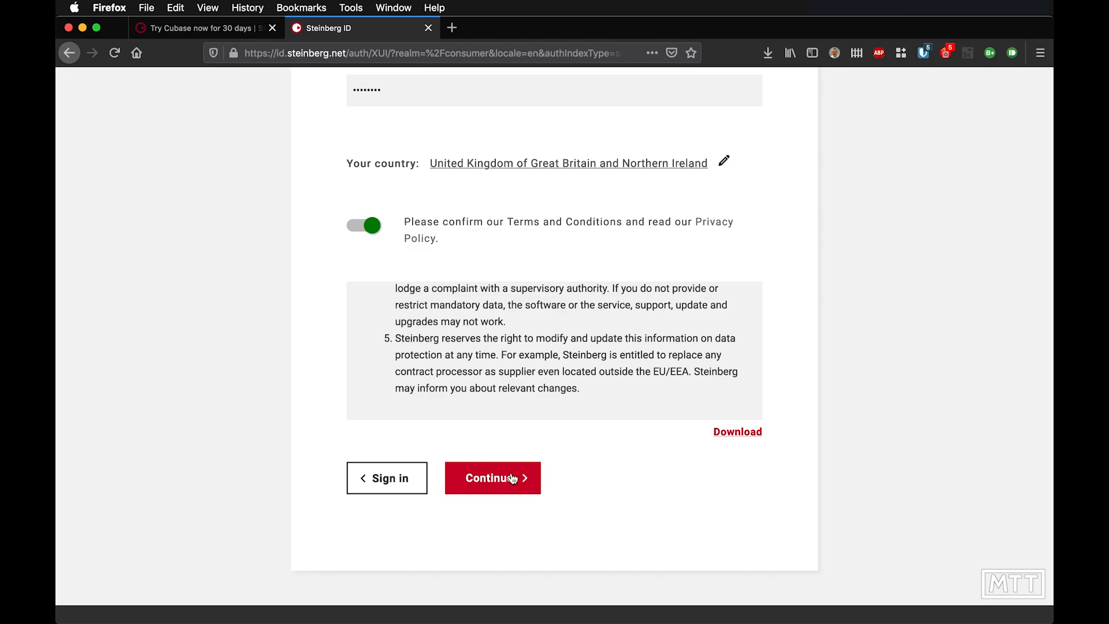
{"action": "mouse_move", "coordinate": [484, 481]}
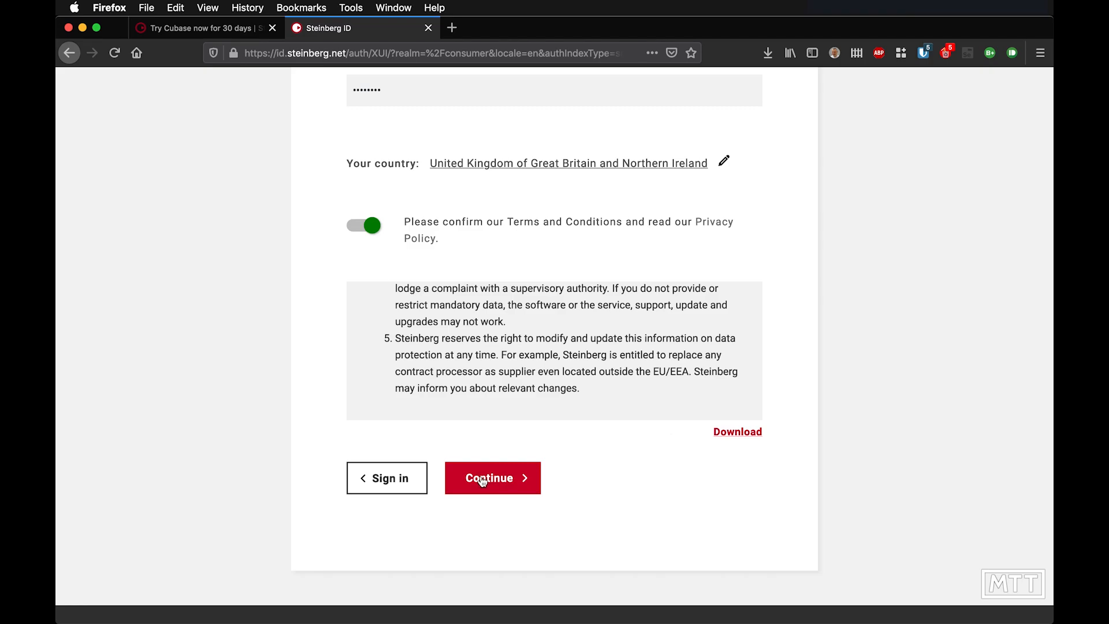
{"action": "left_click", "coordinate": [492, 477]}
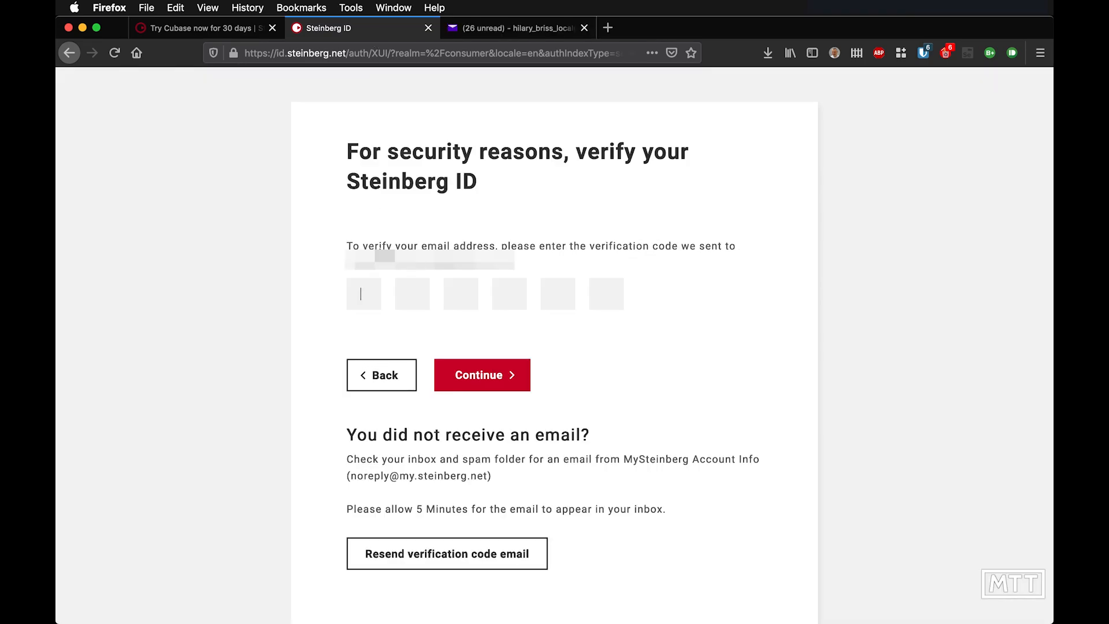
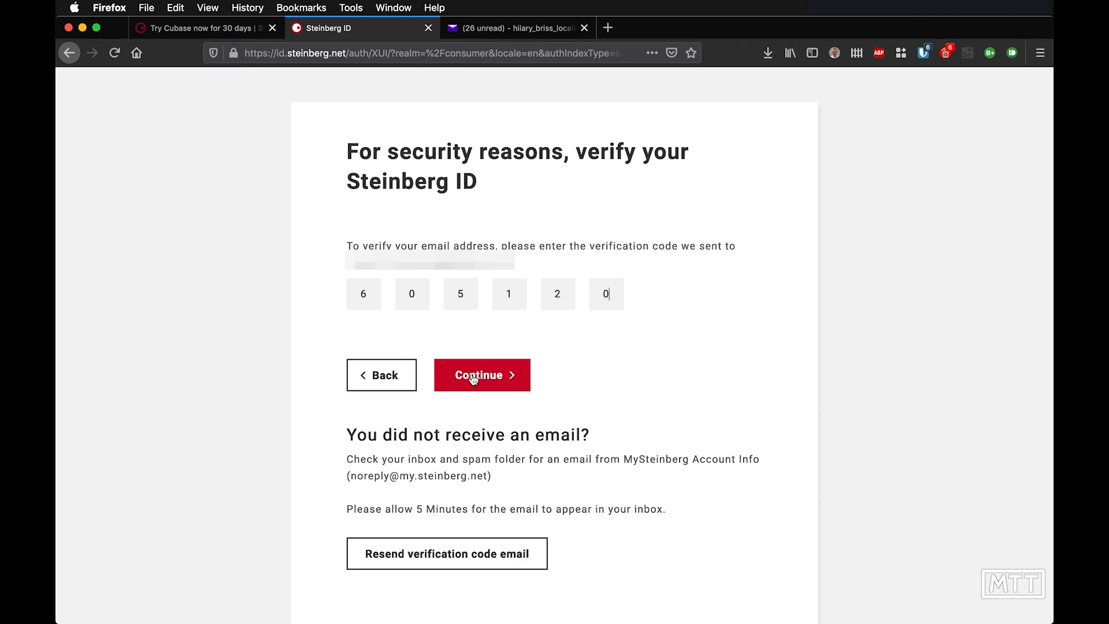
{"action": "left_click", "coordinate": [481, 375]}
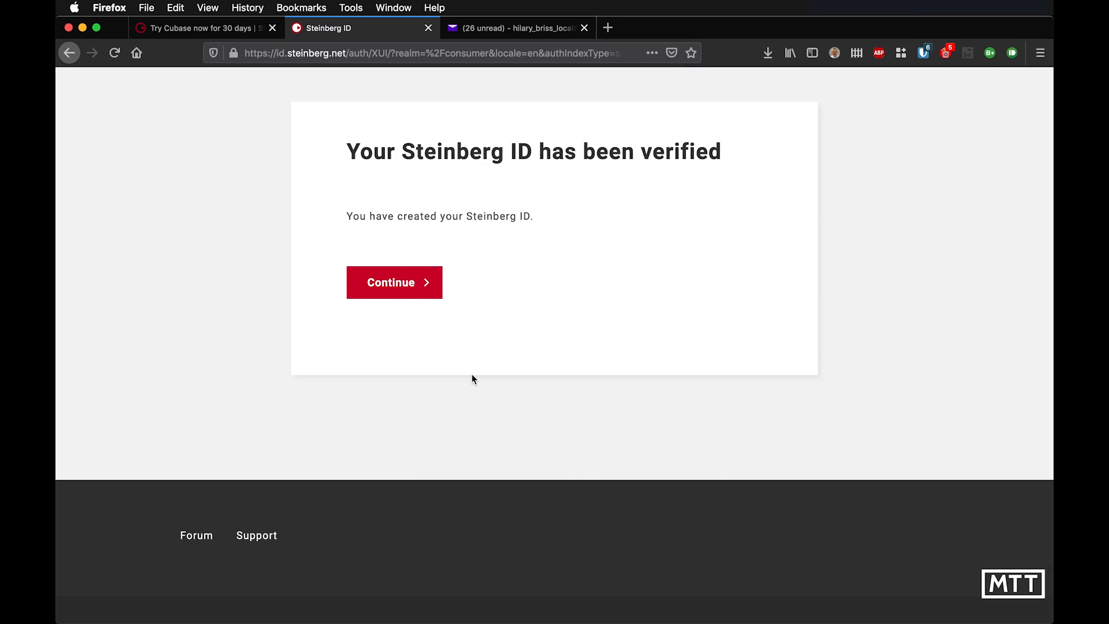
Continue past the verified-ID pages and confirm the newsletter subscription
{"action": "left_click", "coordinate": [394, 282]}
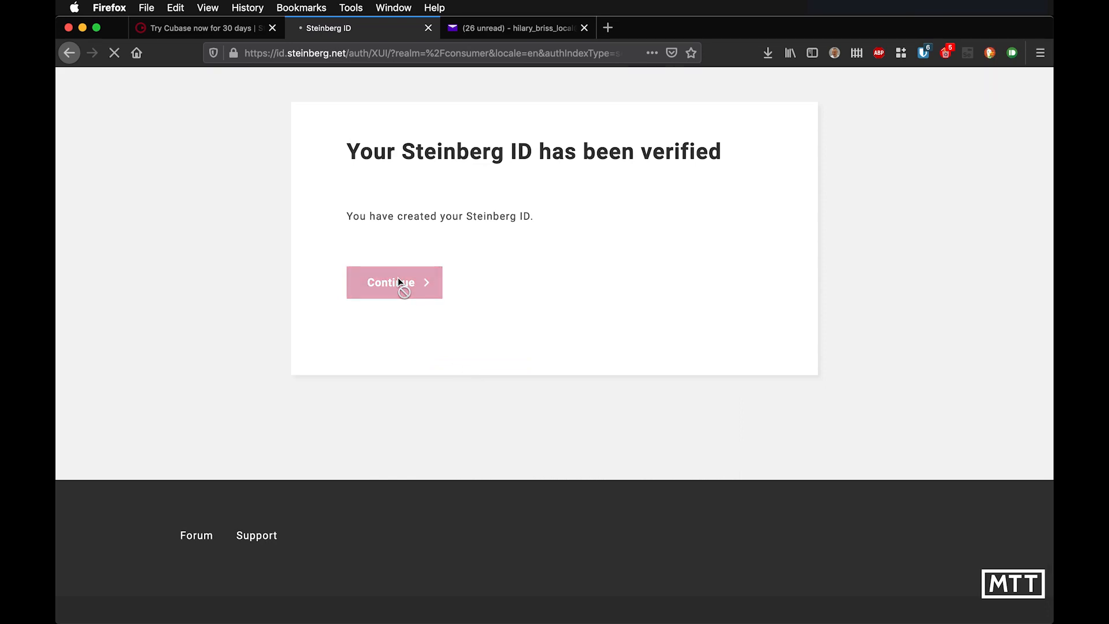
{"action": "left_click", "coordinate": [394, 282]}
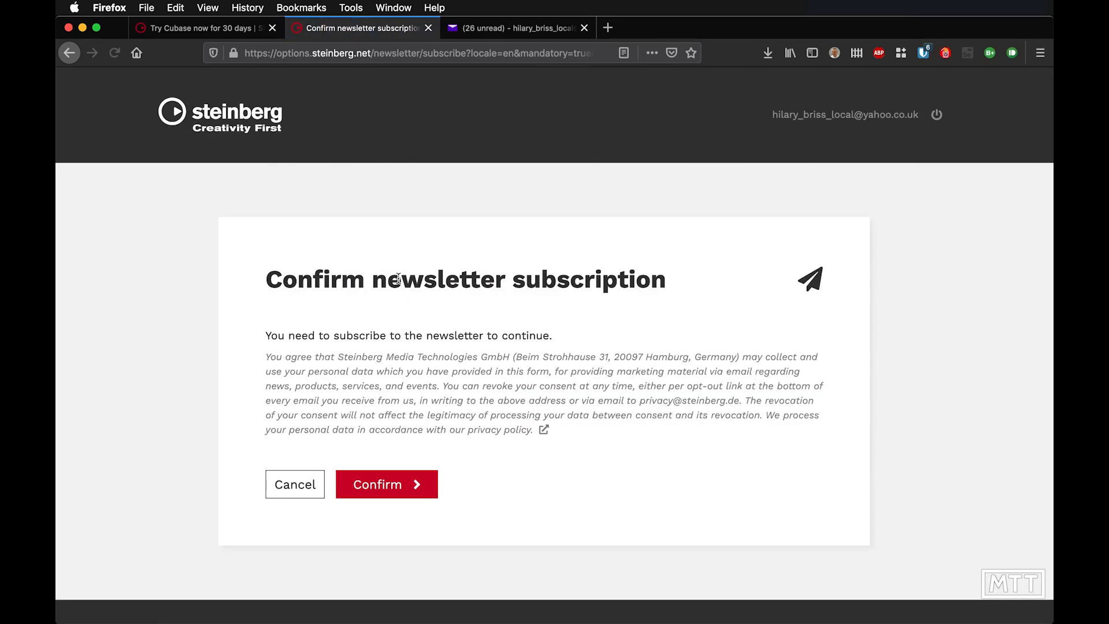
{"action": "mouse_move", "coordinate": [386, 484]}
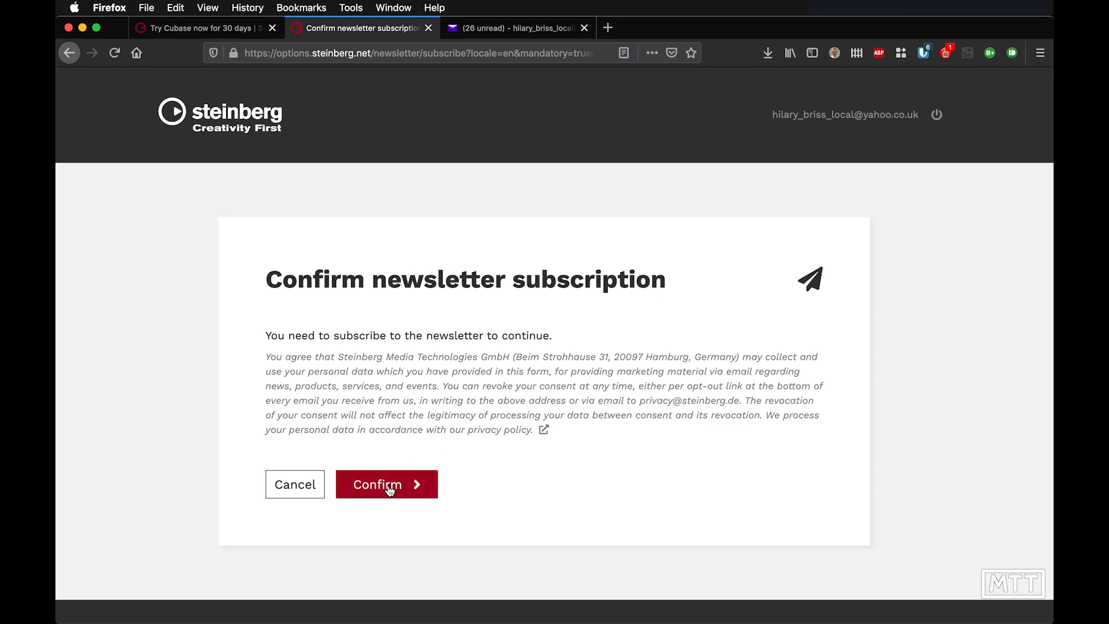
{"action": "left_click", "coordinate": [387, 484]}
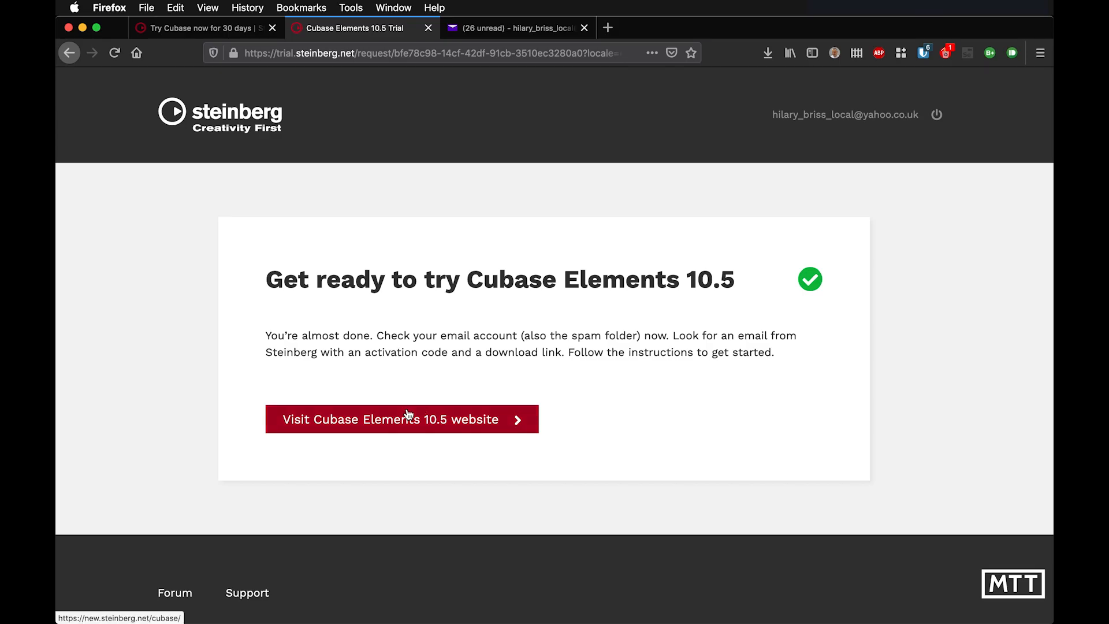
From the Steinberg email in Yahoo Mail, download the Mac Download Assistant, choosing Save File
{"action": "left_click", "coordinate": [401, 419]}
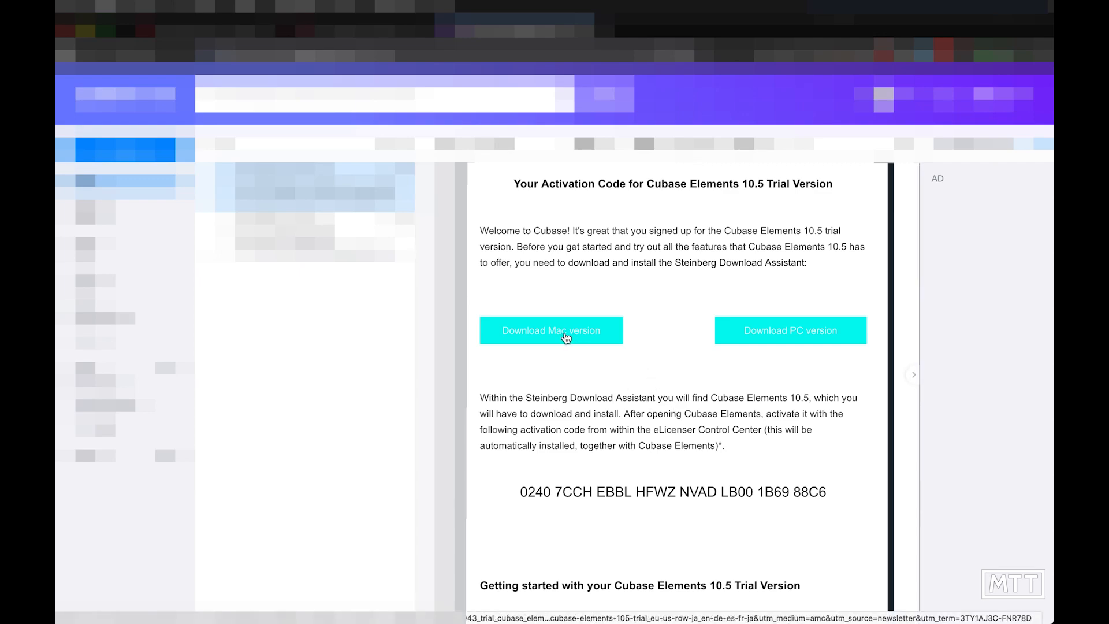
{"action": "left_click", "coordinate": [551, 331]}
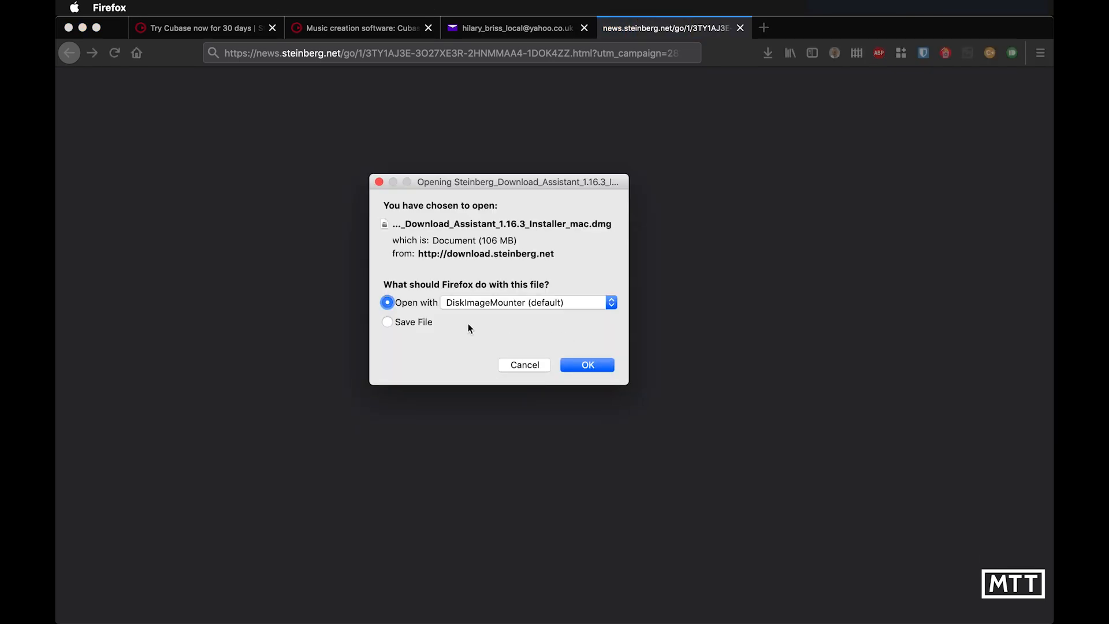
{"action": "left_click", "coordinate": [388, 322]}
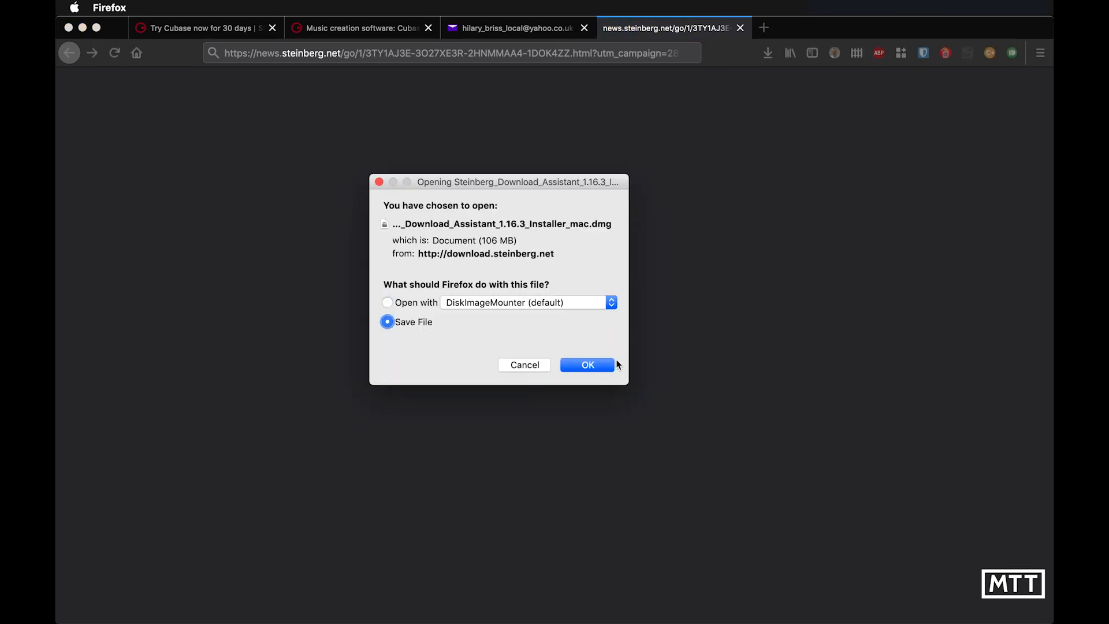
Save the Download Assistant .dmg, mount it from Downloads, and allow the Setup app to open
{"action": "left_click", "coordinate": [586, 365]}
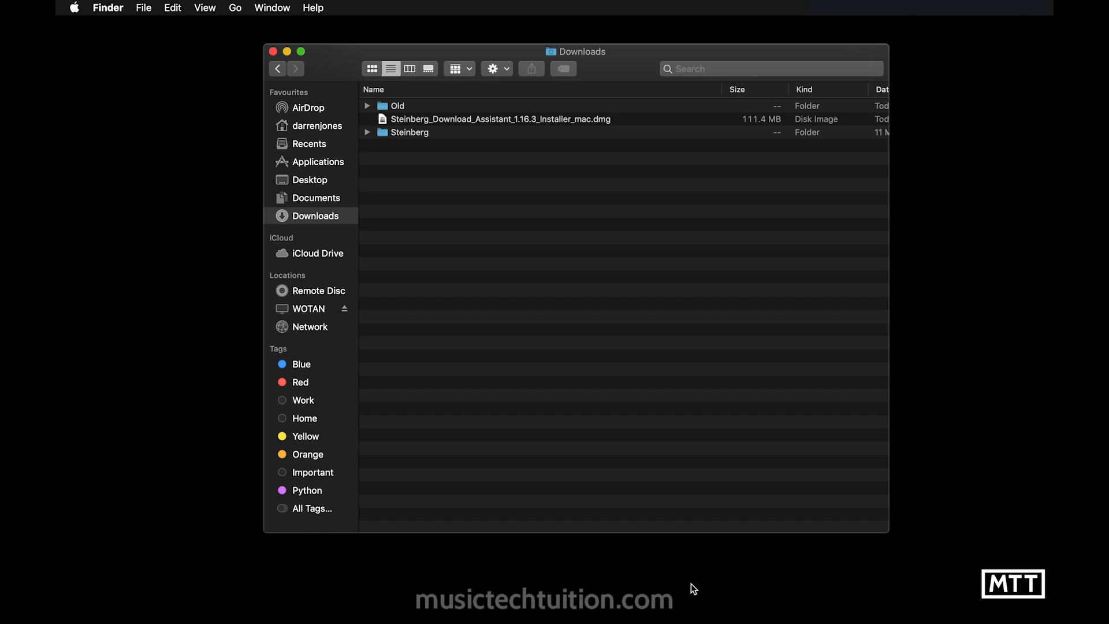
{"action": "mouse_move", "coordinate": [628, 58]}
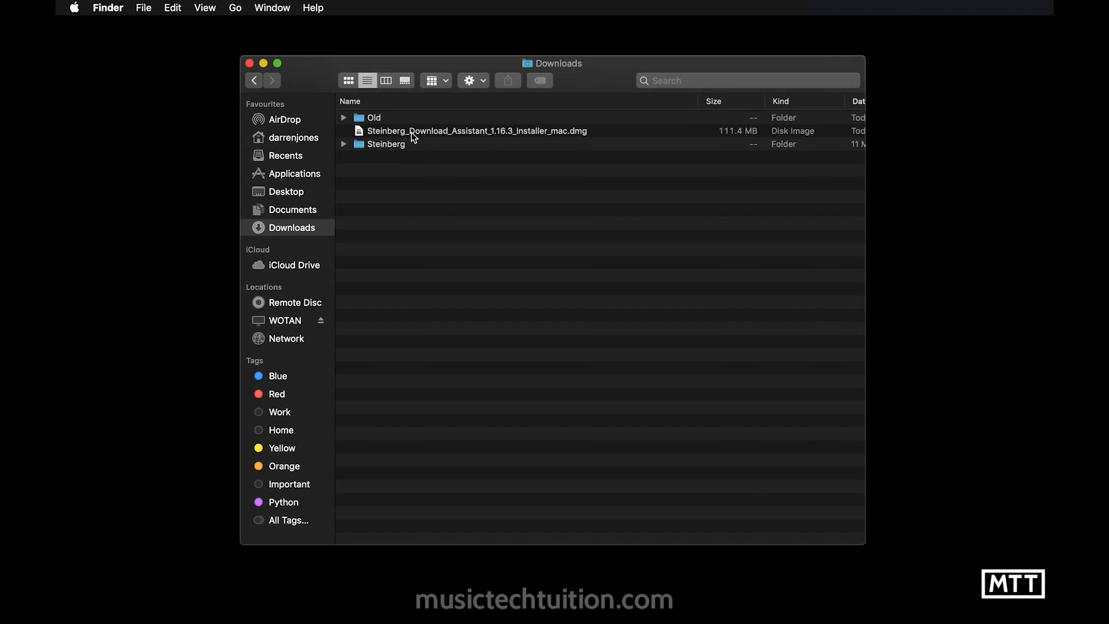
{"action": "mouse_move", "coordinate": [476, 135]}
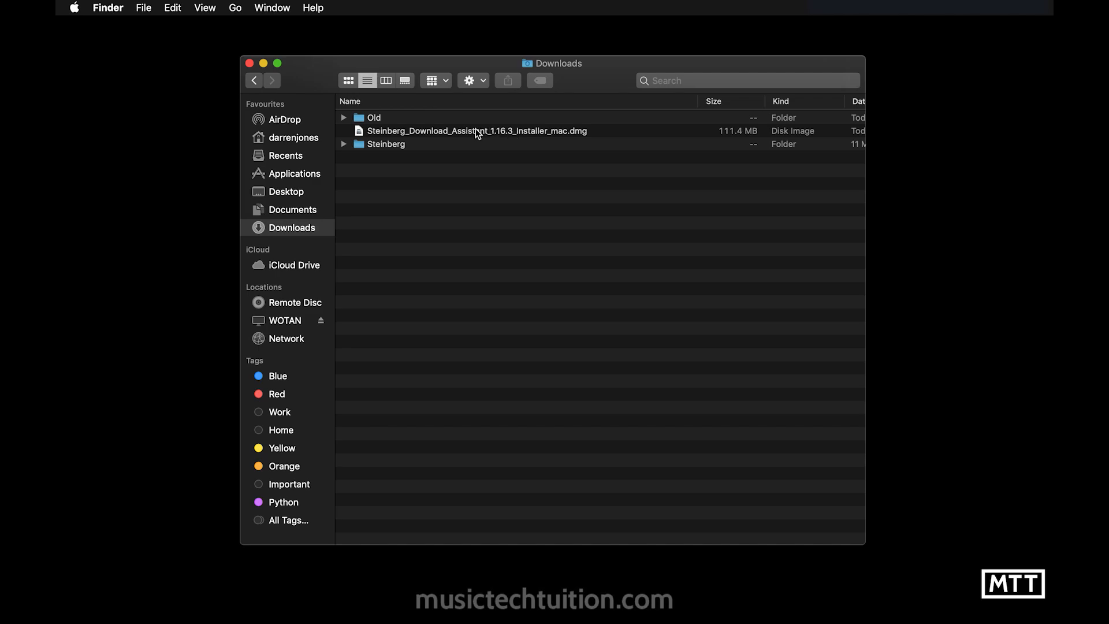
{"action": "mouse_move", "coordinate": [460, 136]}
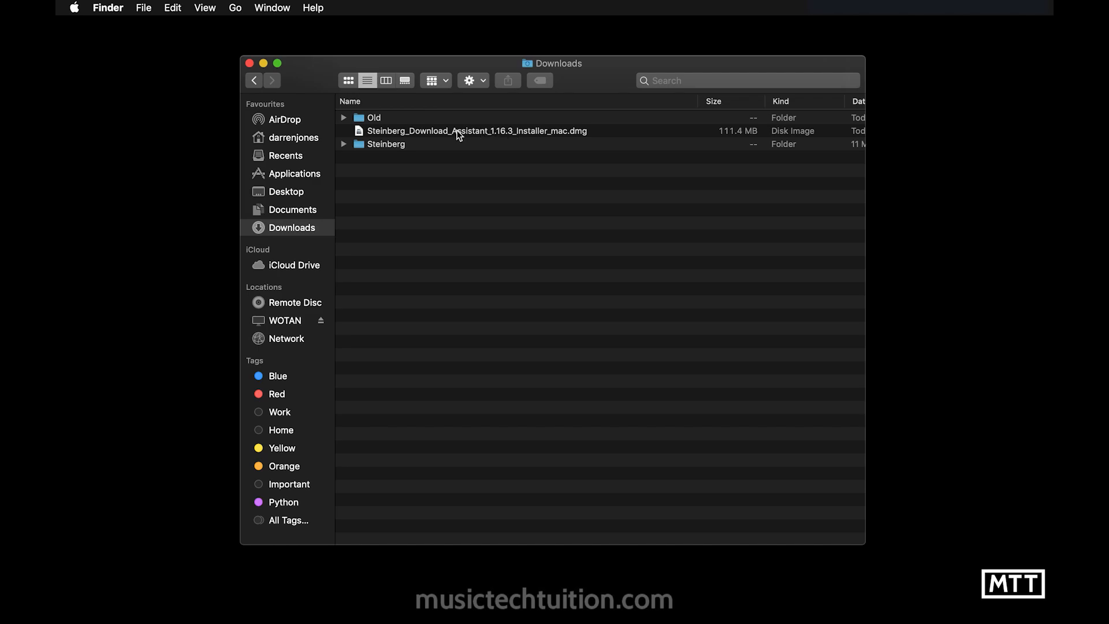
{"action": "double_click", "coordinate": [477, 131]}
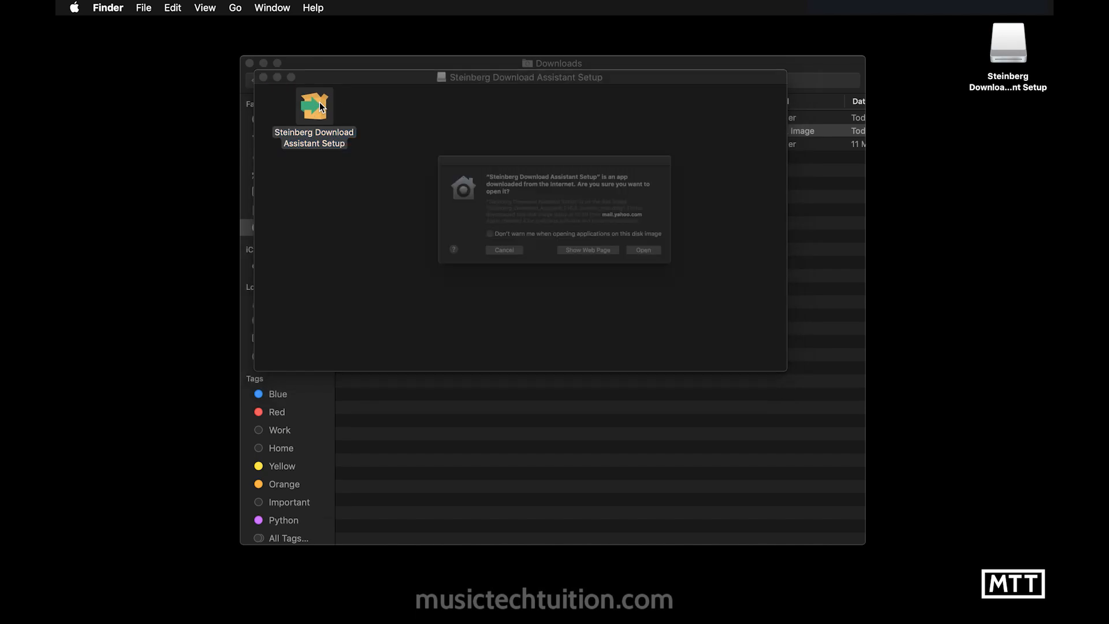
{"action": "left_click", "coordinate": [504, 249]}
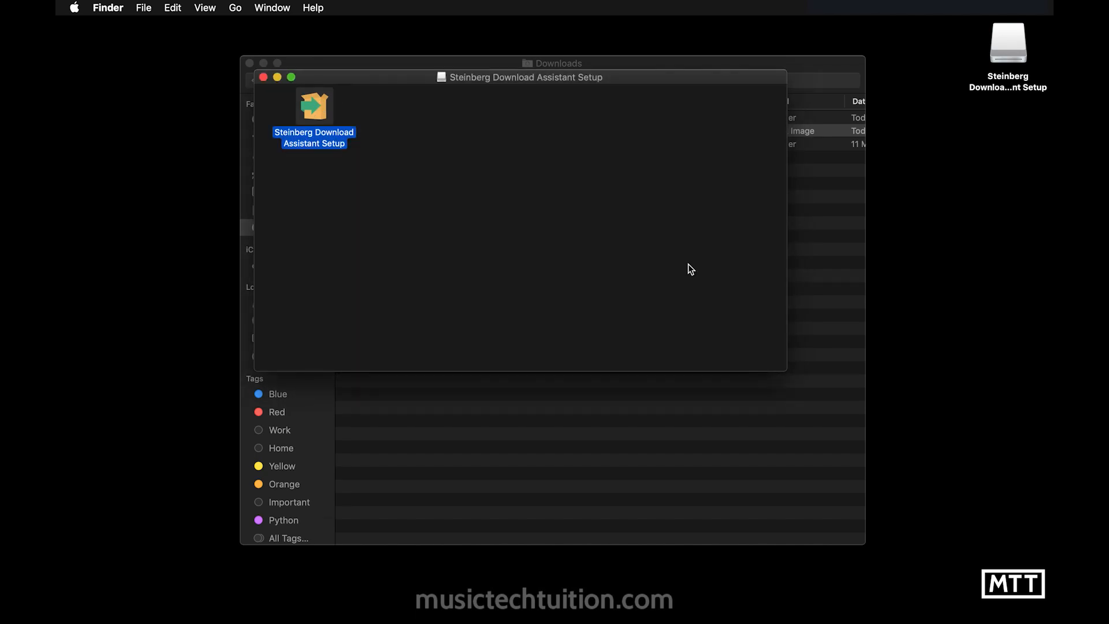
Install Steinberg Download Assistant with the licence accepted and aria2 included, launch it, and close the disk image
{"action": "double_click", "coordinate": [313, 106]}
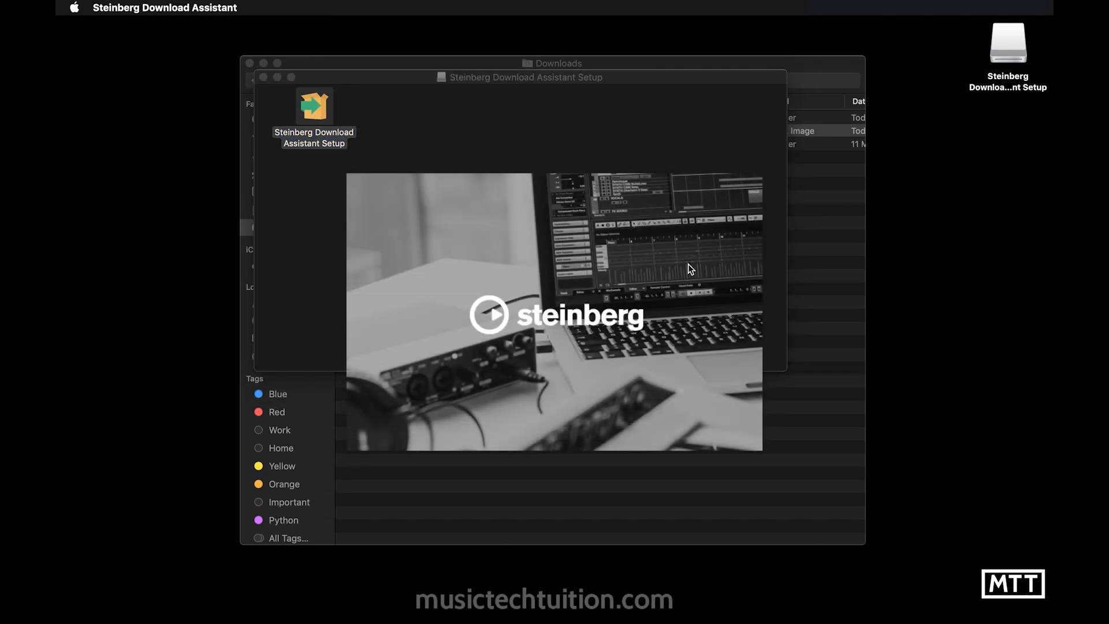
{"action": "double_click", "coordinate": [313, 107]}
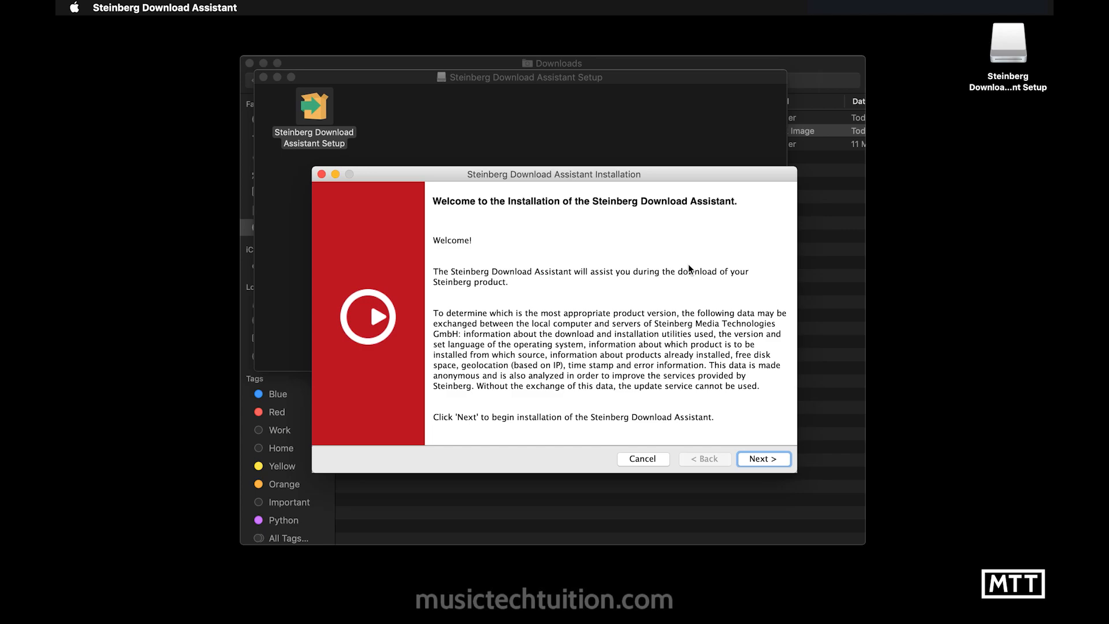
{"action": "mouse_move", "coordinate": [714, 327]}
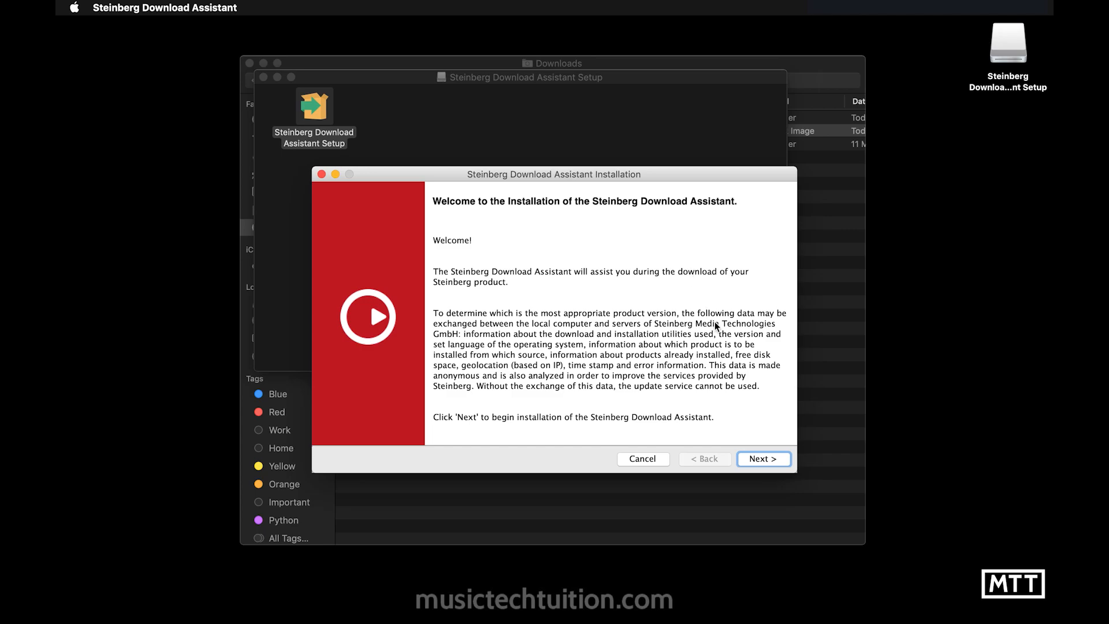
{"action": "left_click", "coordinate": [763, 458]}
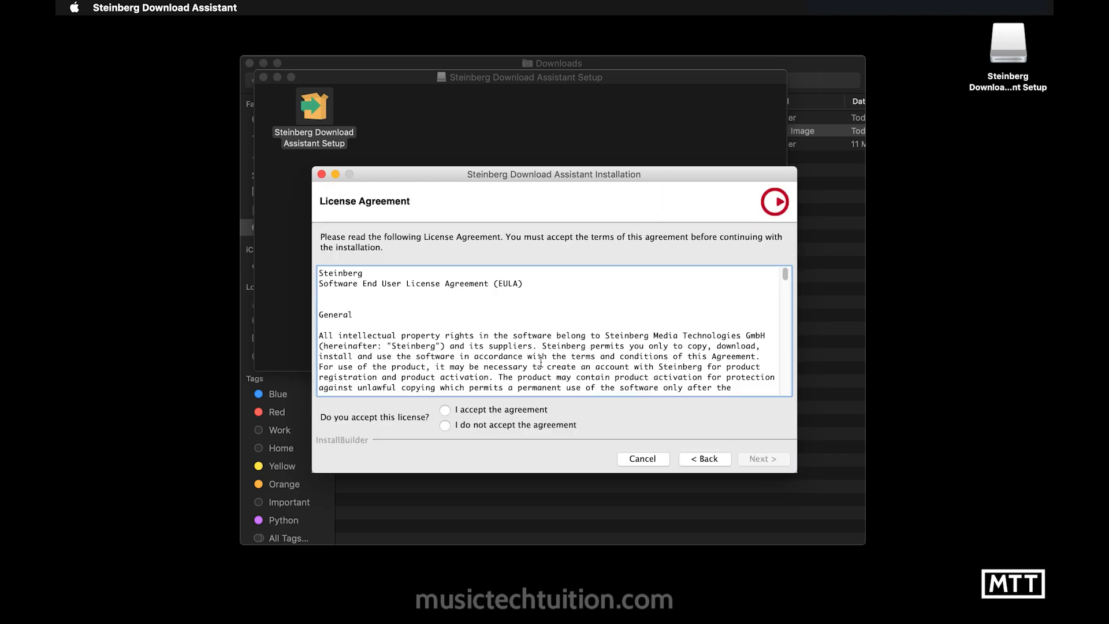
{"action": "left_click", "coordinate": [763, 458]}
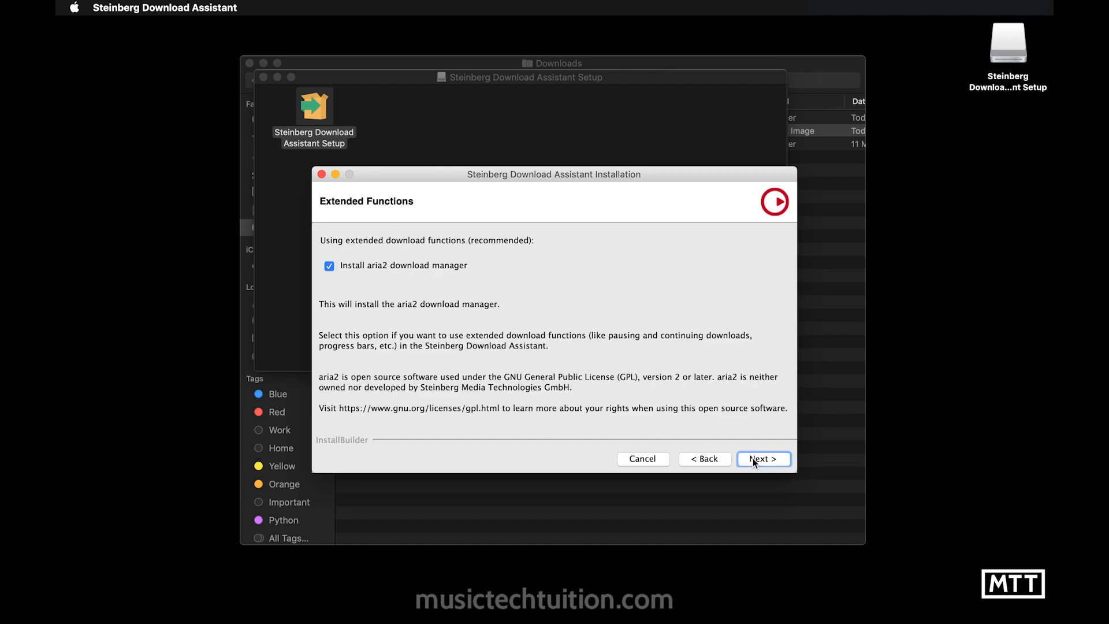
{"action": "left_click", "coordinate": [762, 458]}
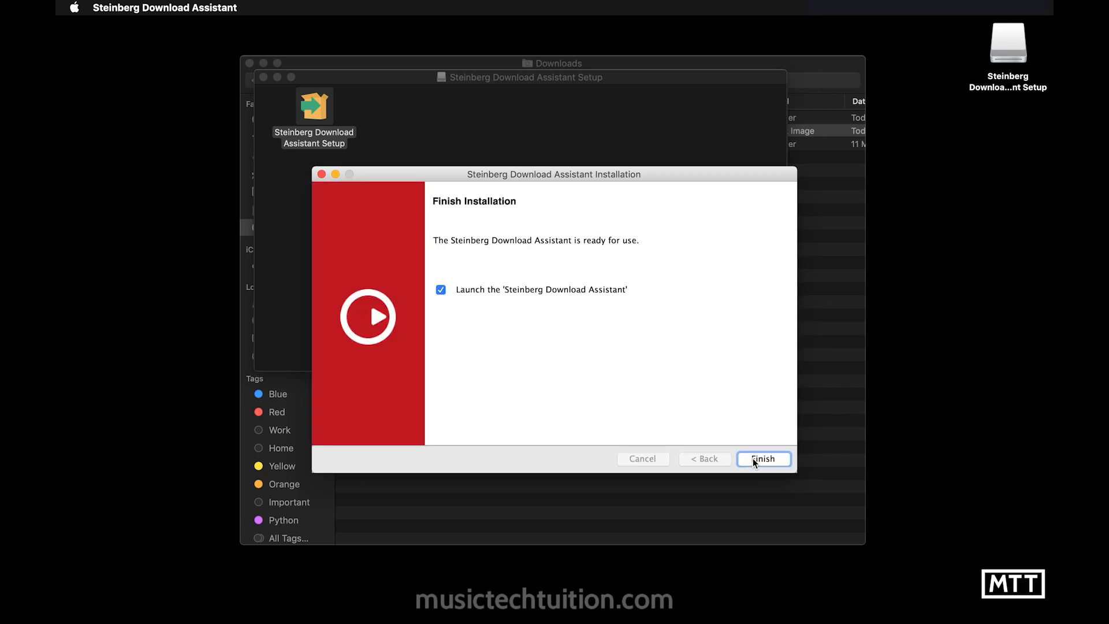
{"action": "left_click", "coordinate": [763, 458]}
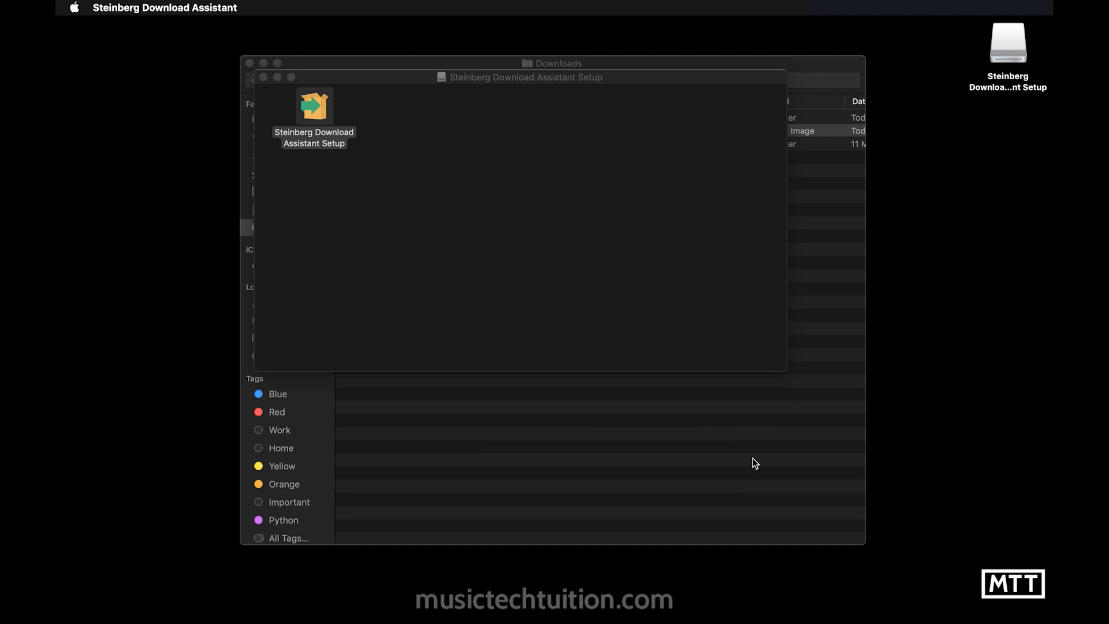
{"action": "double_click", "coordinate": [315, 107]}
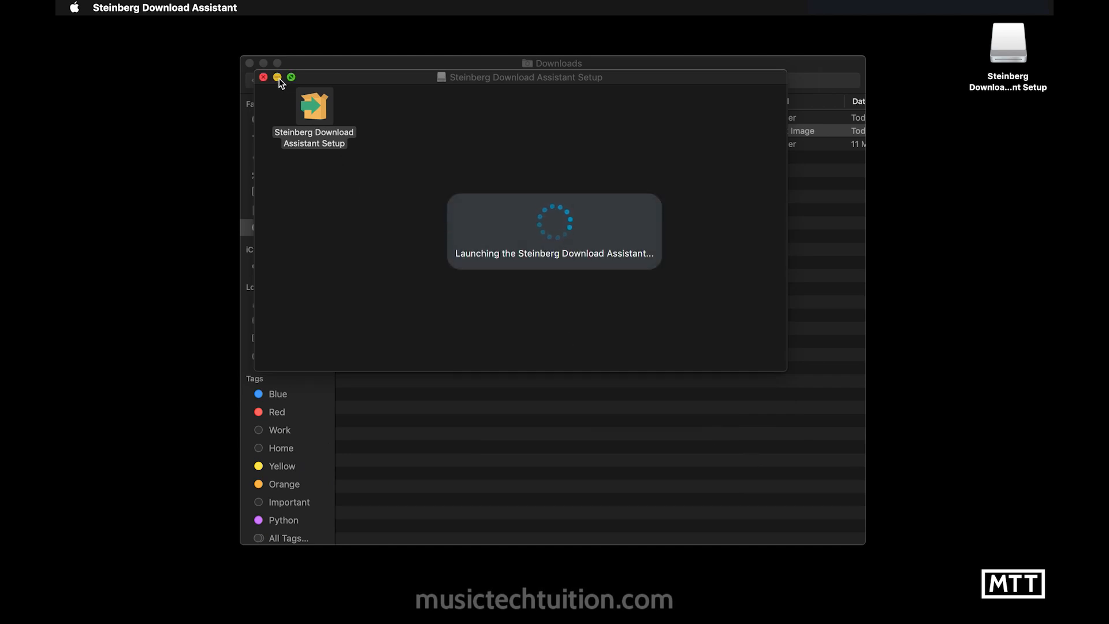
{"action": "left_click", "coordinate": [263, 78]}
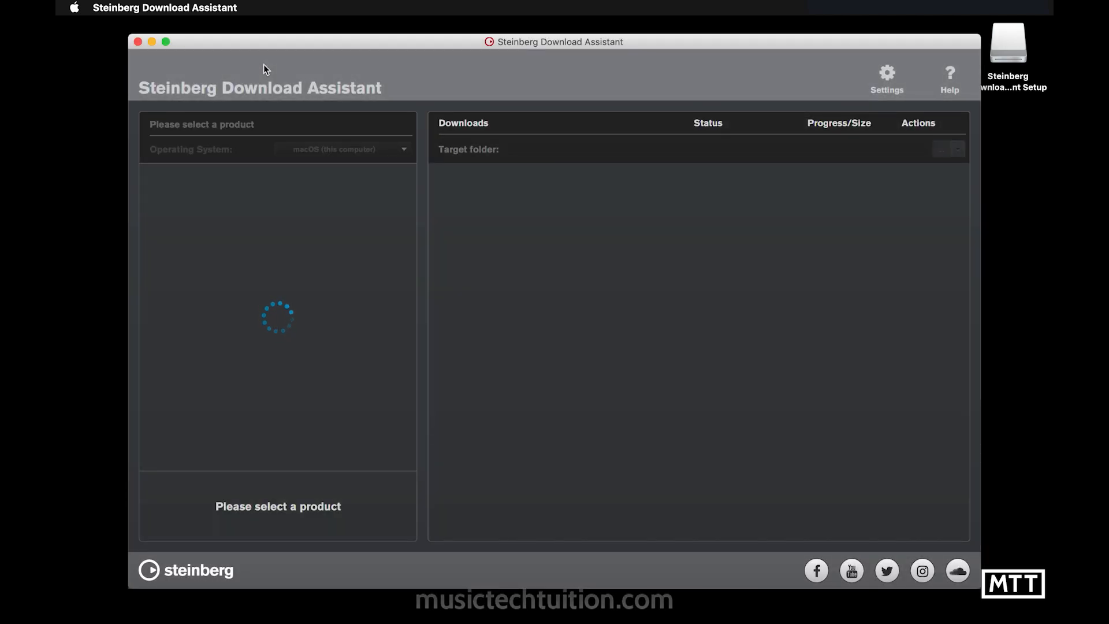
{"action": "mouse_move", "coordinate": [334, 295]}
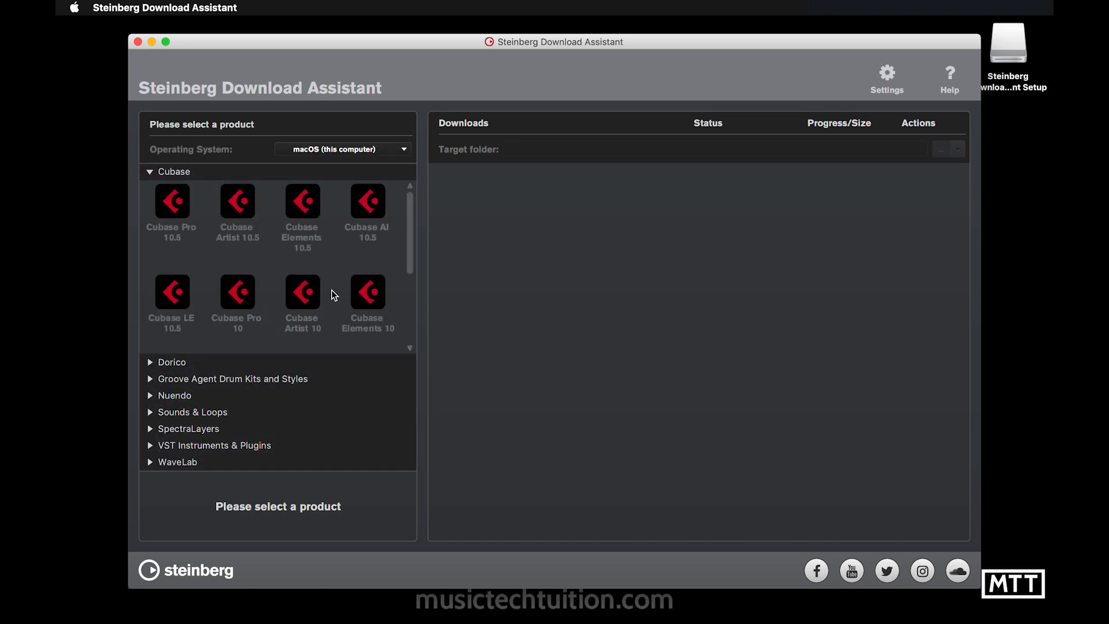
{"action": "mouse_move", "coordinate": [345, 288]}
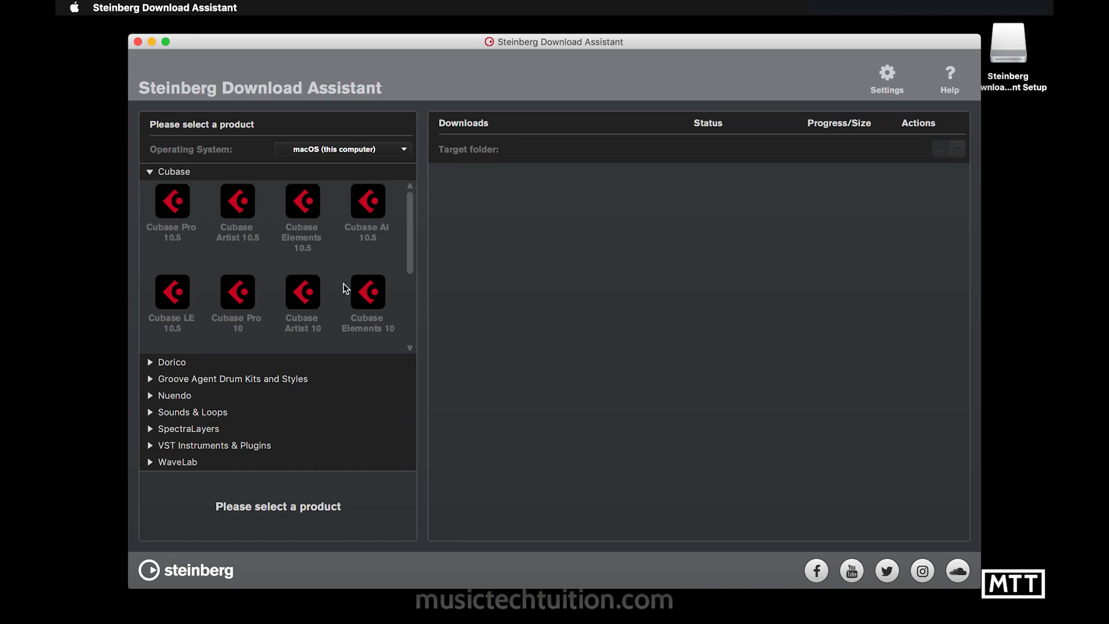
{"action": "mouse_move", "coordinate": [337, 275]}
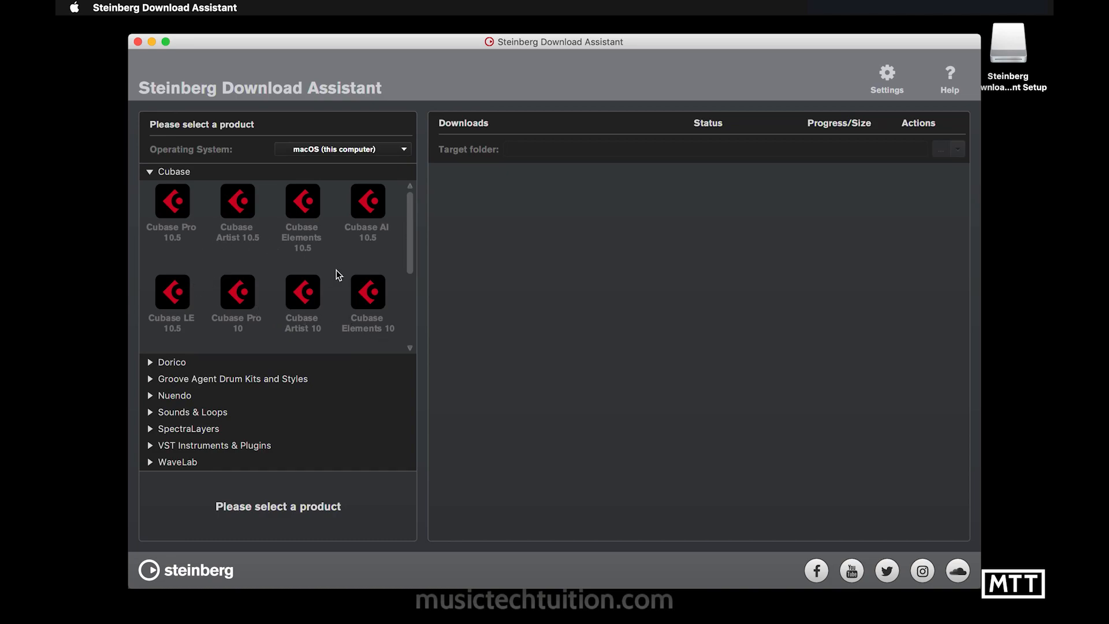
{"action": "mouse_move", "coordinate": [309, 243]}
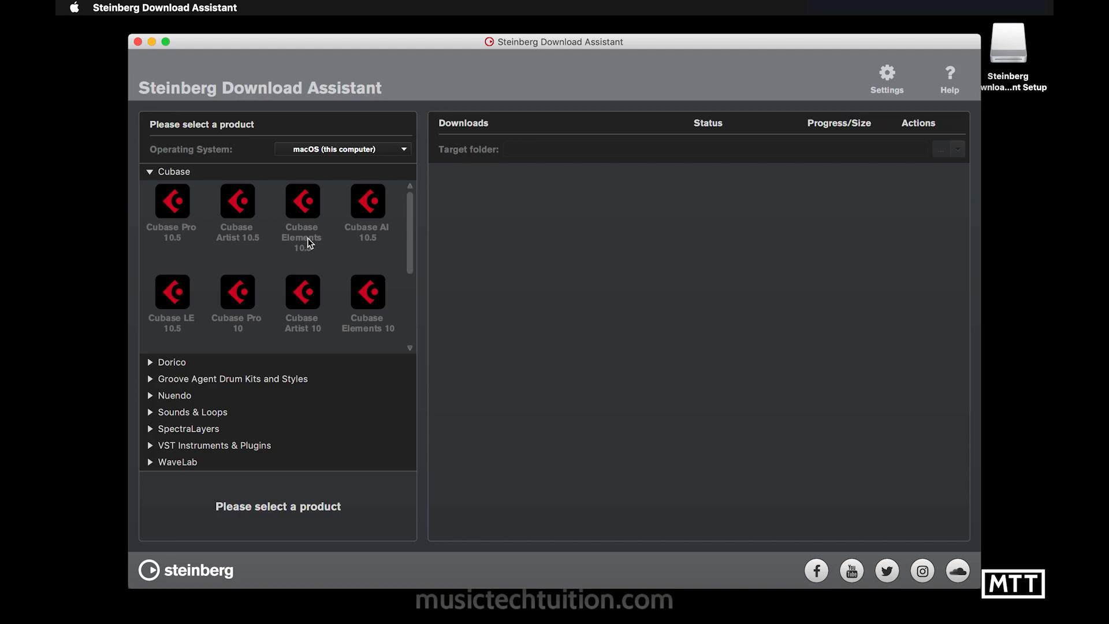
Select Cubase Elements 10.5 in the loaded product list
{"action": "left_click", "coordinate": [301, 205]}
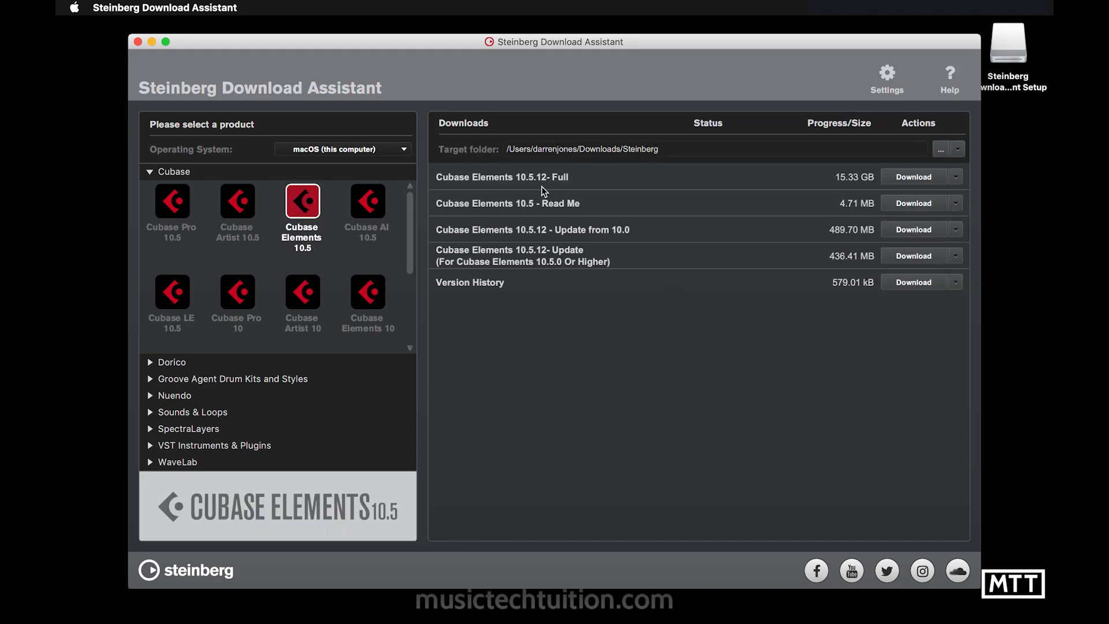
{"action": "mouse_move", "coordinate": [855, 183]}
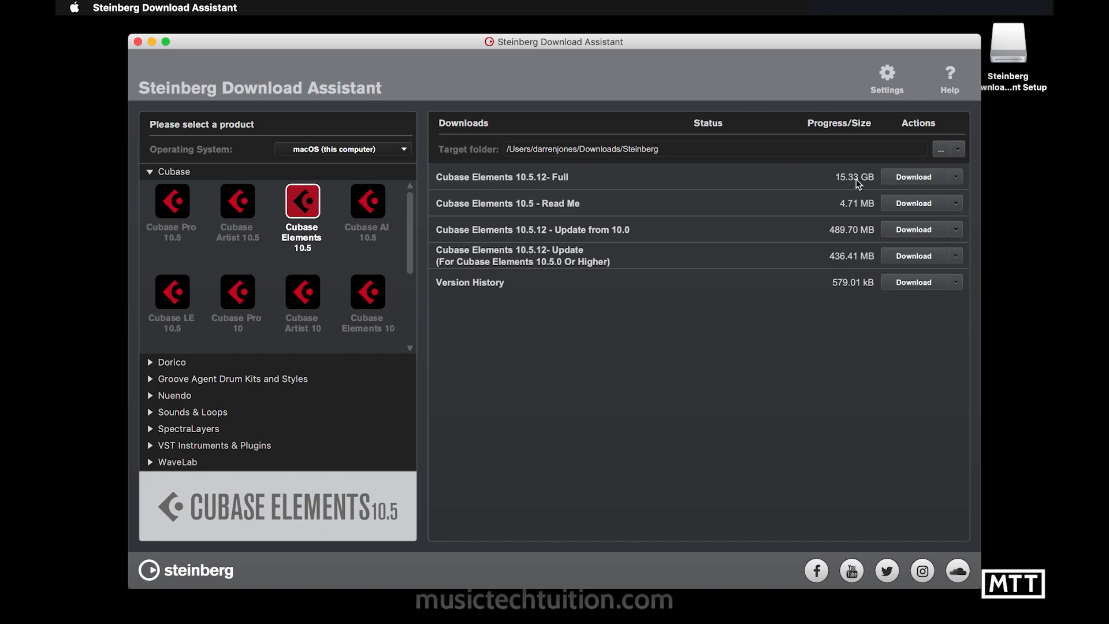
{"action": "mouse_move", "coordinate": [870, 183]}
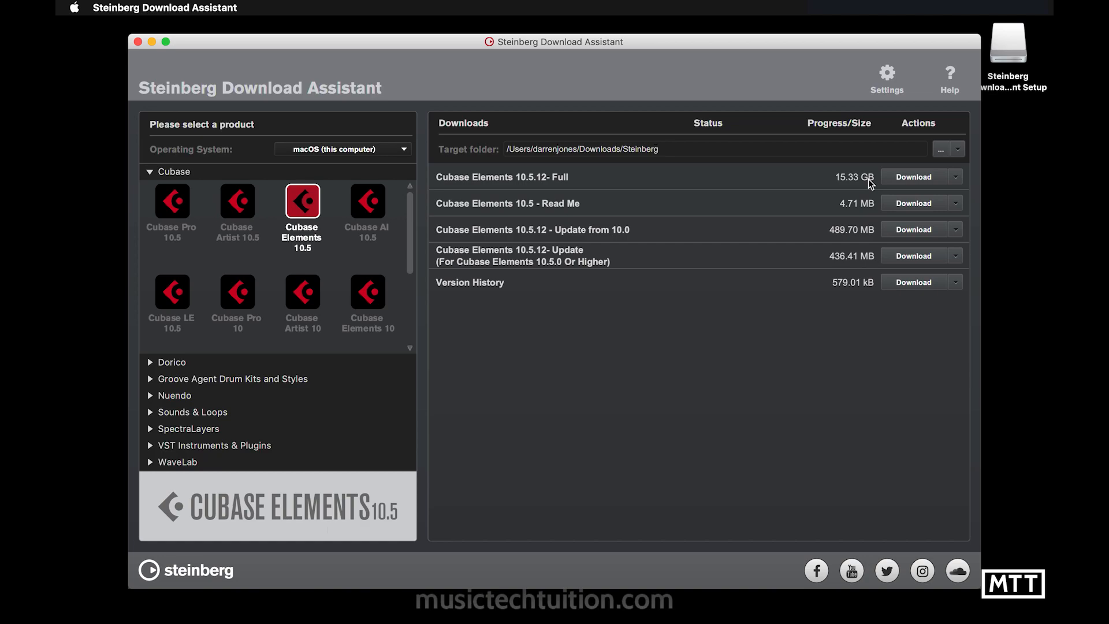
{"action": "mouse_move", "coordinate": [915, 176]}
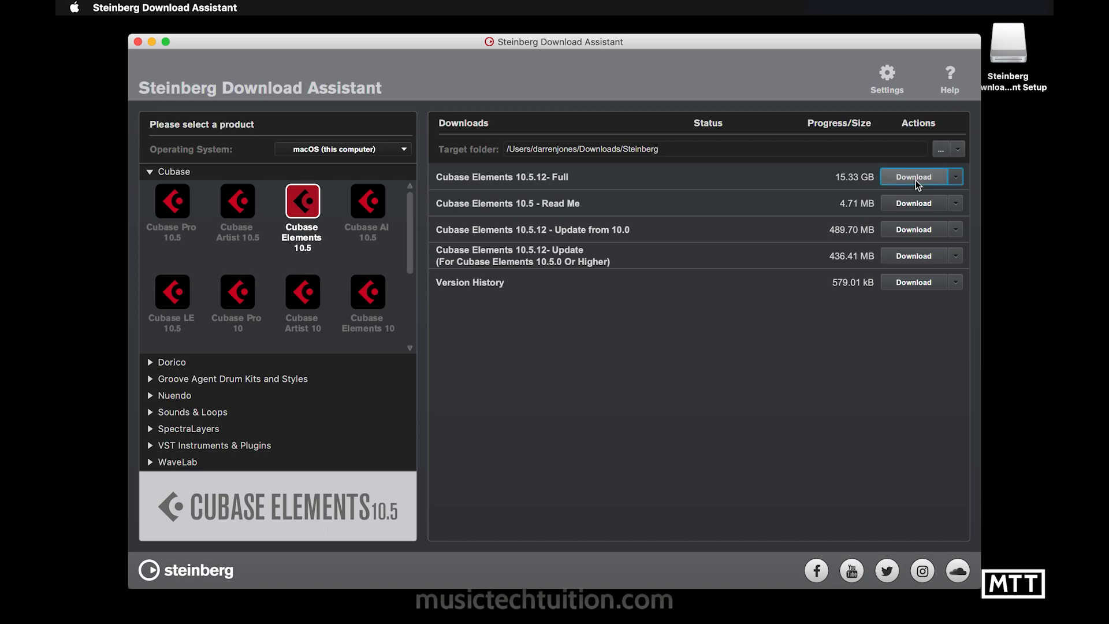
Download the 15.33 GB Cubase Elements 10.5.12 Full package and open it when finished
{"action": "left_click", "coordinate": [913, 176]}
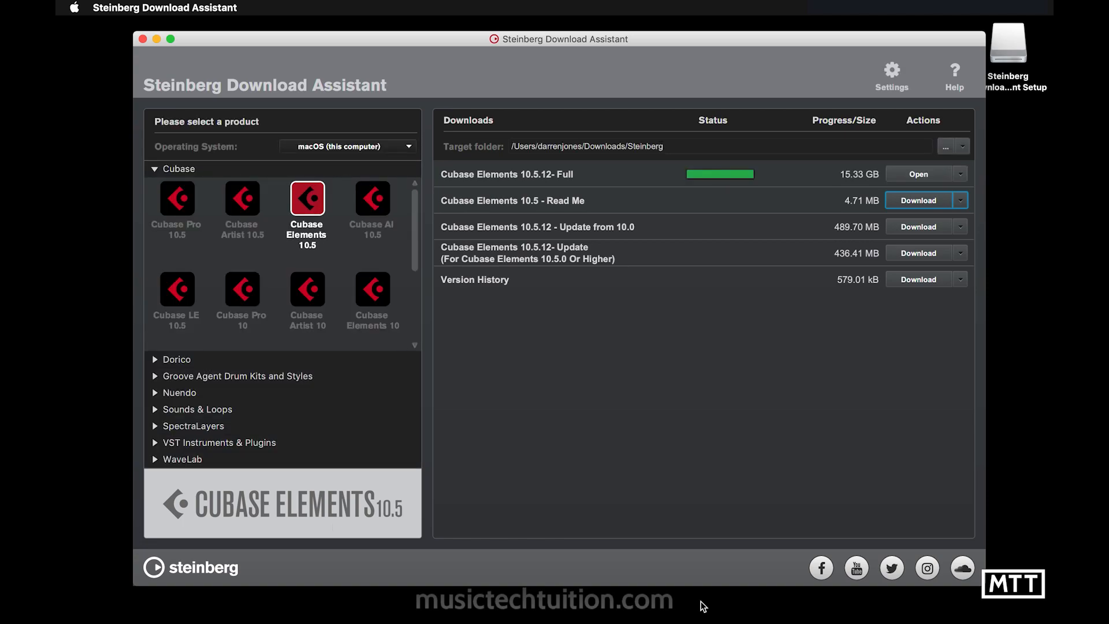
{"action": "mouse_move", "coordinate": [964, 332]}
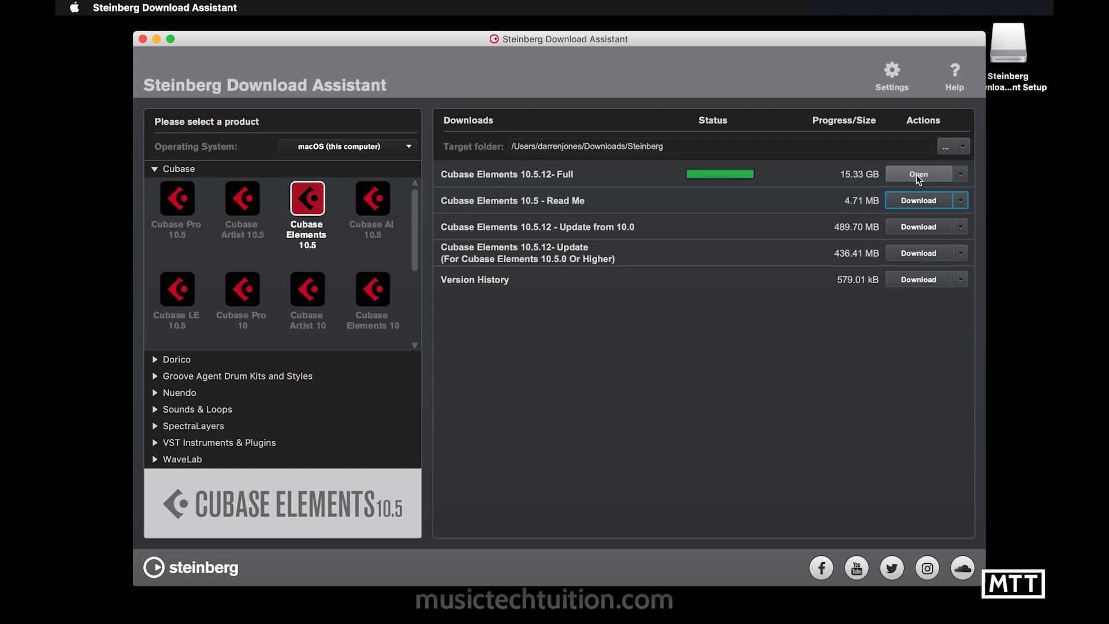
{"action": "left_click", "coordinate": [917, 174]}
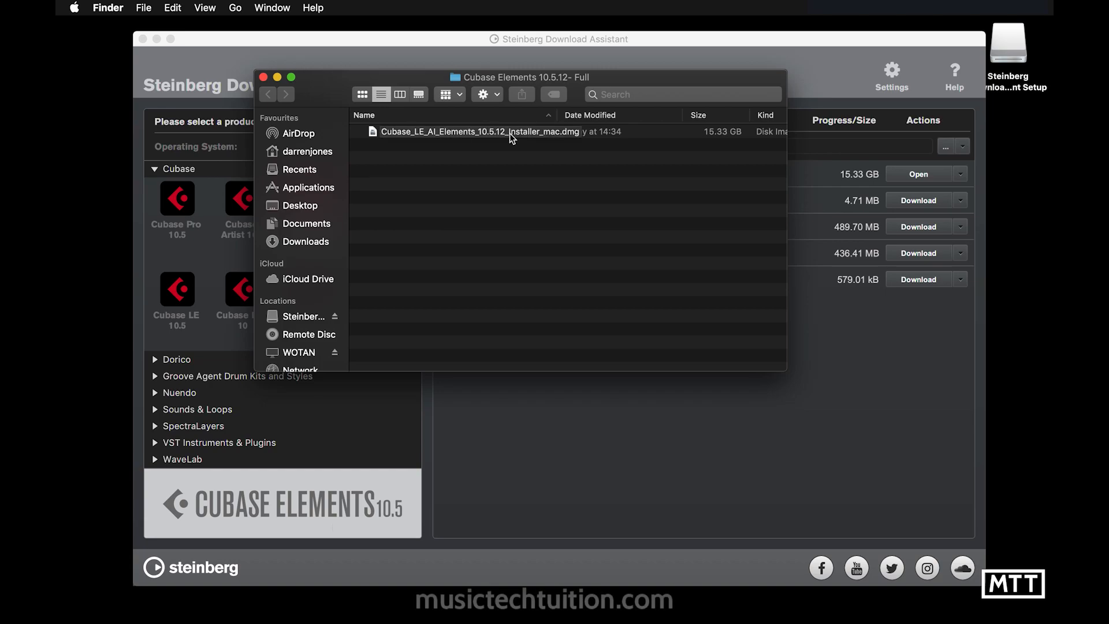
Mount the Cubase disk image and launch the Cubase LE AI Elements 10.5.pkg installer
{"action": "double_click", "coordinate": [479, 131]}
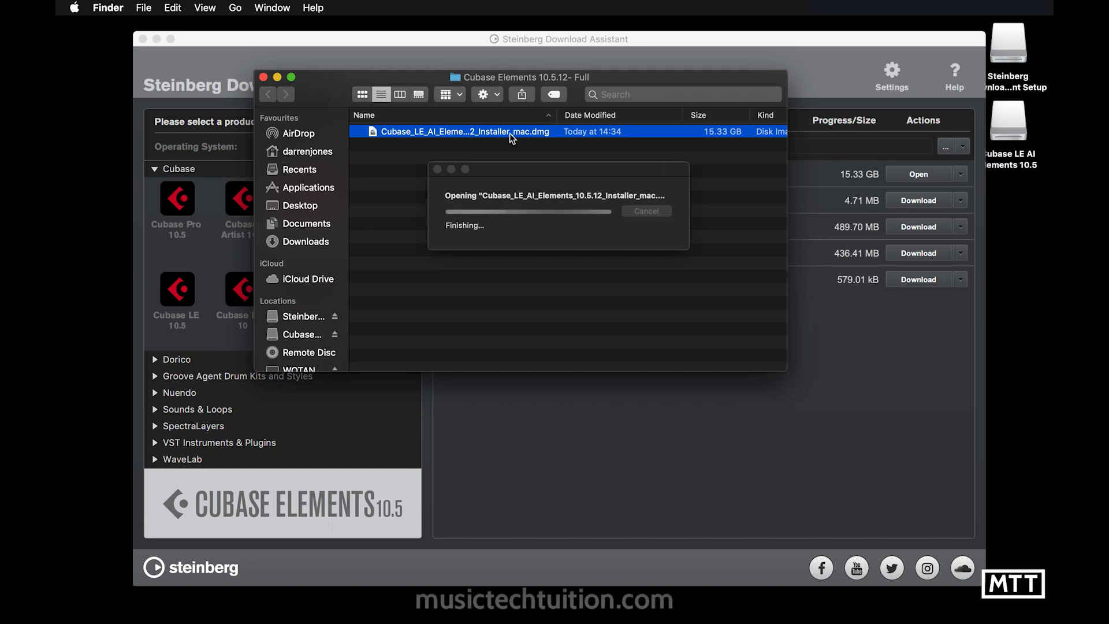
{"action": "double_click", "coordinate": [464, 131]}
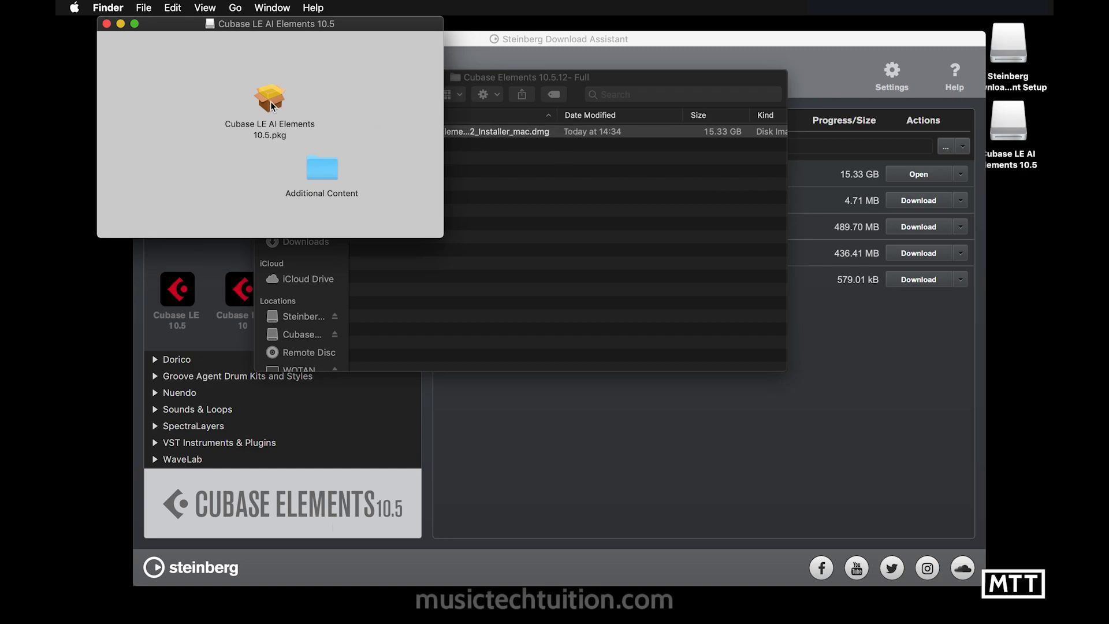
{"action": "left_click", "coordinate": [268, 98]}
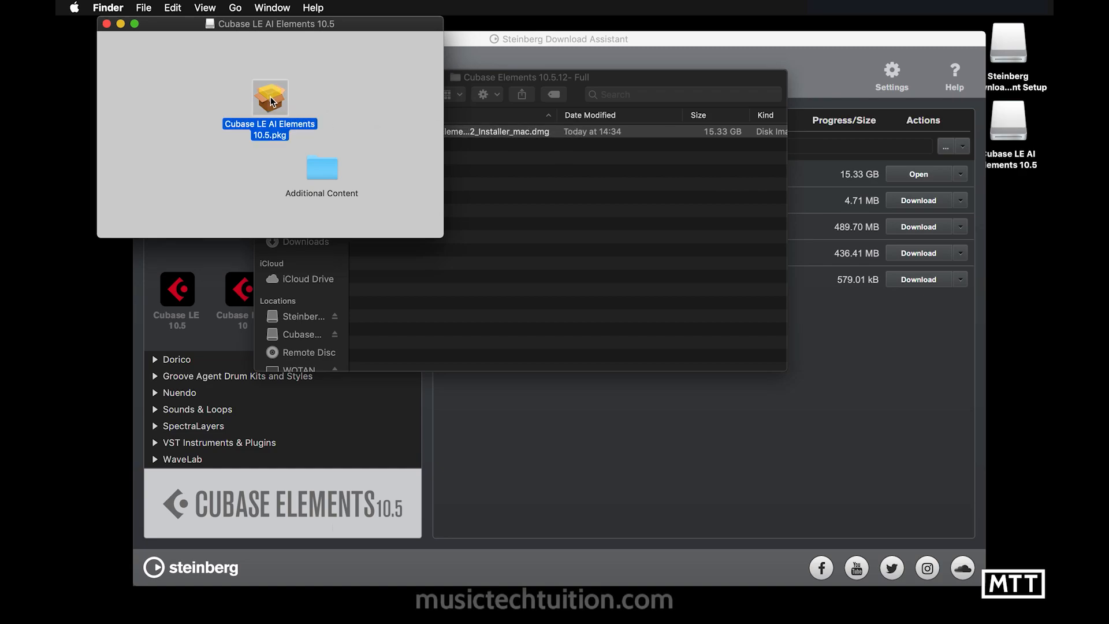
{"action": "double_click", "coordinate": [270, 97]}
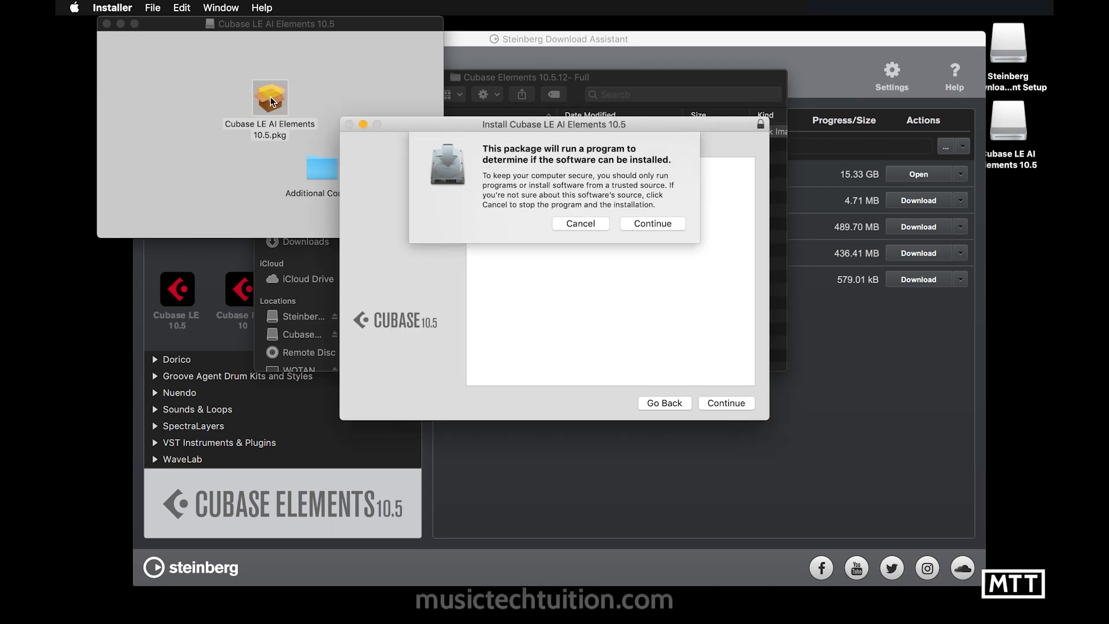
Run through Introduction and Licence, then authorise the standard install of Cubase LE AI Elements 10.5
{"action": "left_click", "coordinate": [651, 224]}
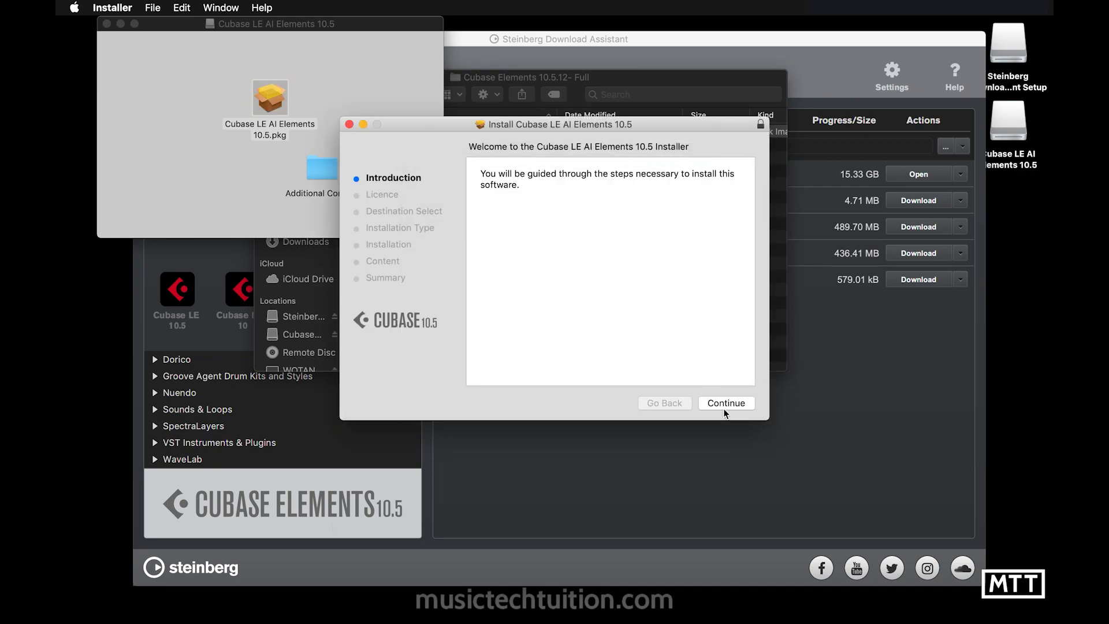
{"action": "left_click", "coordinate": [726, 403]}
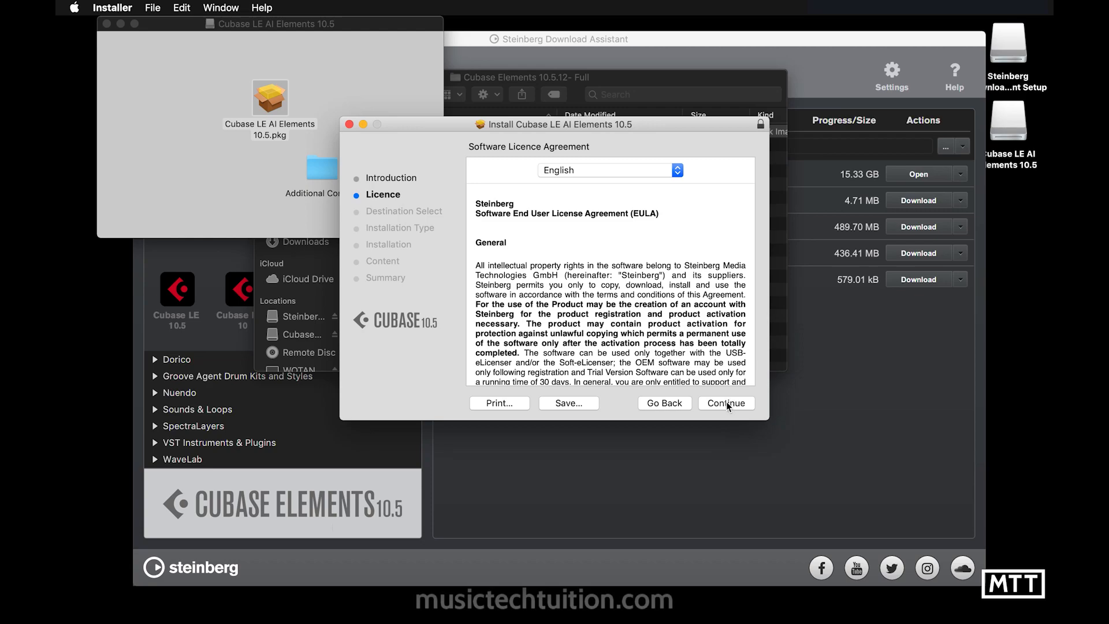
{"action": "left_click", "coordinate": [724, 404]}
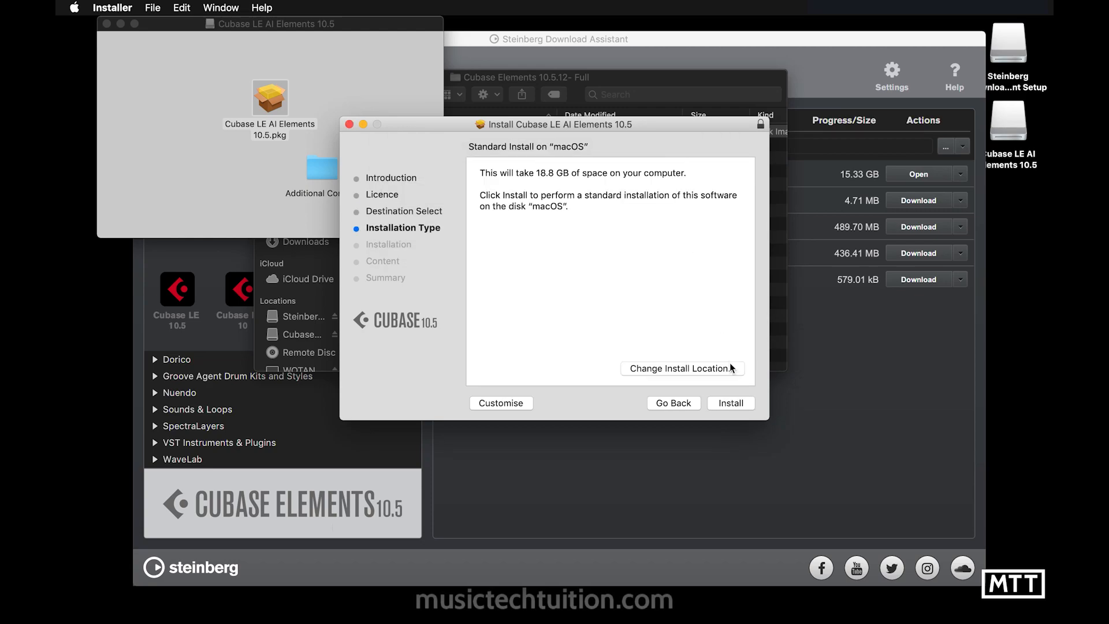
{"action": "mouse_move", "coordinate": [734, 409]}
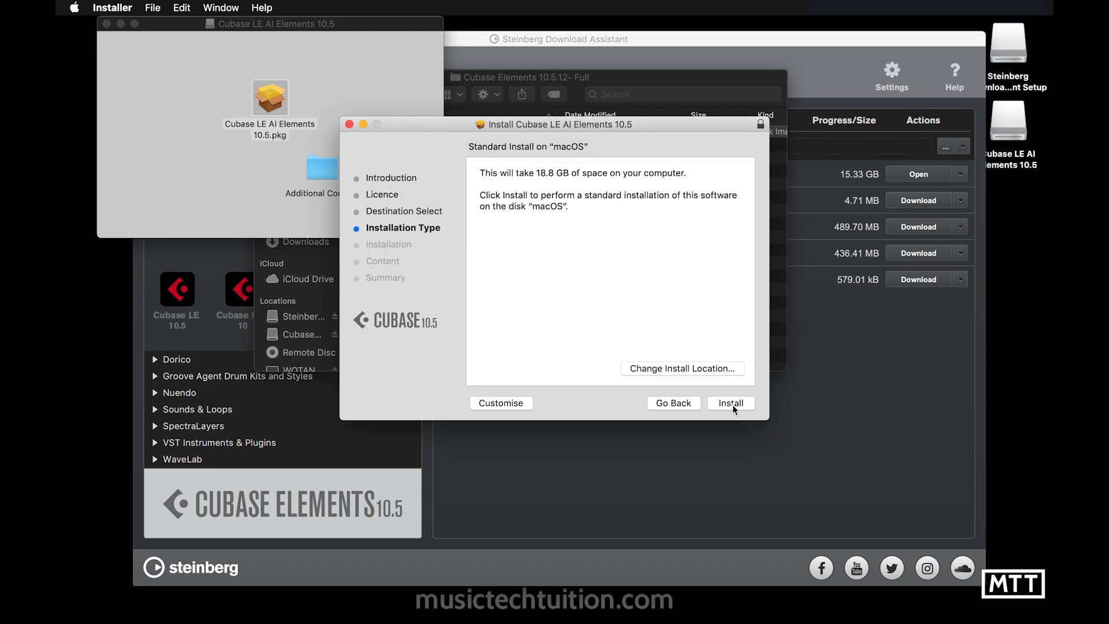
{"action": "left_click", "coordinate": [731, 403]}
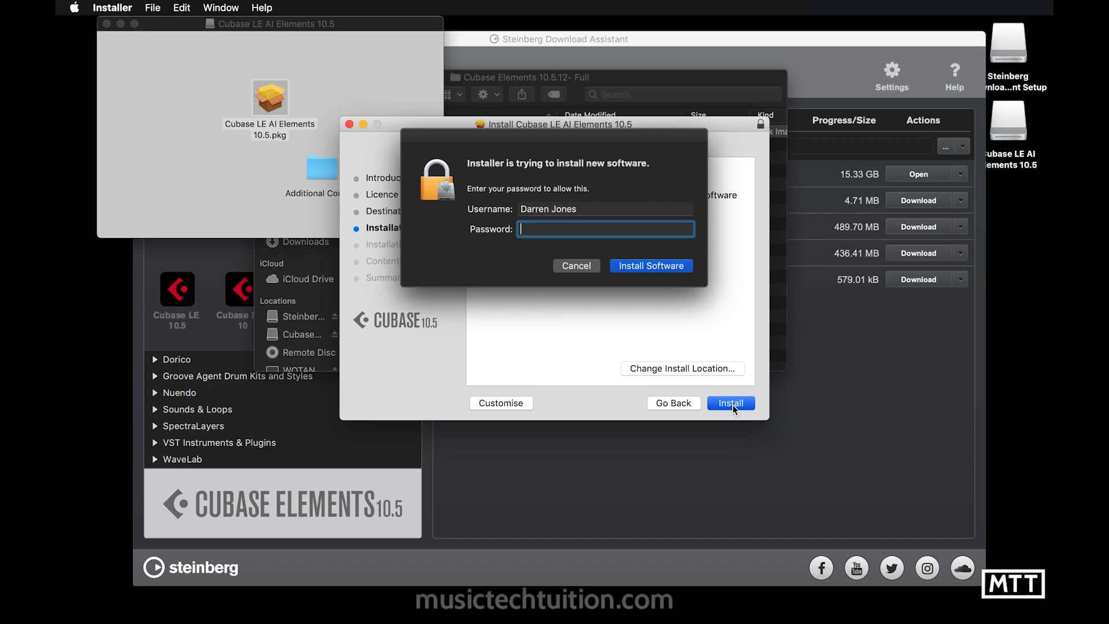
{"action": "left_click", "coordinate": [650, 265]}
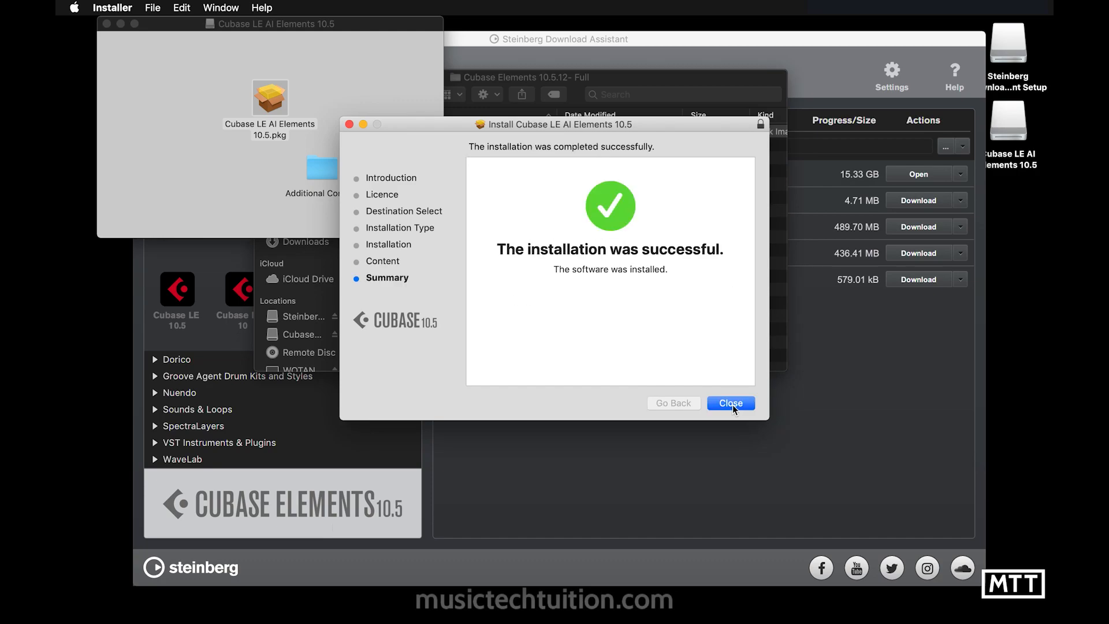
Close the finished Cubase Elements 10.5 installer, move it to Trash, and close the download folder
{"action": "left_click", "coordinate": [730, 403]}
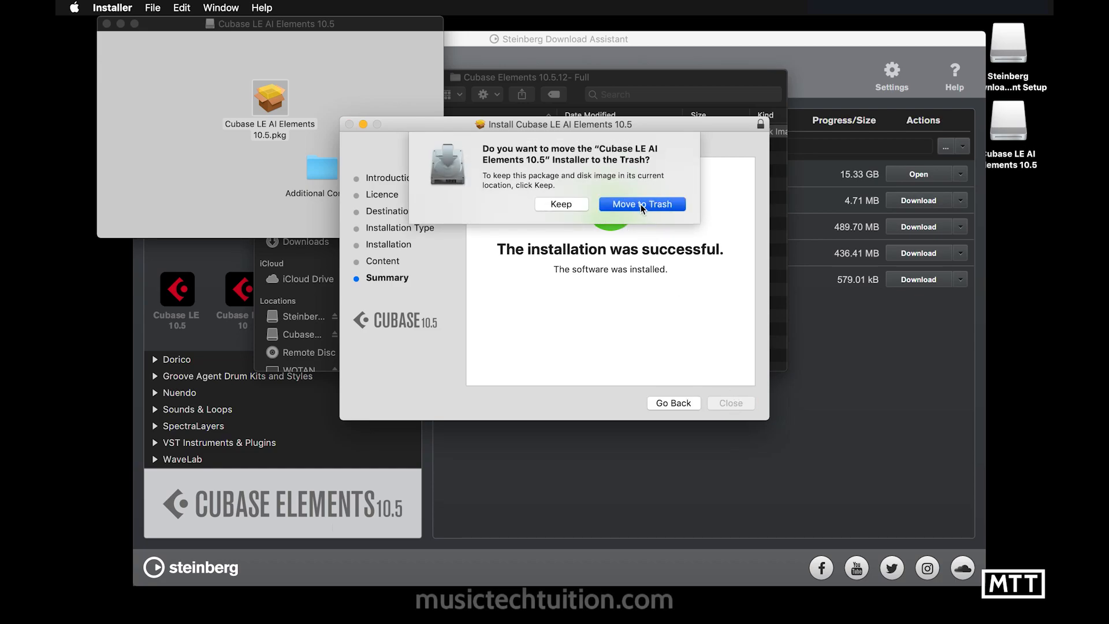
{"action": "left_click", "coordinate": [641, 204]}
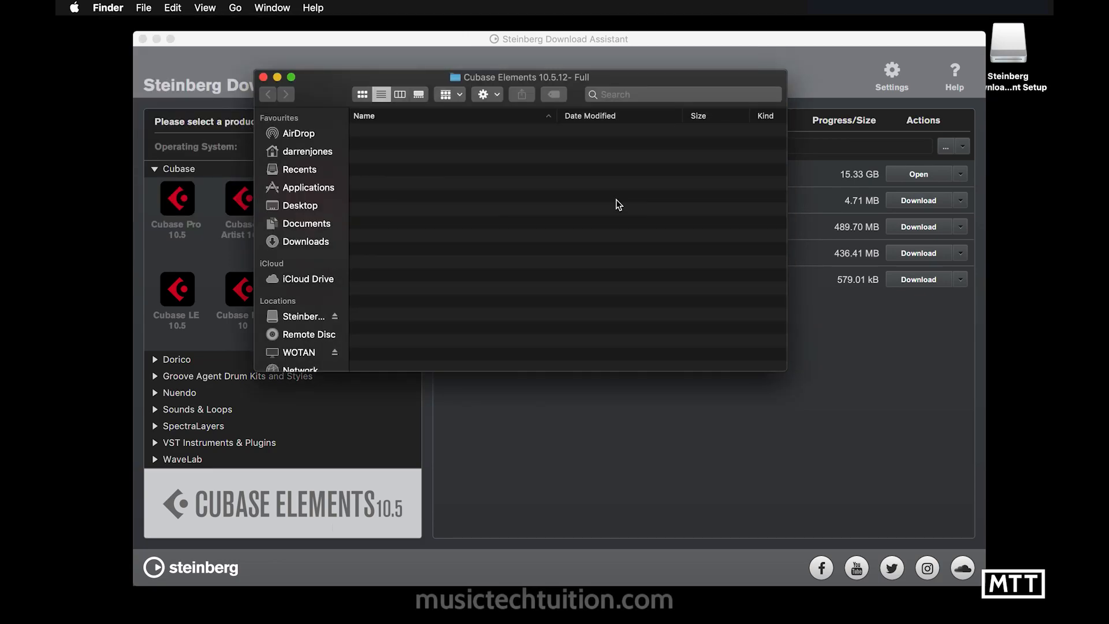
{"action": "left_click", "coordinate": [306, 241]}
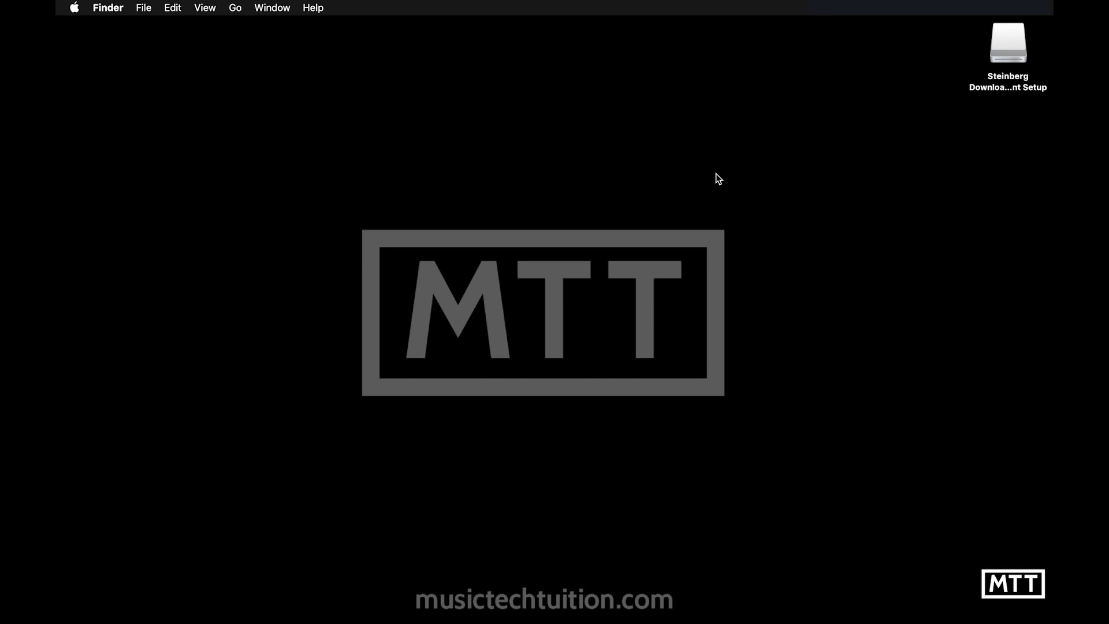
Launch eLicenser Control Center from Alfred by searching 'eli'
{"action": "type", "text": "eli"}
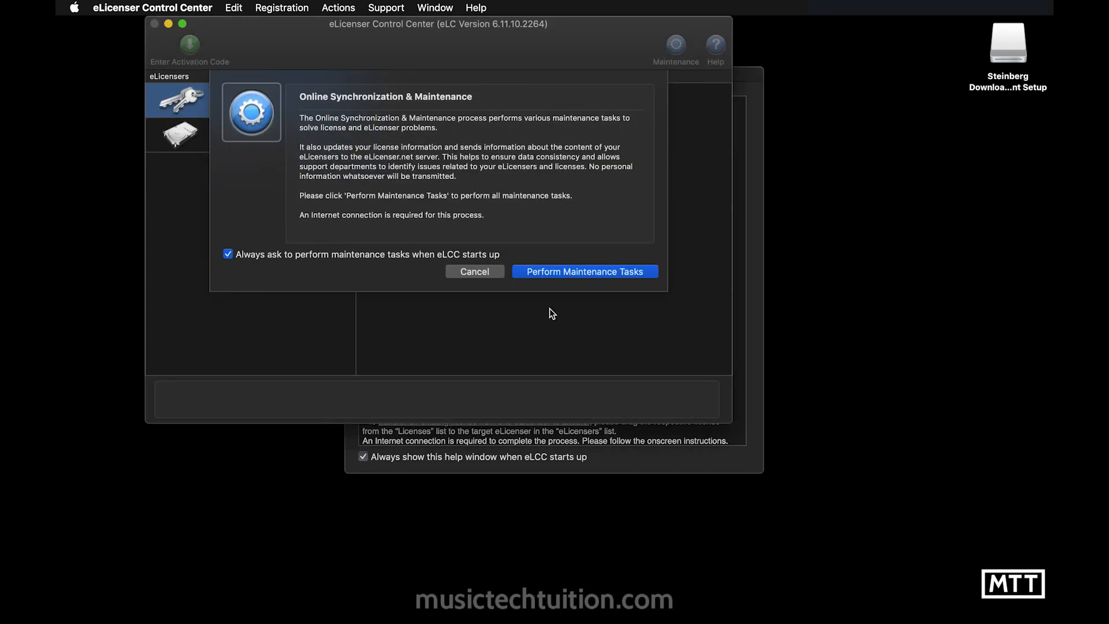
{"action": "mouse_move", "coordinate": [477, 246]}
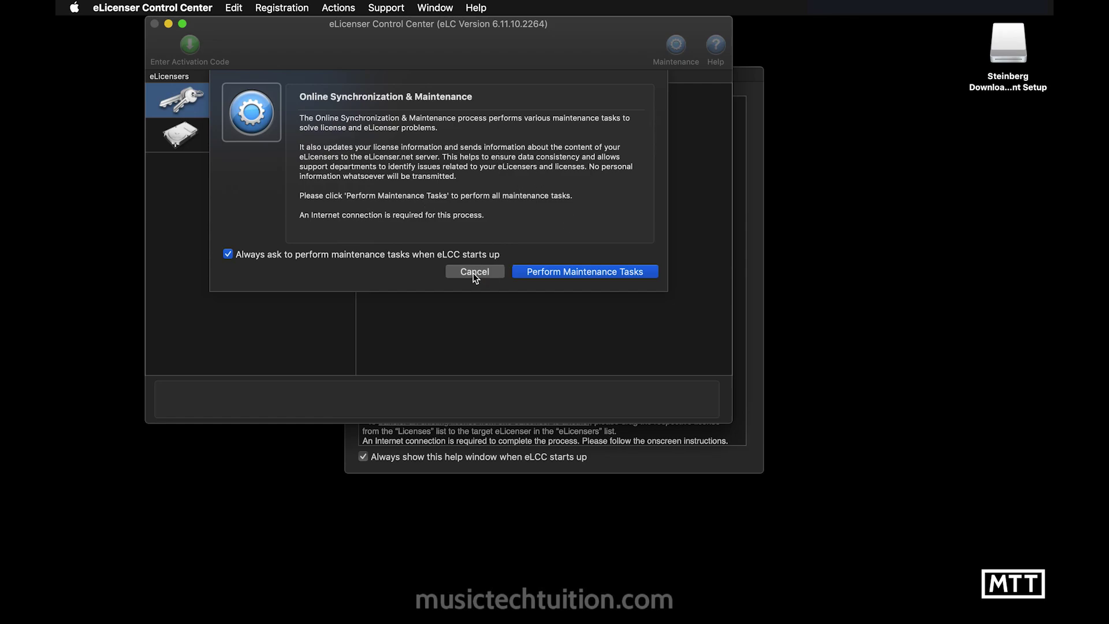
Cancel online maintenance, untick 'Always show this help window', and close the Welcome window
{"action": "left_click", "coordinate": [474, 271]}
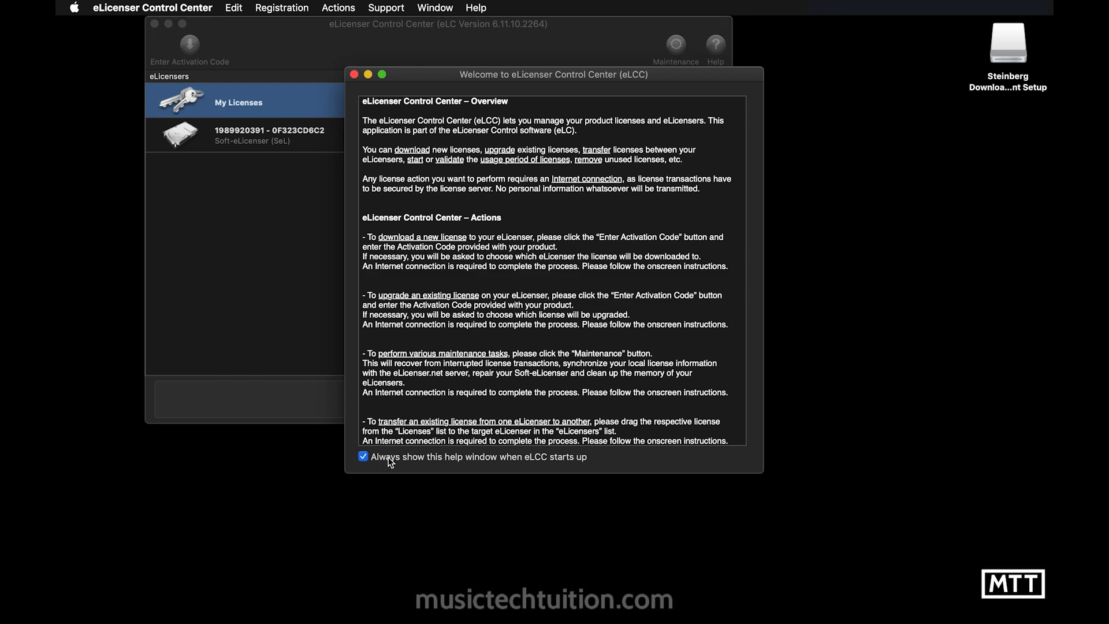
{"action": "left_click", "coordinate": [363, 456]}
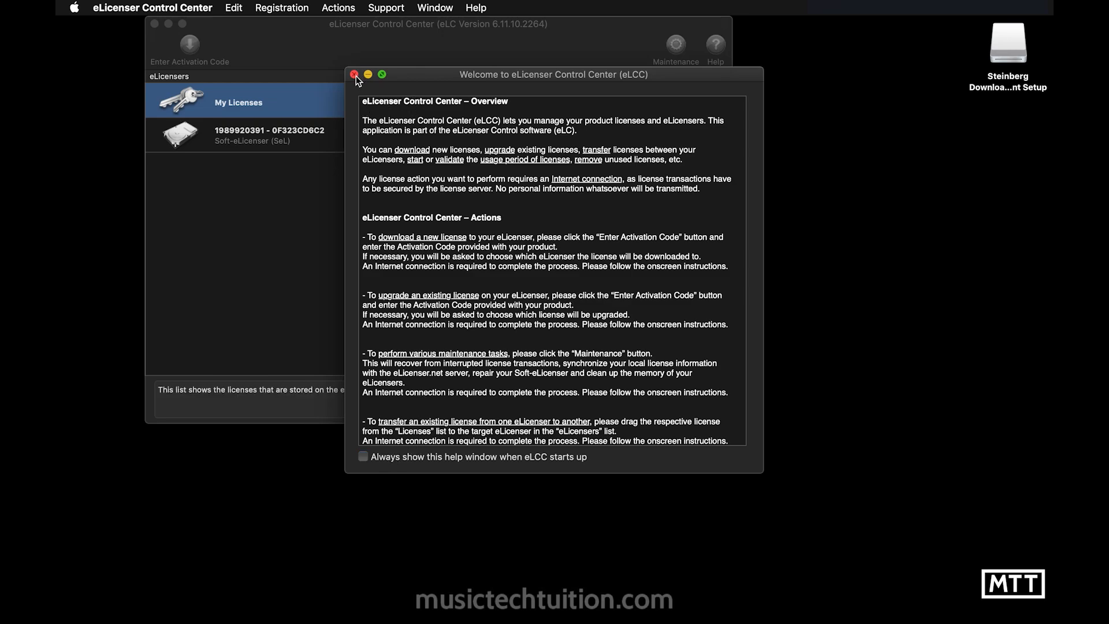
{"action": "left_click", "coordinate": [355, 75]}
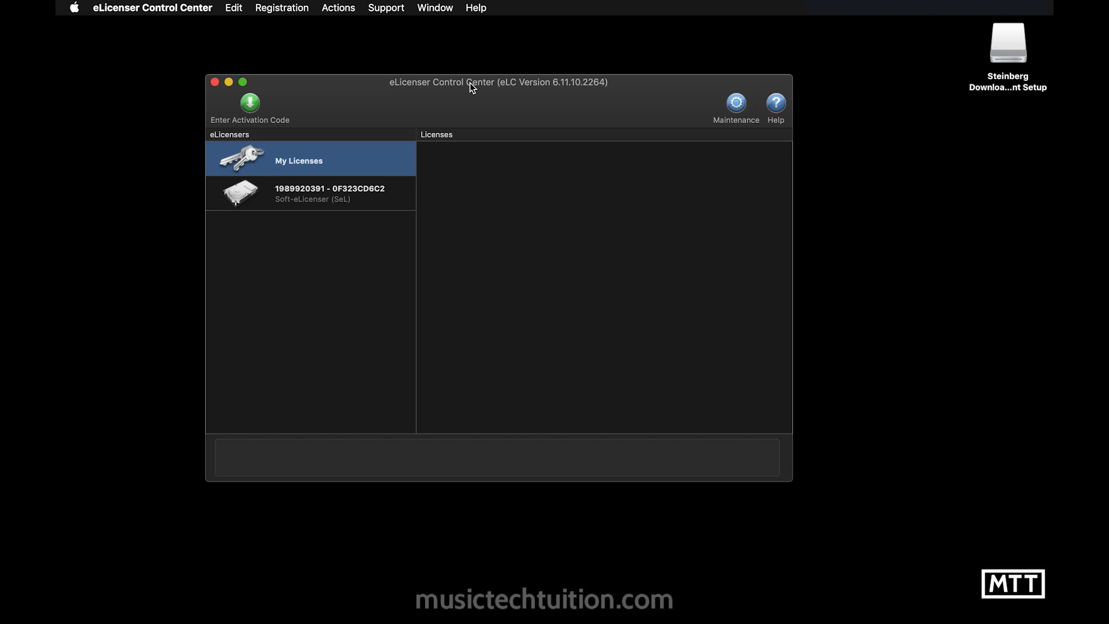
{"action": "mouse_move", "coordinate": [351, 12]}
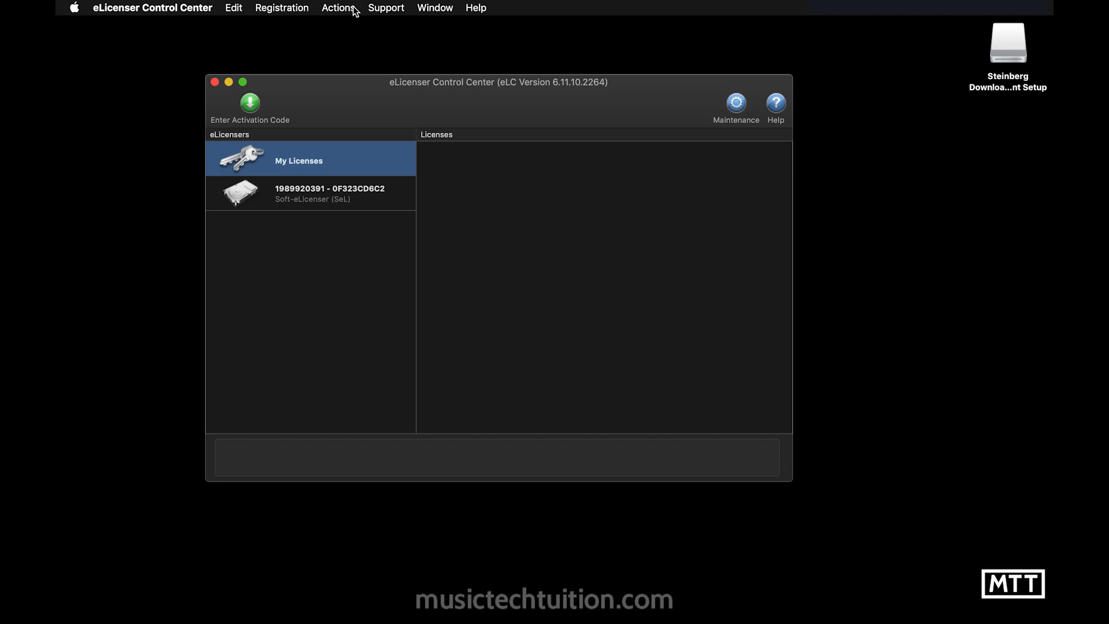
{"action": "left_click", "coordinate": [339, 8]}
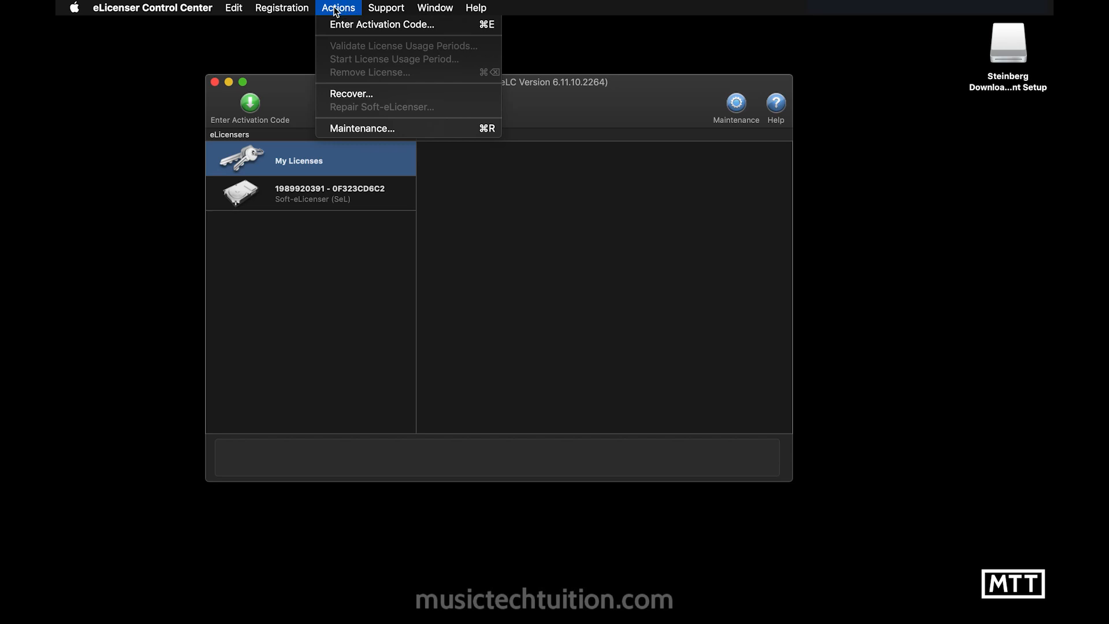
{"action": "mouse_move", "coordinate": [381, 24]}
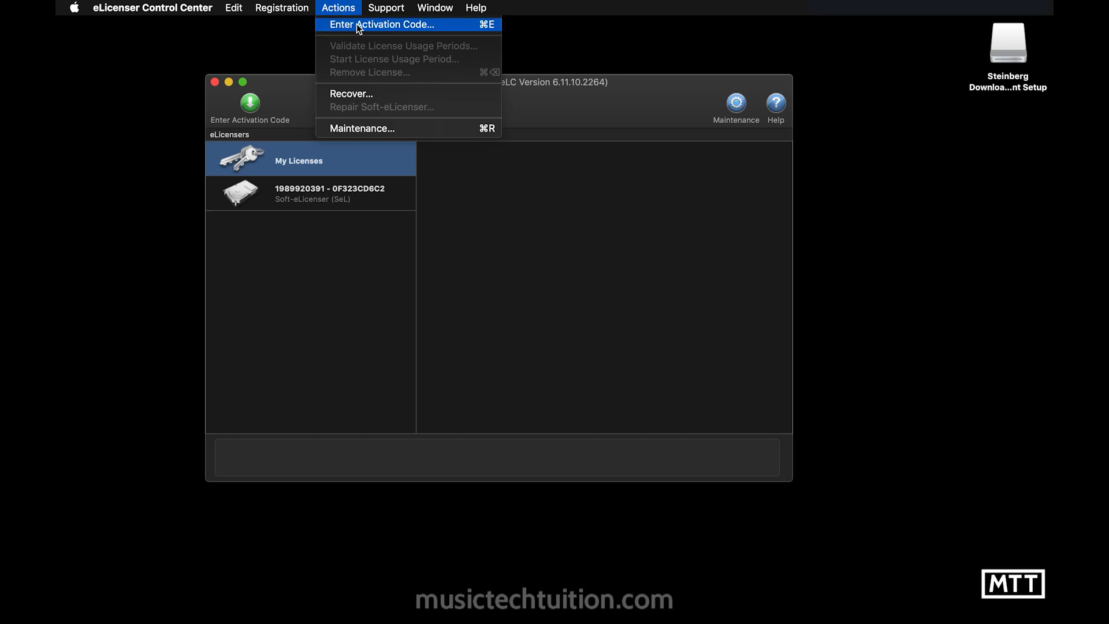
{"action": "left_click", "coordinate": [382, 24]}
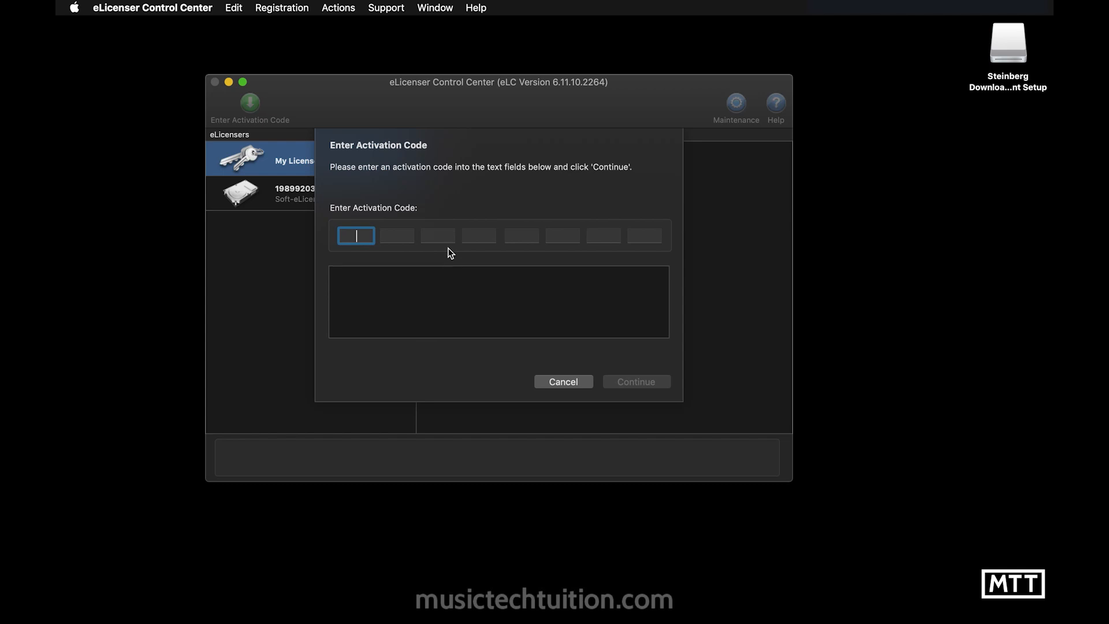
{"action": "mouse_move", "coordinate": [434, 308]}
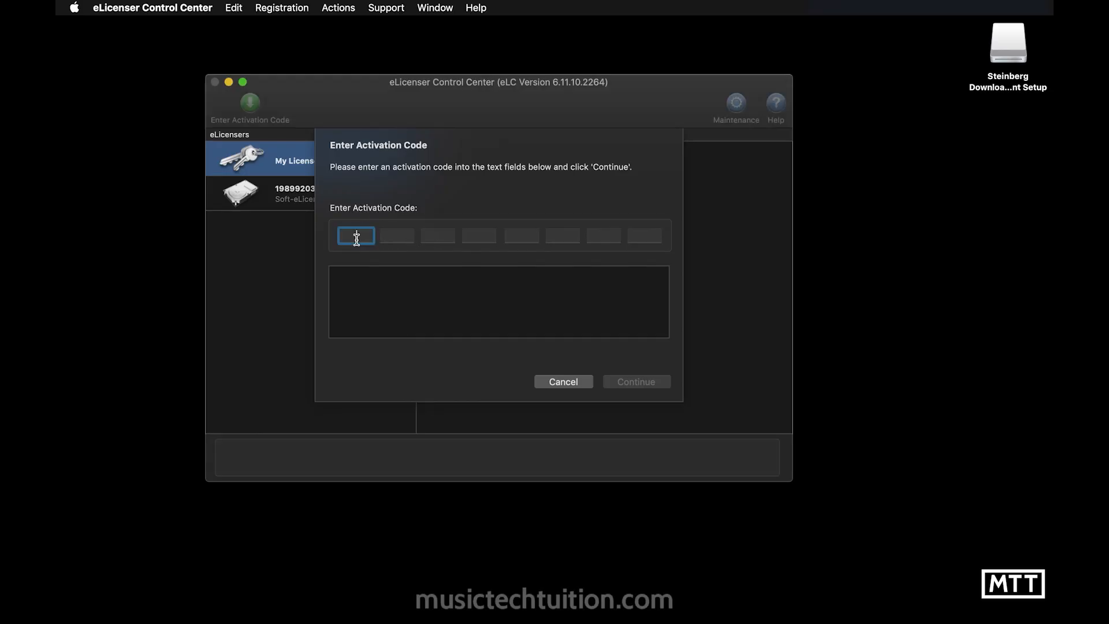
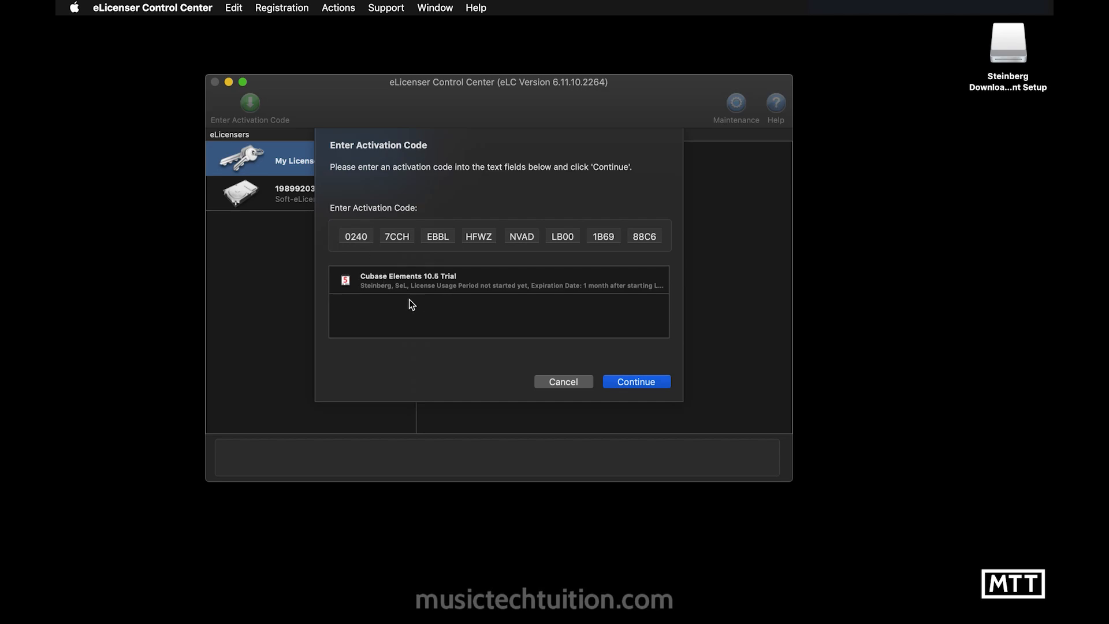
{"action": "mouse_move", "coordinate": [400, 296]}
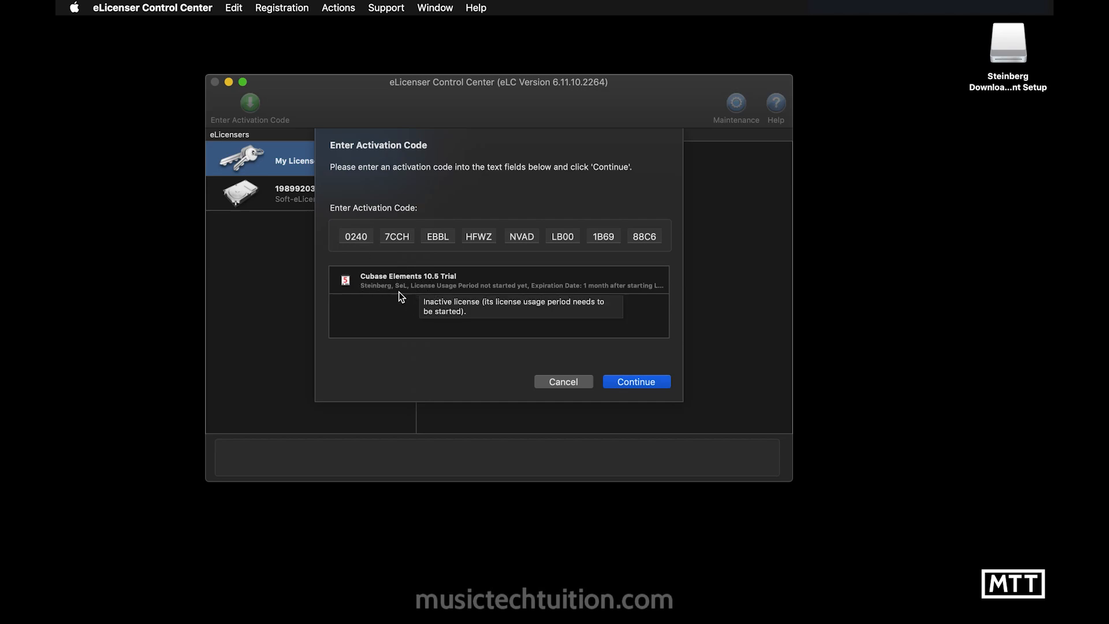
{"action": "mouse_move", "coordinate": [898, 158]}
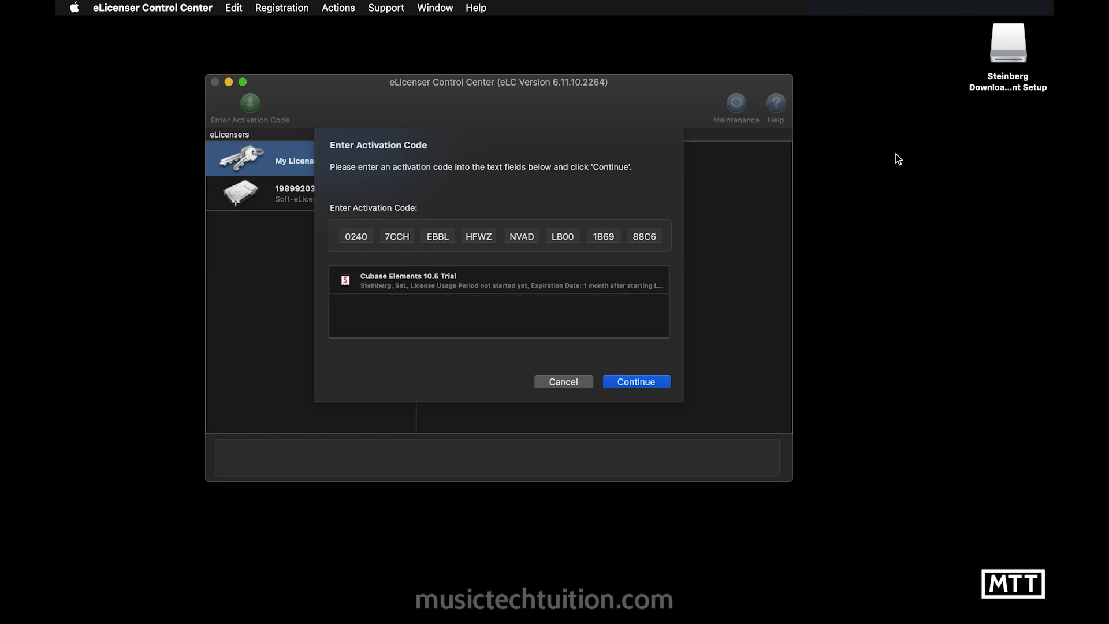
{"action": "left_click", "coordinate": [636, 381]}
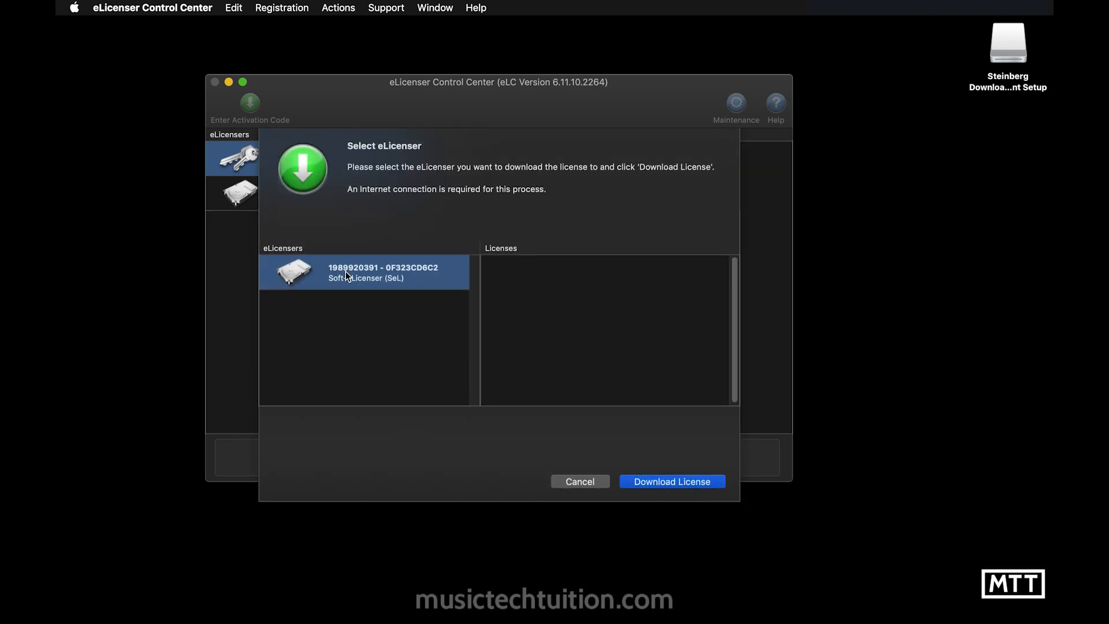
{"action": "mouse_move", "coordinate": [635, 468]}
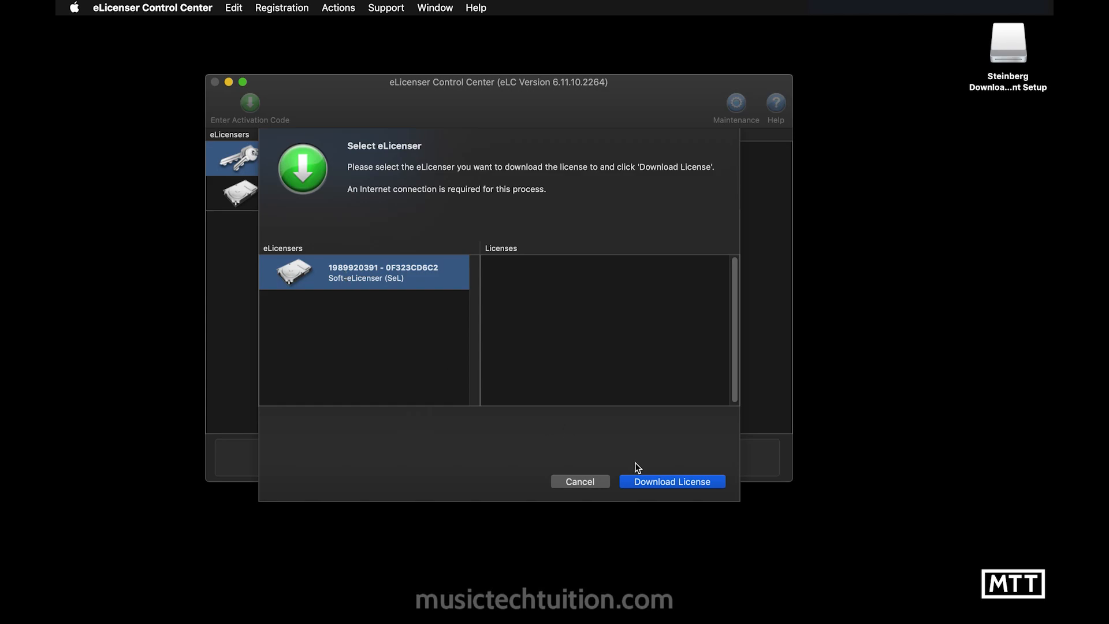
Download the Cubase Elements 10.5 Trial license to the Soft-eLicenser and close the success notice
{"action": "left_click", "coordinate": [671, 481]}
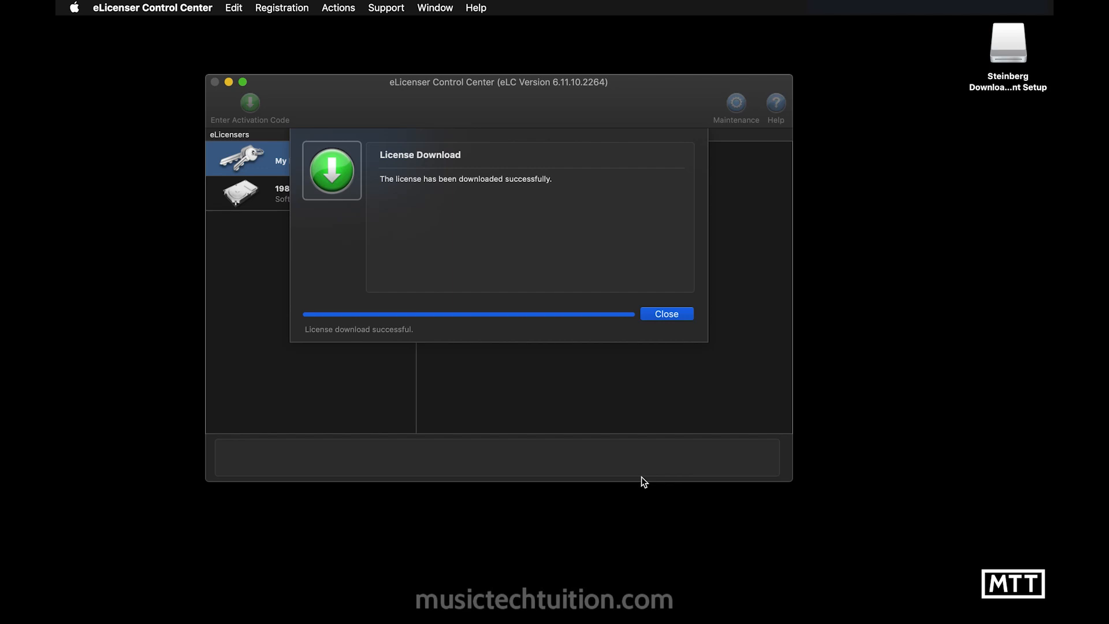
{"action": "left_click", "coordinate": [665, 313]}
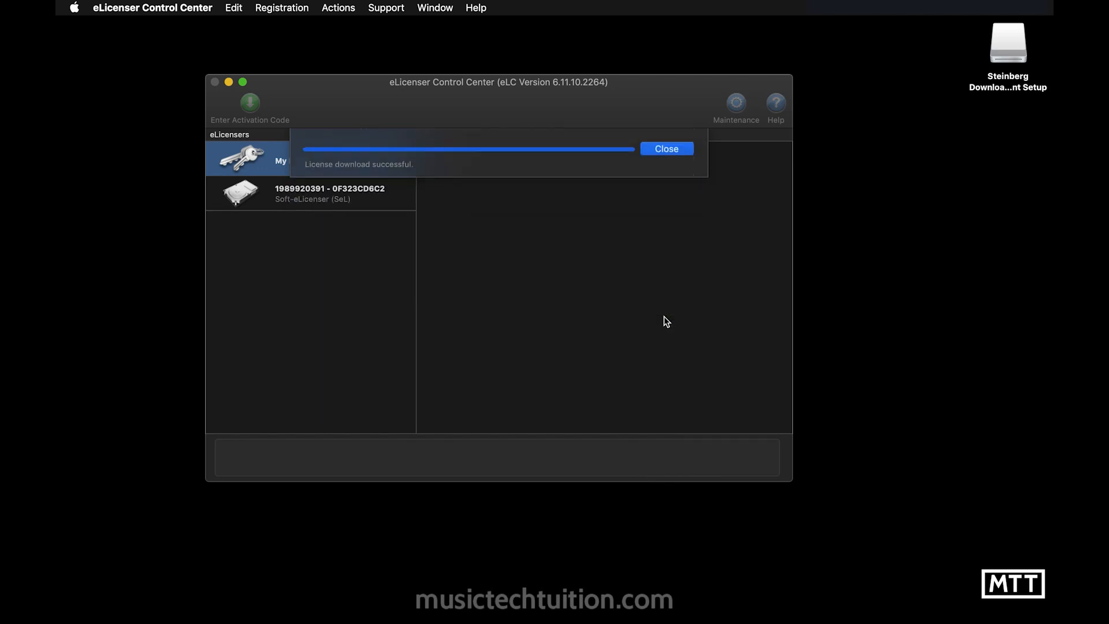
{"action": "left_click", "coordinate": [665, 148]}
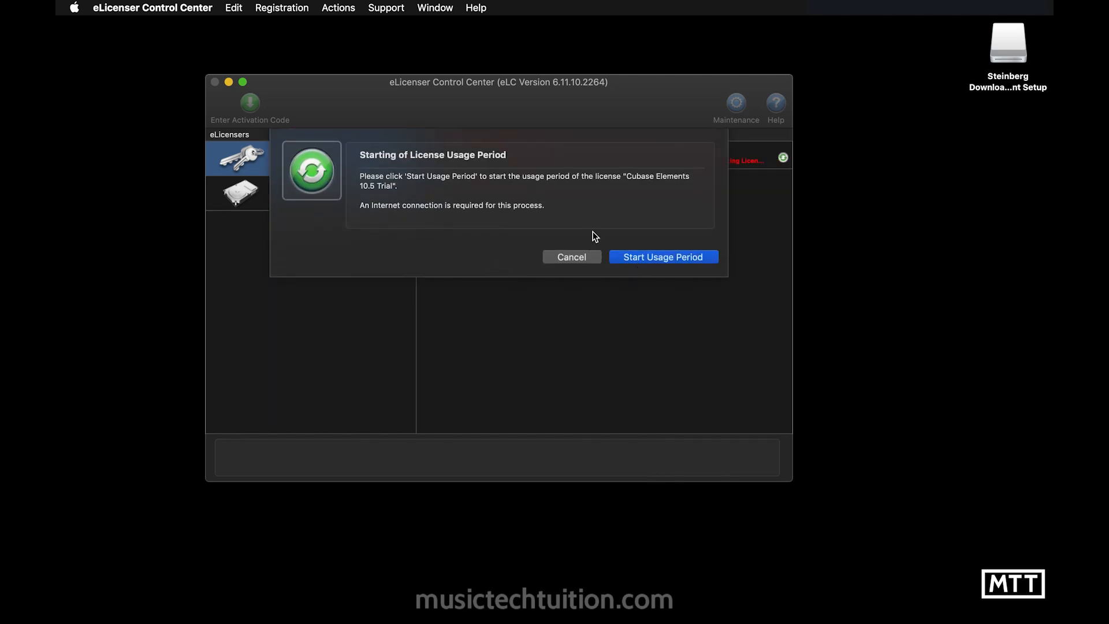
{"action": "mouse_move", "coordinate": [662, 276]}
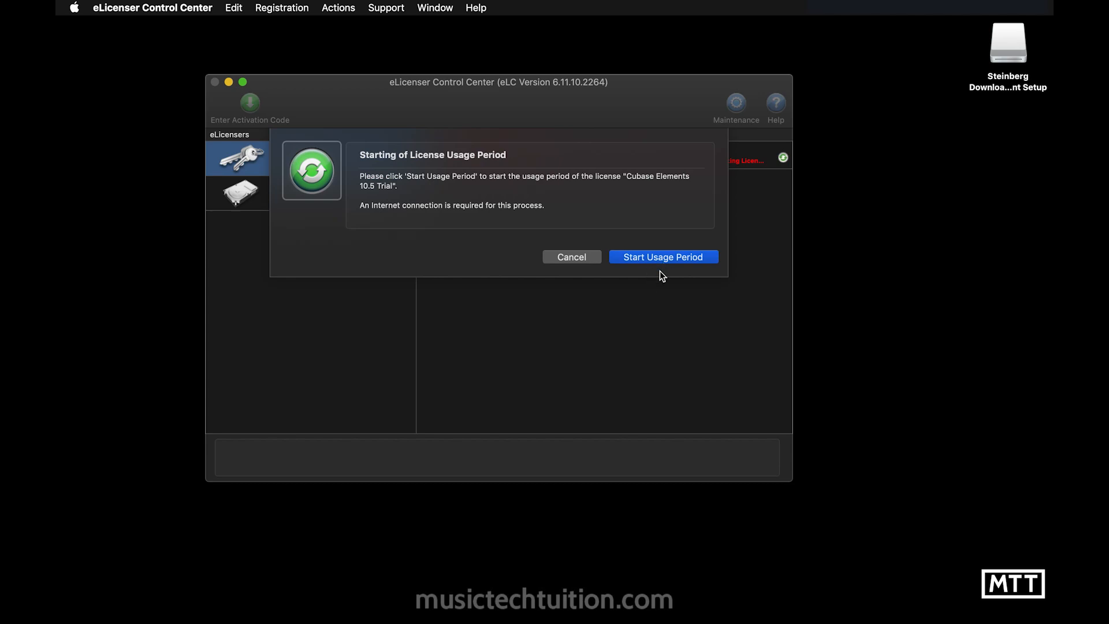
{"action": "mouse_move", "coordinate": [473, 122]}
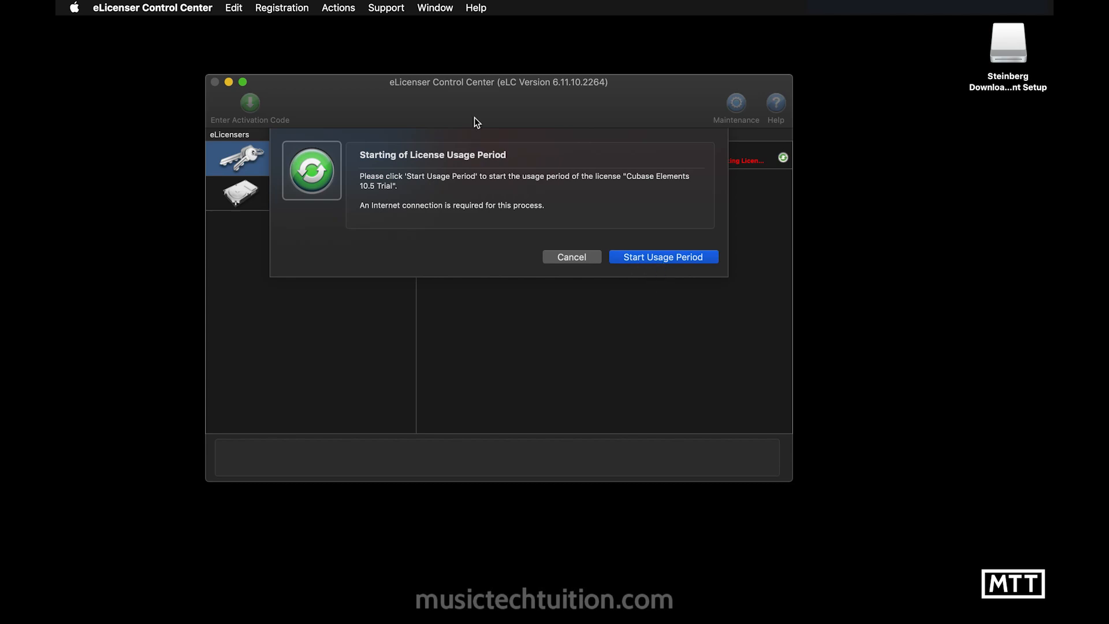
{"action": "mouse_move", "coordinate": [652, 263]}
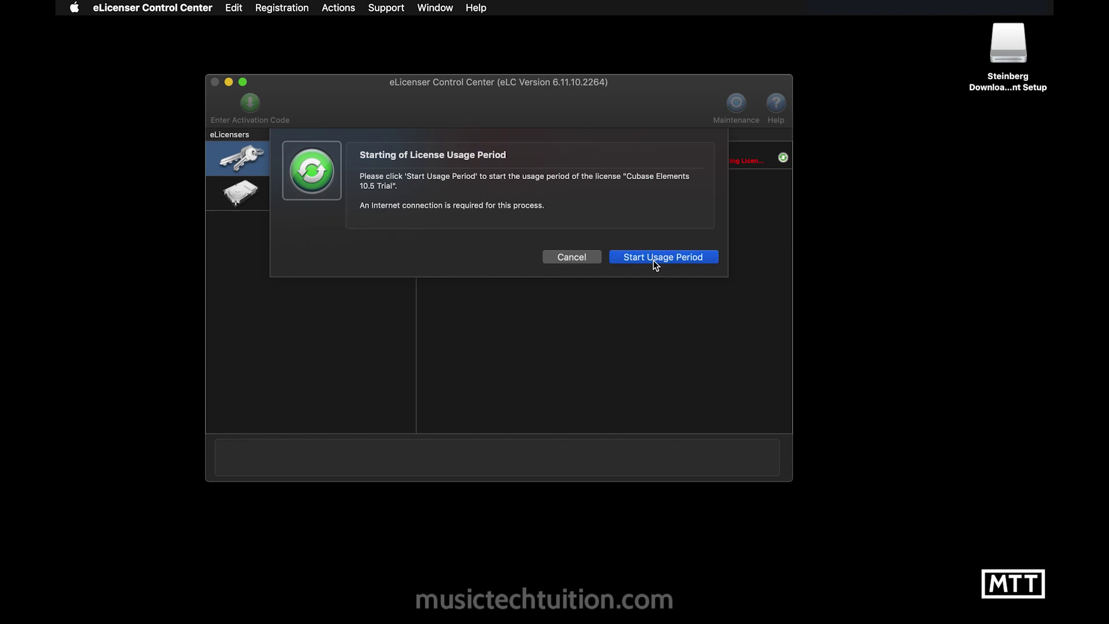
{"action": "mouse_move", "coordinate": [657, 271]}
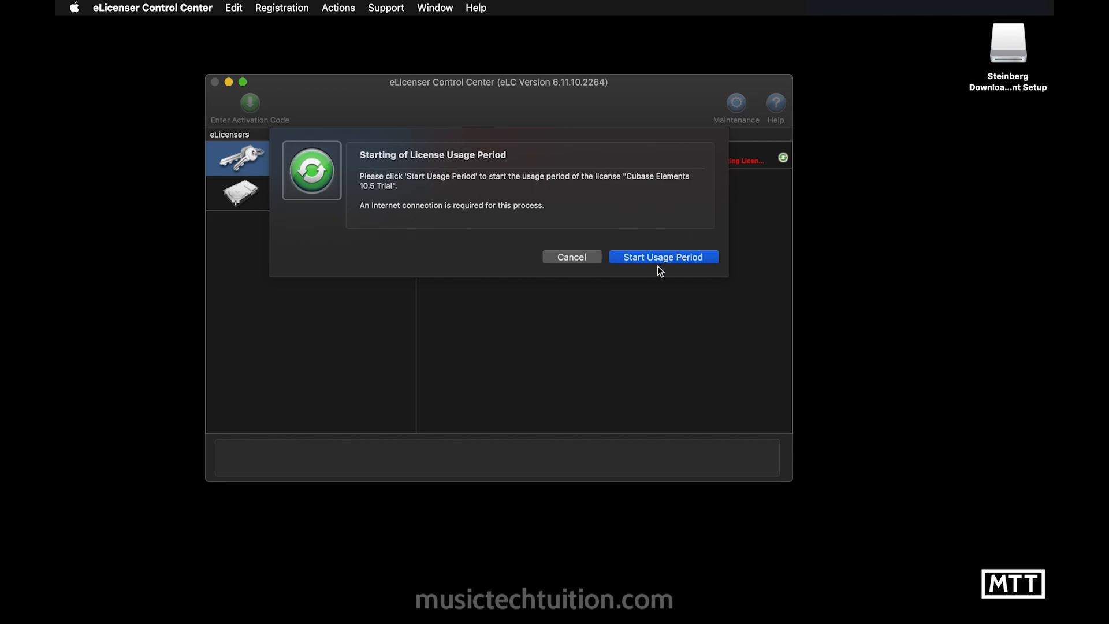
Start the trial's usage period, expiring 2020-04-23, then search the launcher for 'ele'
{"action": "left_click", "coordinate": [663, 255]}
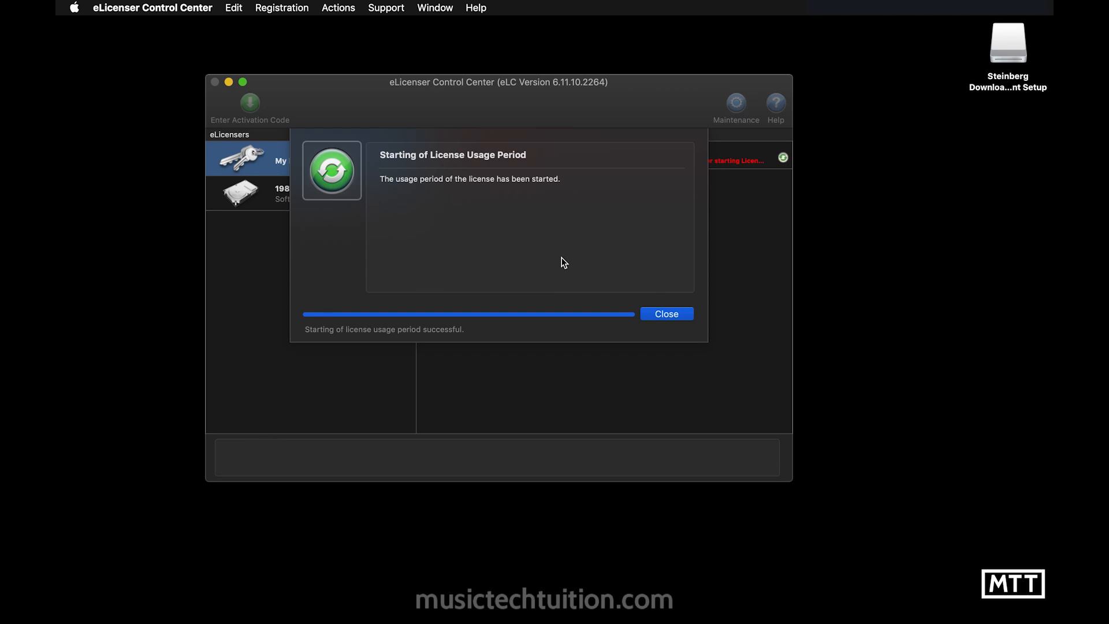
{"action": "left_click", "coordinate": [665, 313]}
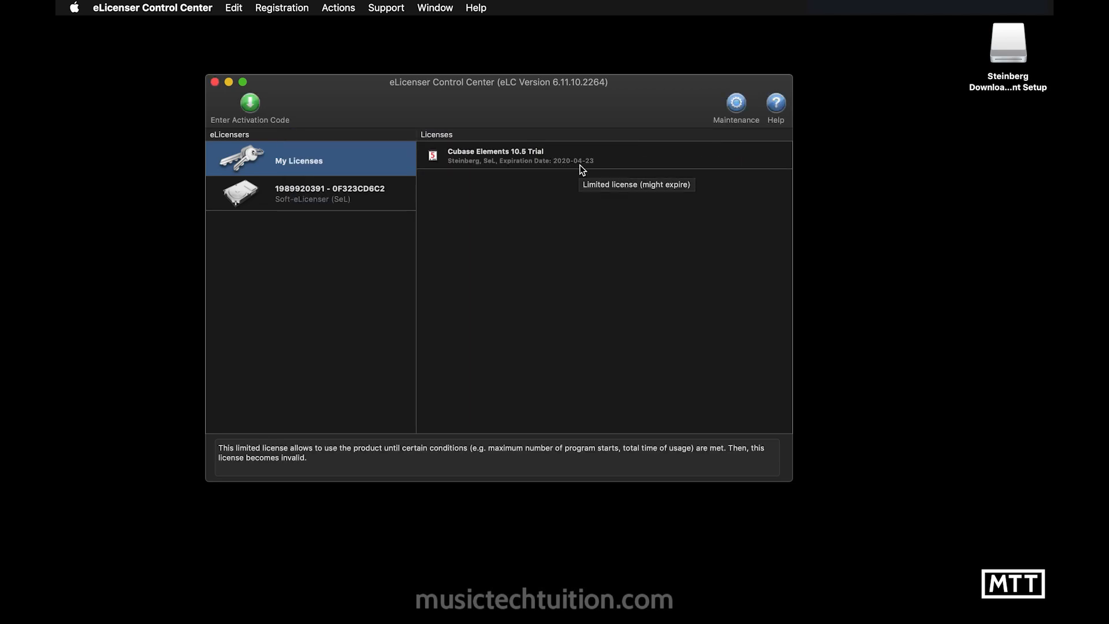
{"action": "mouse_move", "coordinate": [557, 168]}
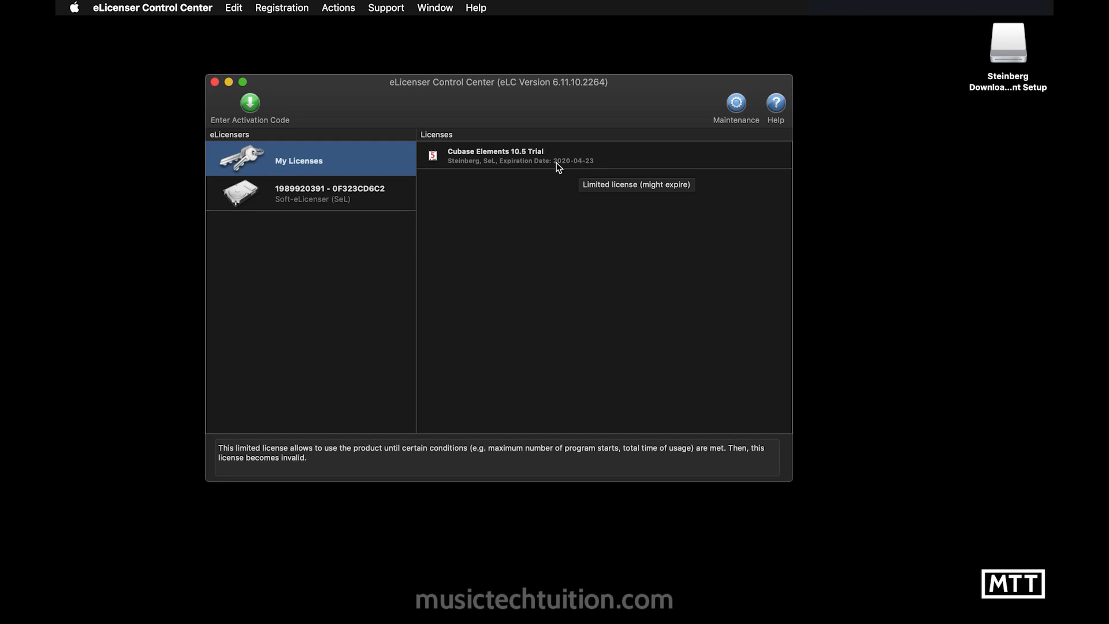
{"action": "mouse_move", "coordinate": [555, 169]}
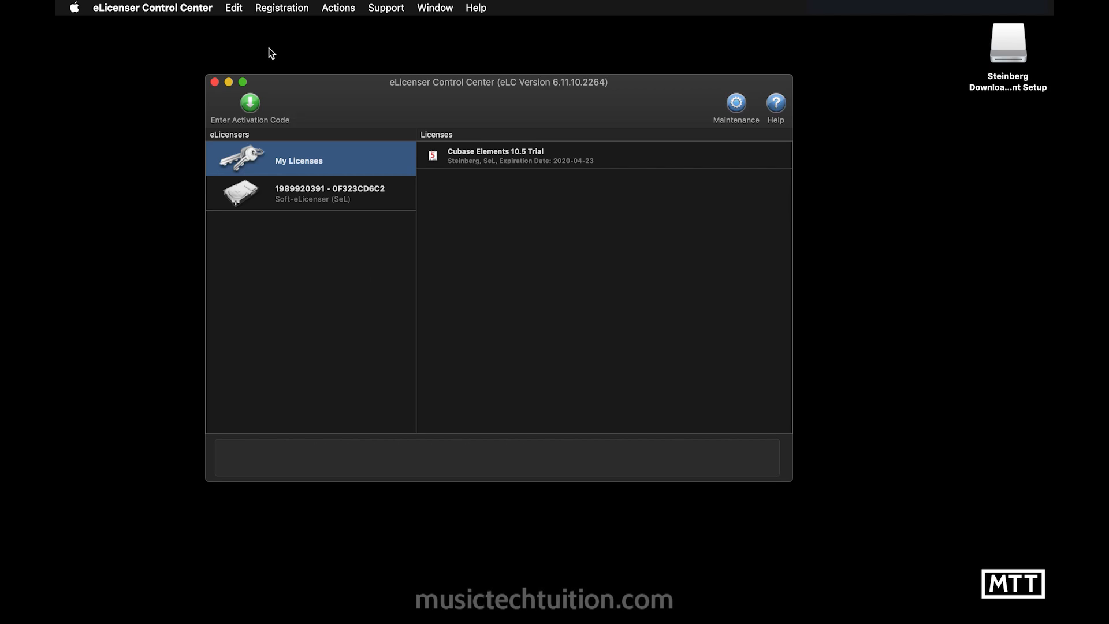
{"action": "mouse_move", "coordinate": [145, 16]}
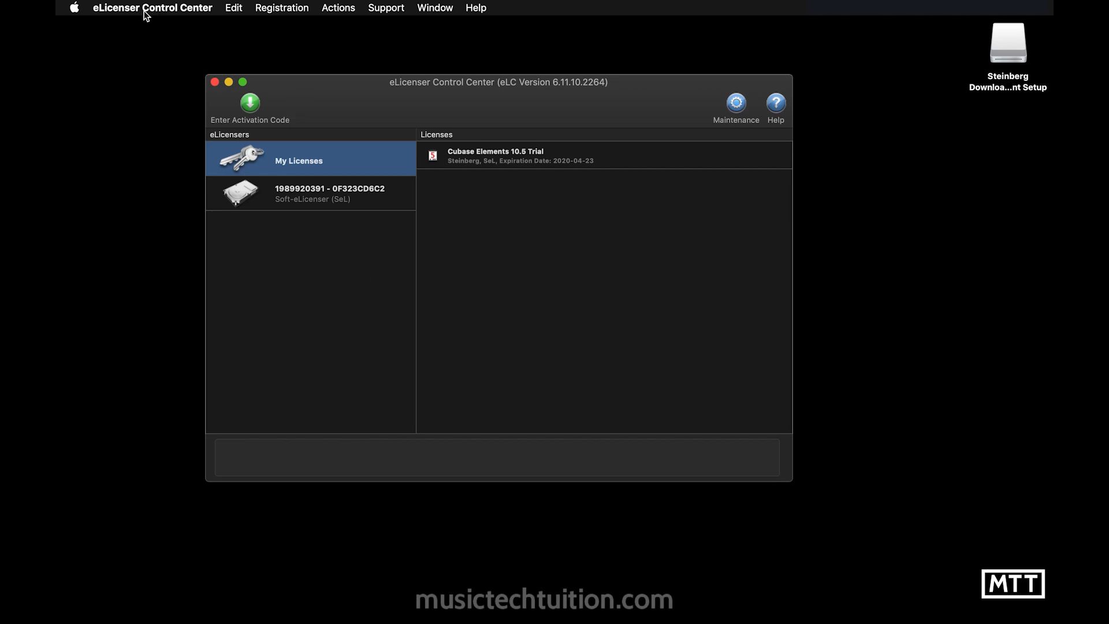
{"action": "type", "text": "ele"}
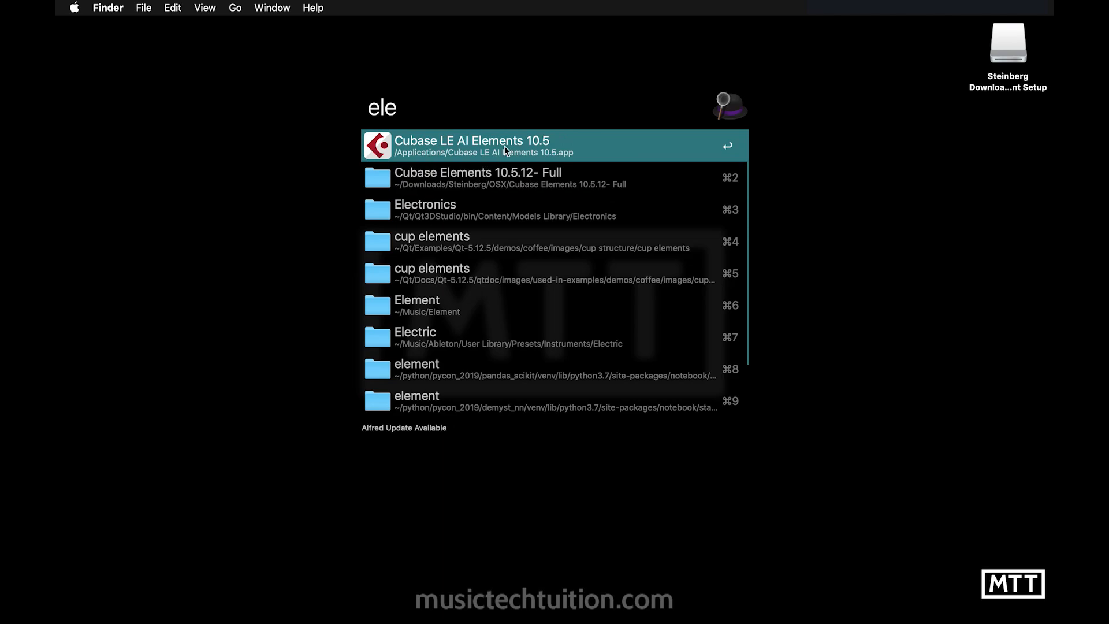
{"action": "mouse_move", "coordinate": [475, 149]}
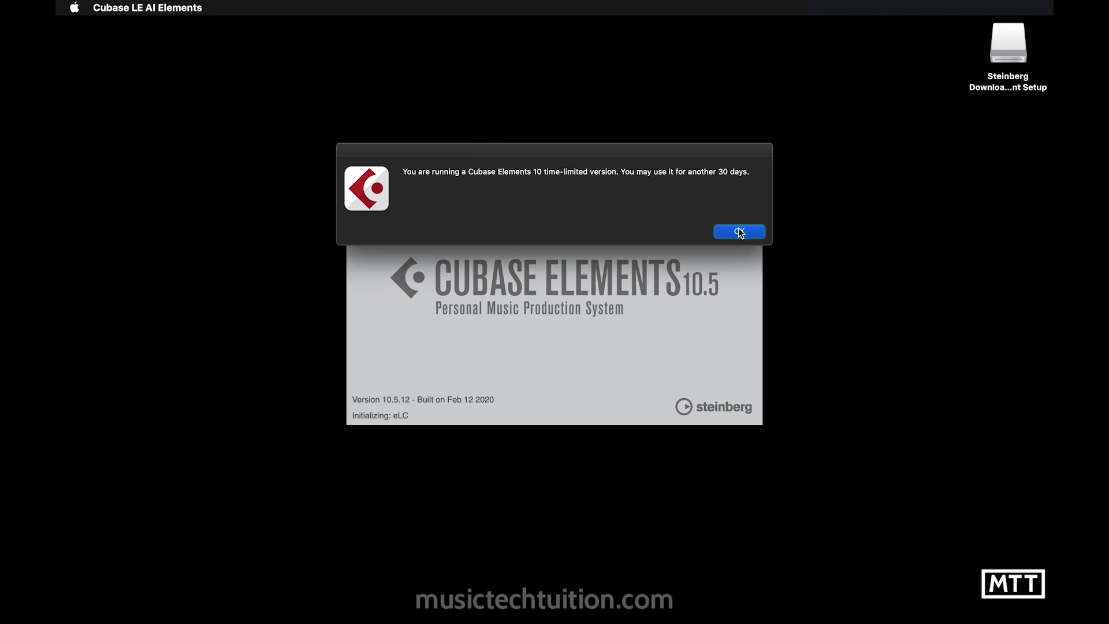
Click OK on Cubase LE AI Elements 10.5's 30-day time-limited version notice
{"action": "left_click", "coordinate": [738, 233]}
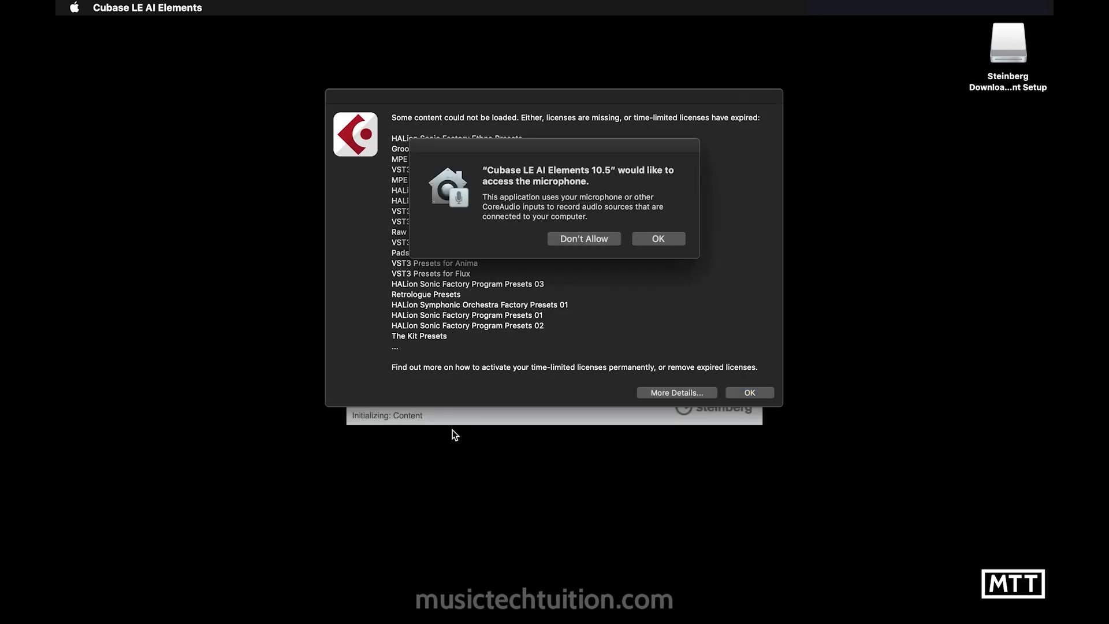
{"action": "mouse_move", "coordinate": [598, 212]}
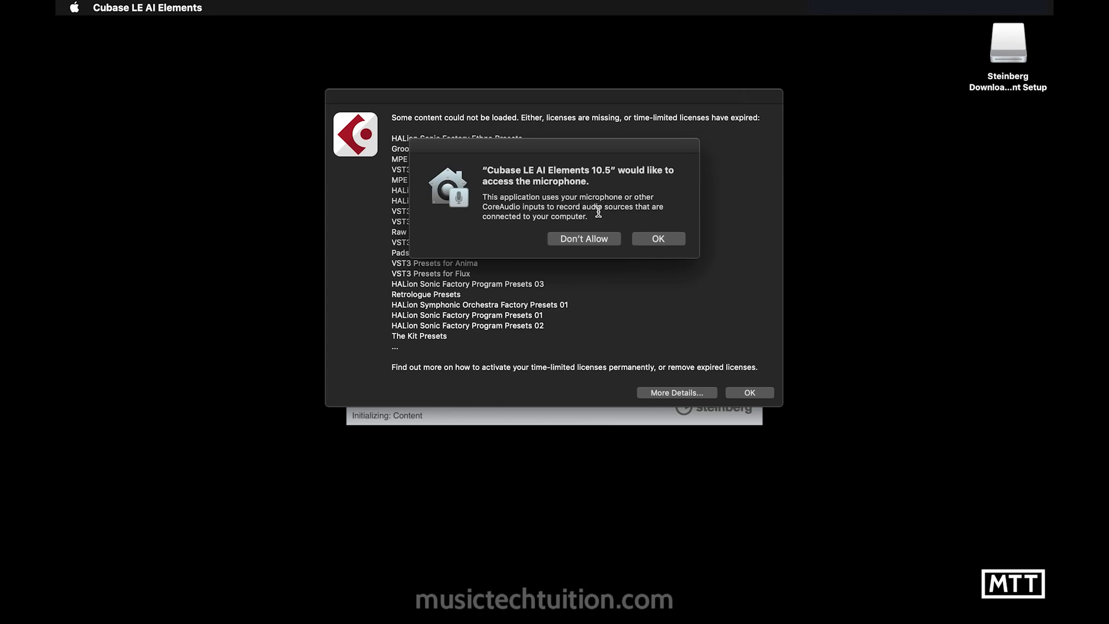
{"action": "mouse_move", "coordinate": [611, 233]}
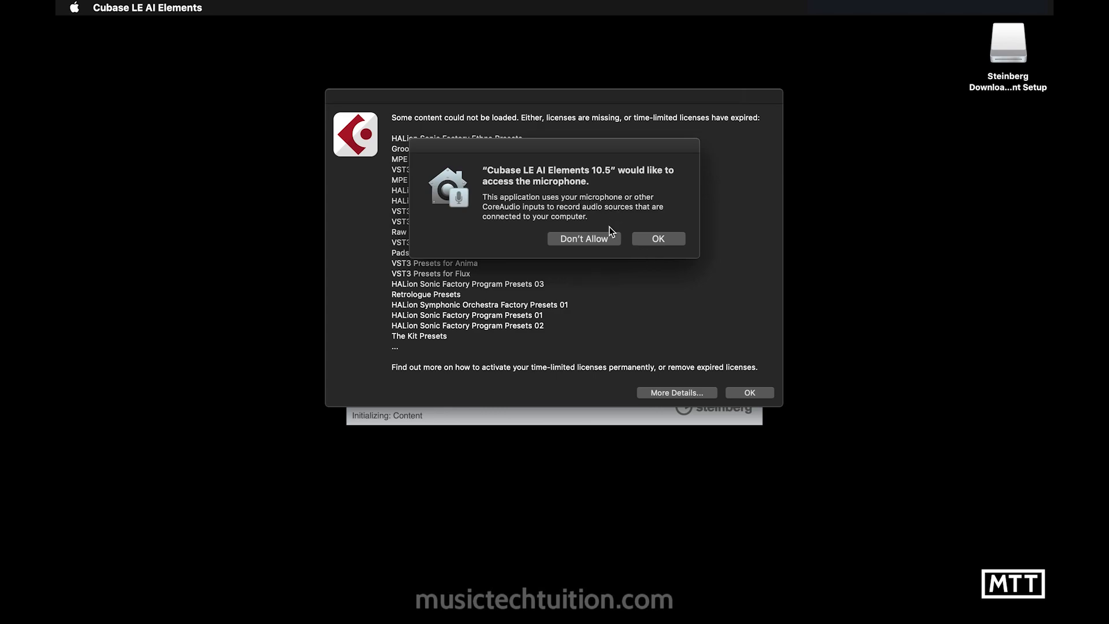
Deny Cubase microphone access and OK the 'Some content could not be loaded' warning
{"action": "left_click", "coordinate": [658, 238]}
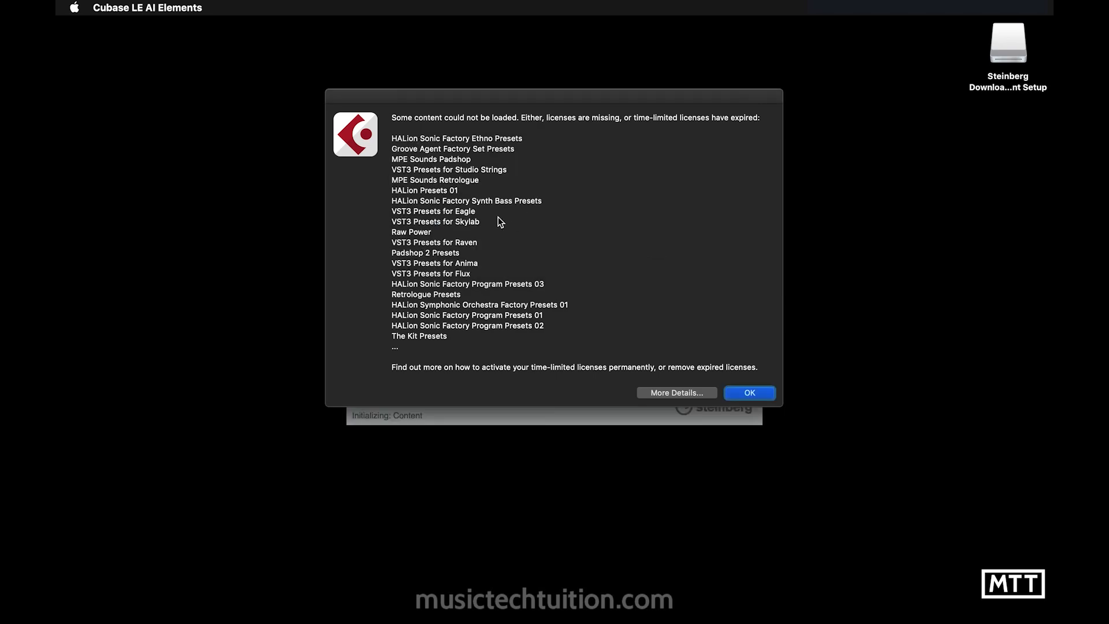
{"action": "mouse_move", "coordinate": [447, 224]}
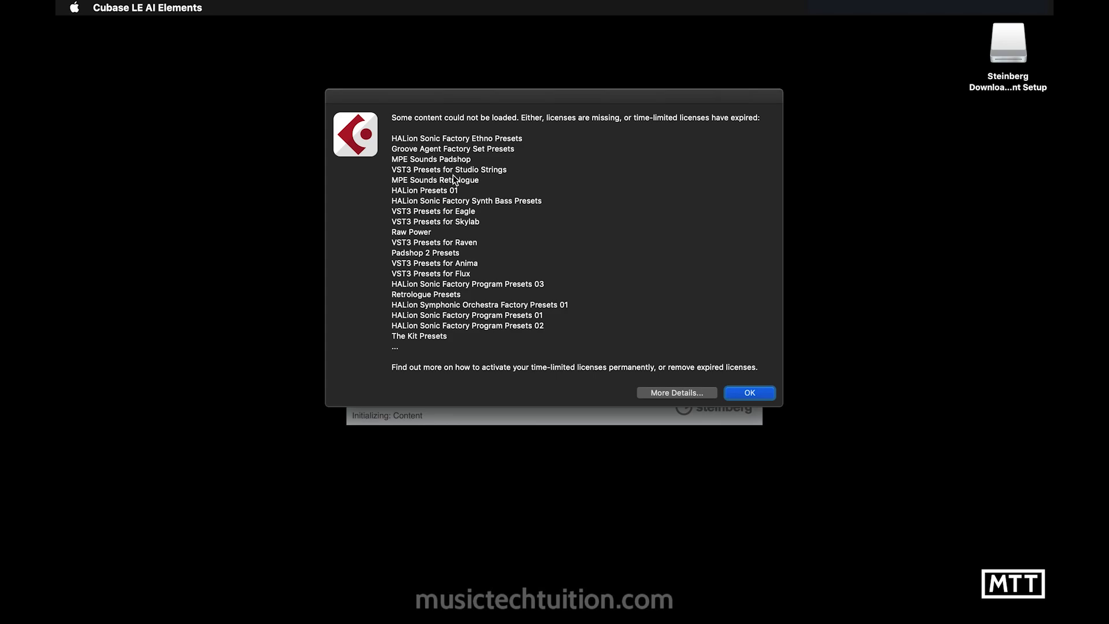
{"action": "mouse_move", "coordinate": [425, 249]}
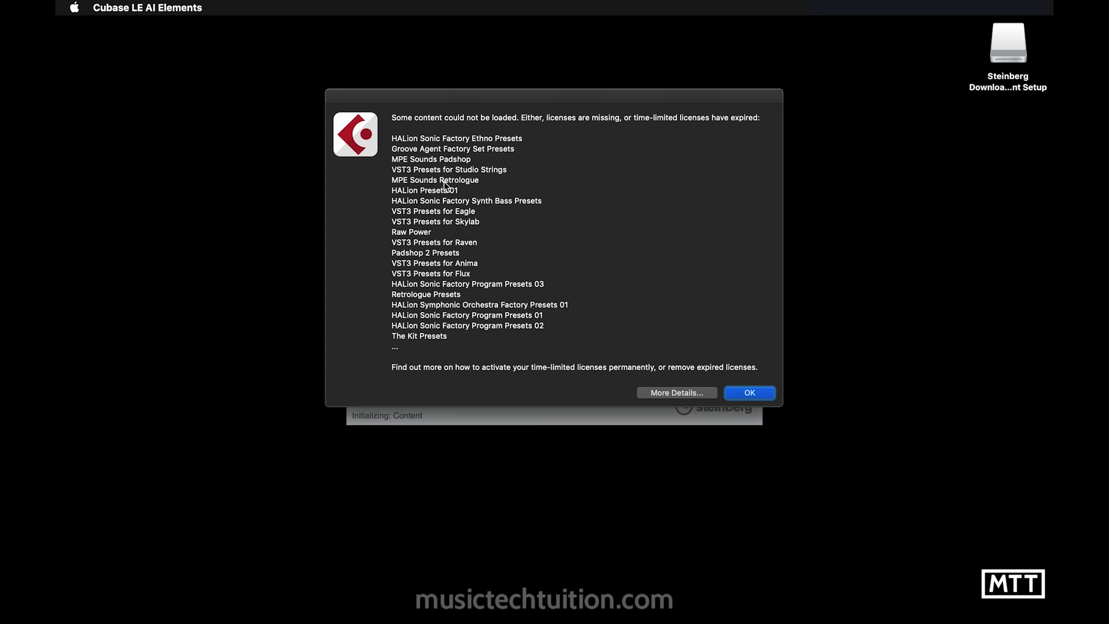
{"action": "mouse_move", "coordinate": [458, 281]}
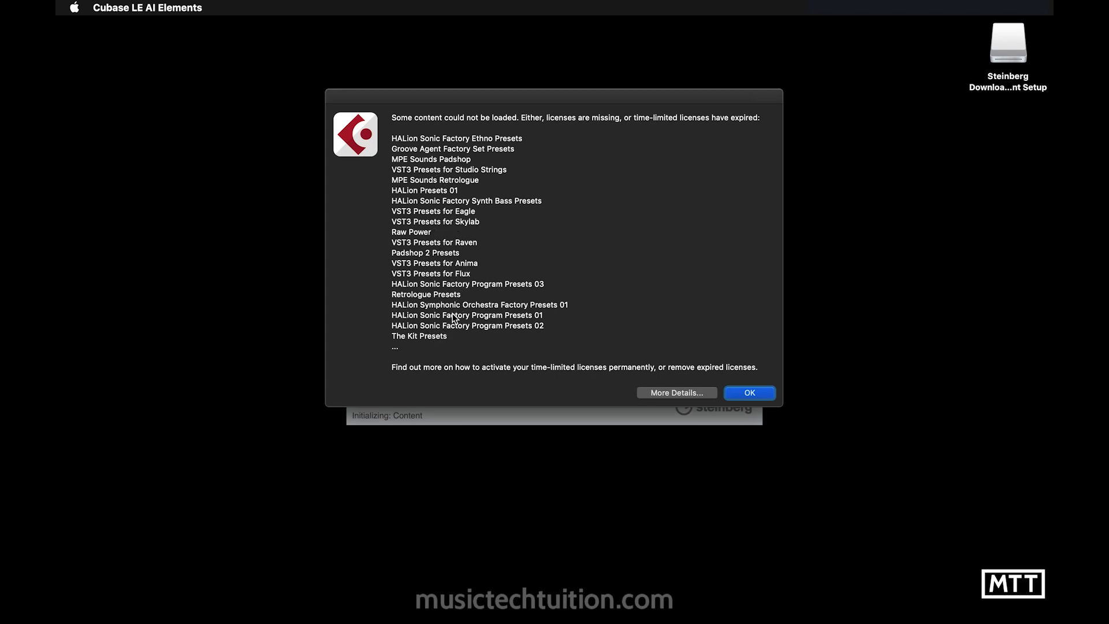
{"action": "mouse_move", "coordinate": [755, 397]}
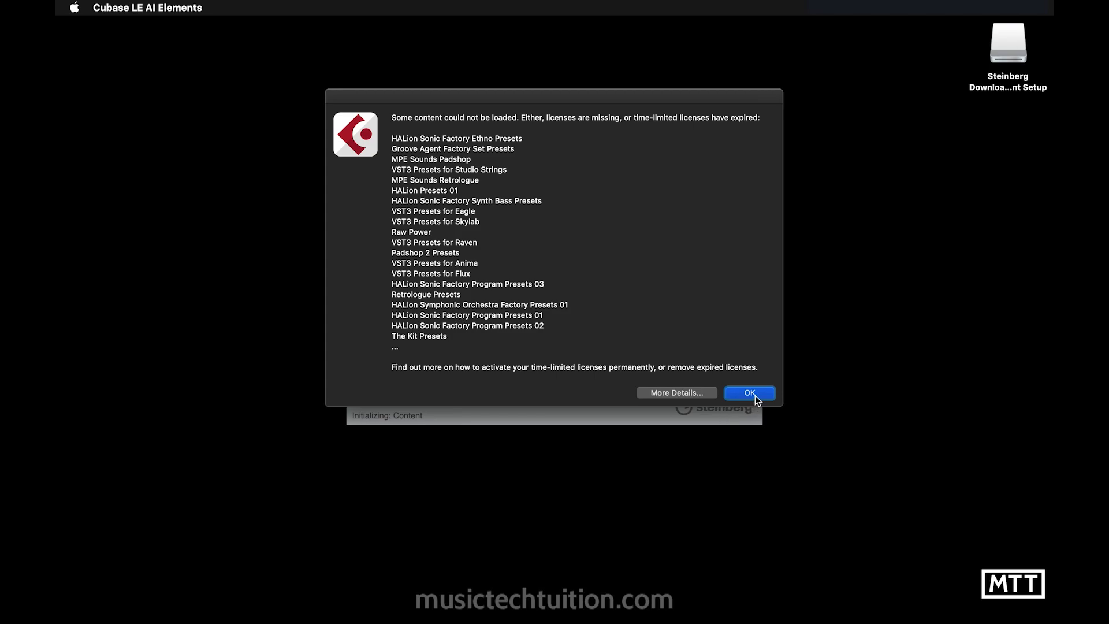
{"action": "left_click", "coordinate": [749, 393]}
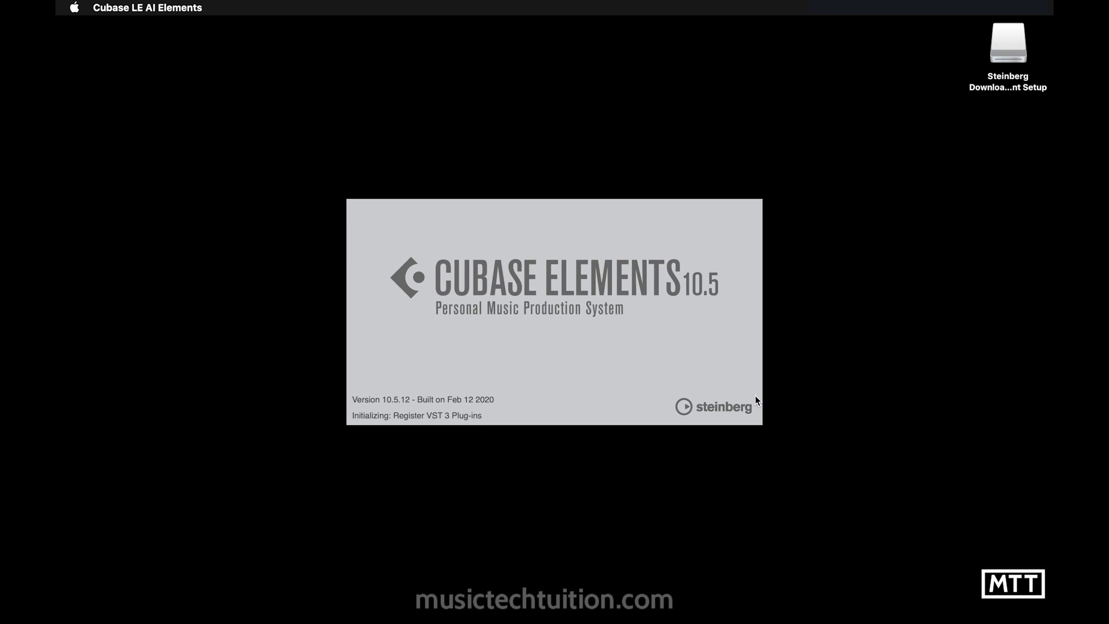